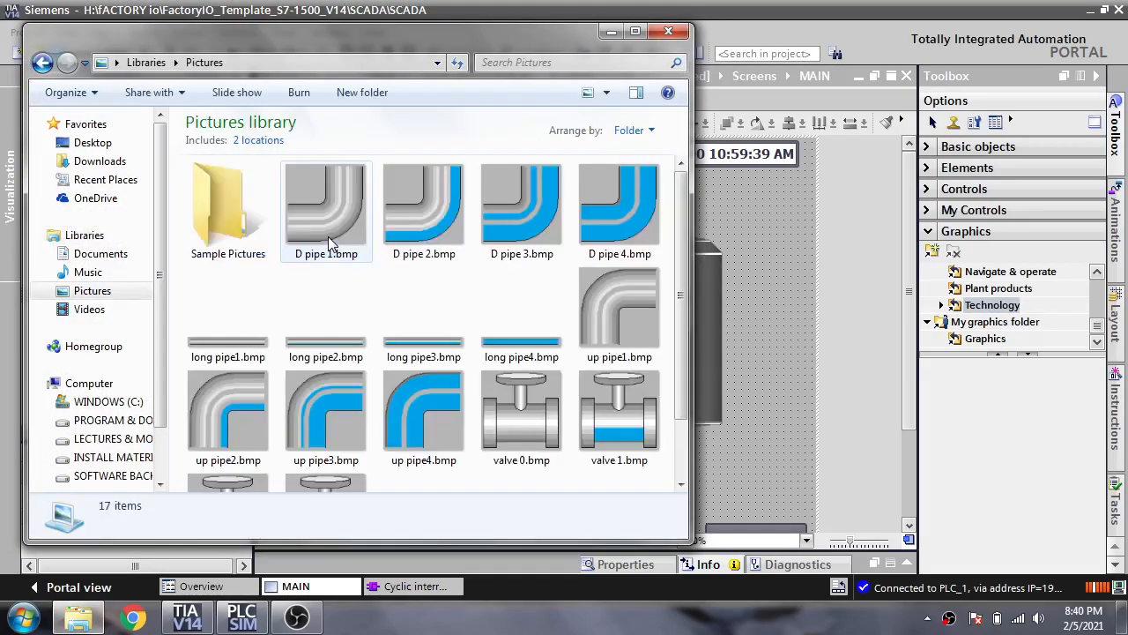
Pick the D pipe 1 and valve 1 images, then show them in My graphics.
{"action": "left_click", "coordinate": [325, 212]}
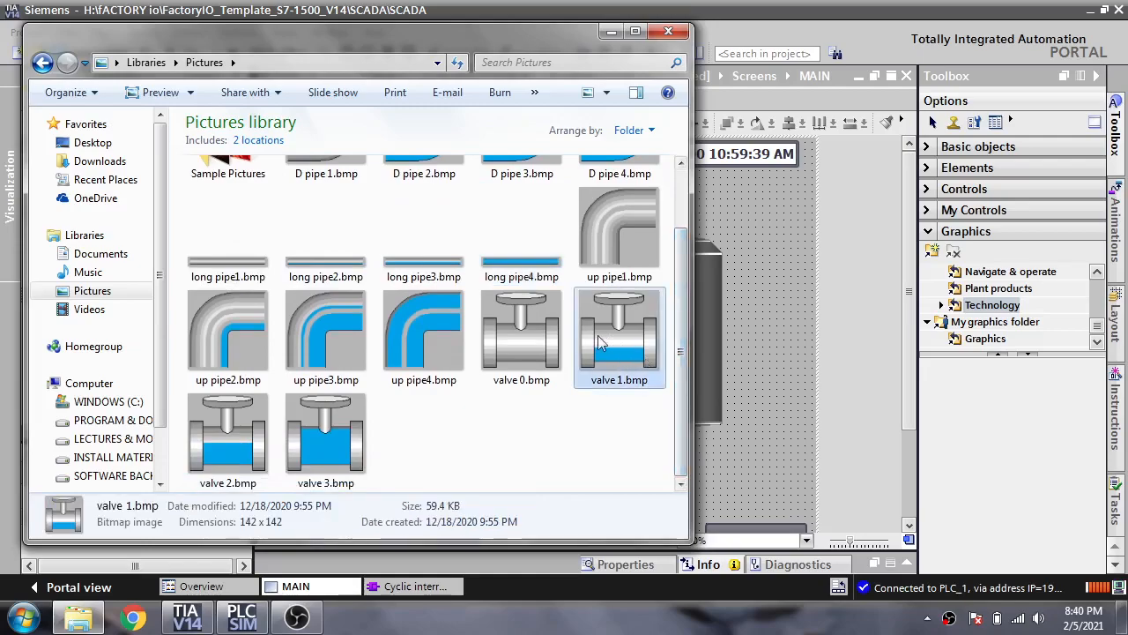
{"action": "left_click", "coordinate": [521, 331]}
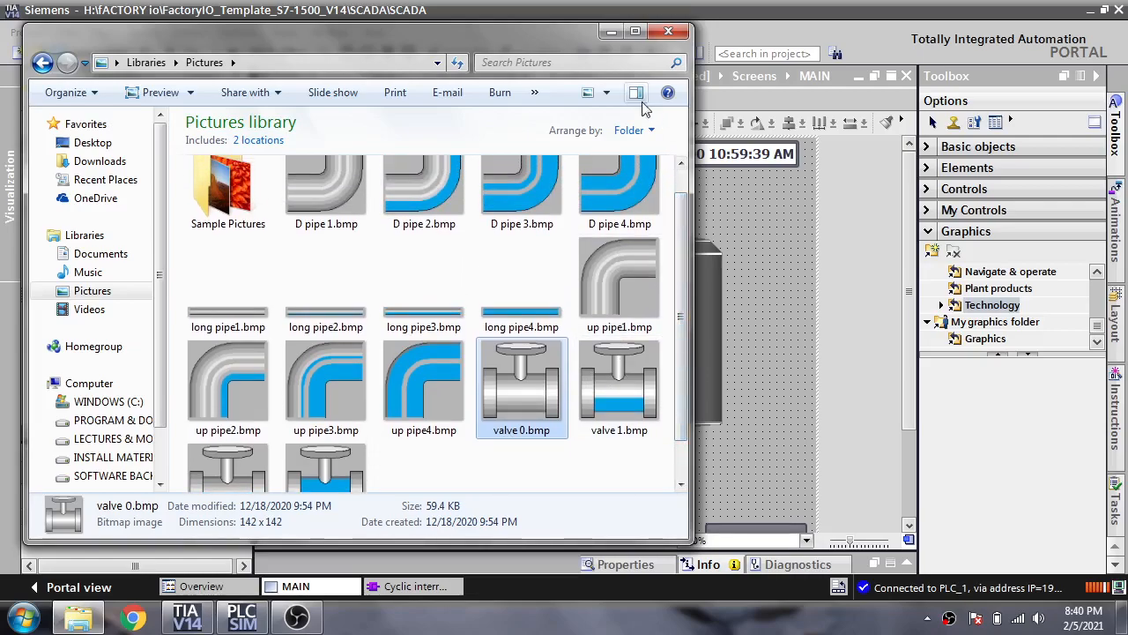
{"action": "right_click", "coordinate": [521, 203]}
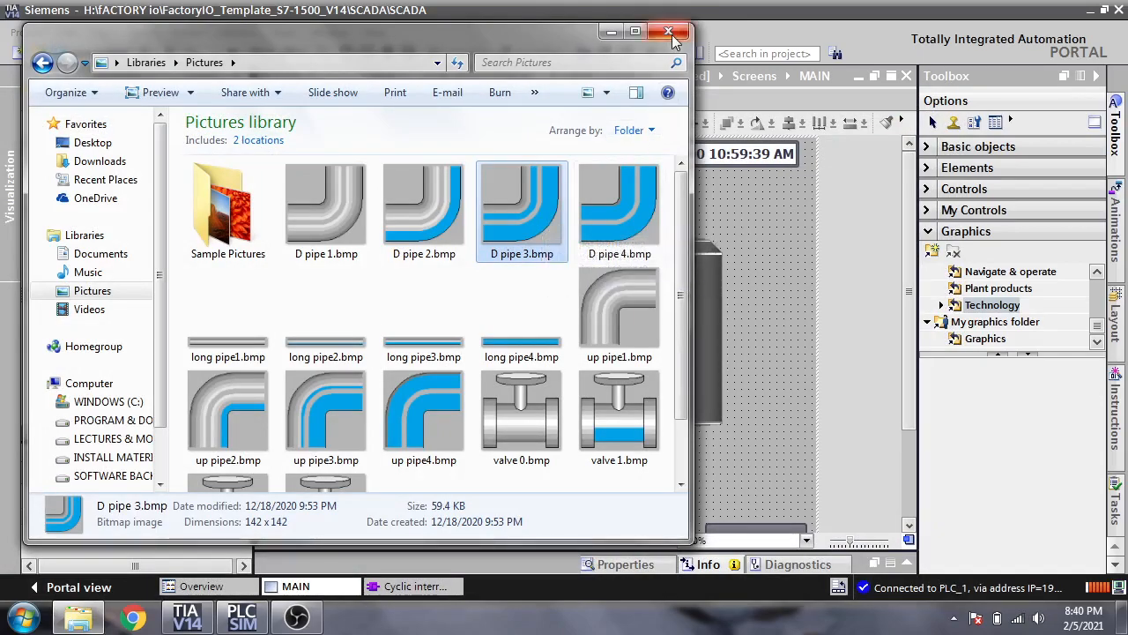
{"action": "mouse_move", "coordinate": [669, 32]}
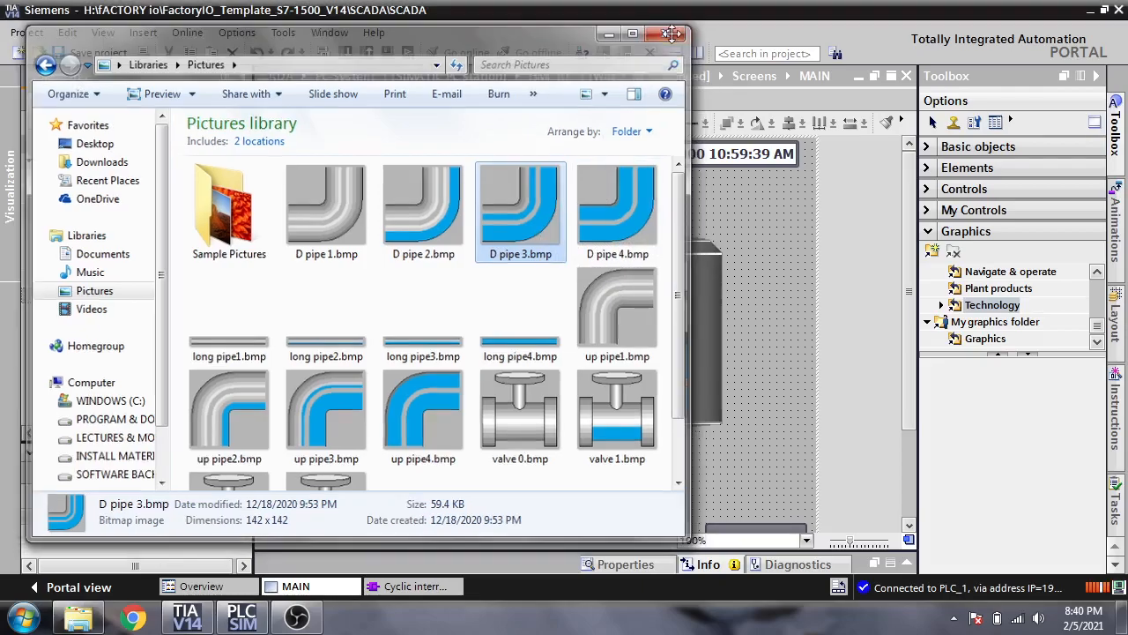
{"action": "left_click", "coordinate": [670, 33]}
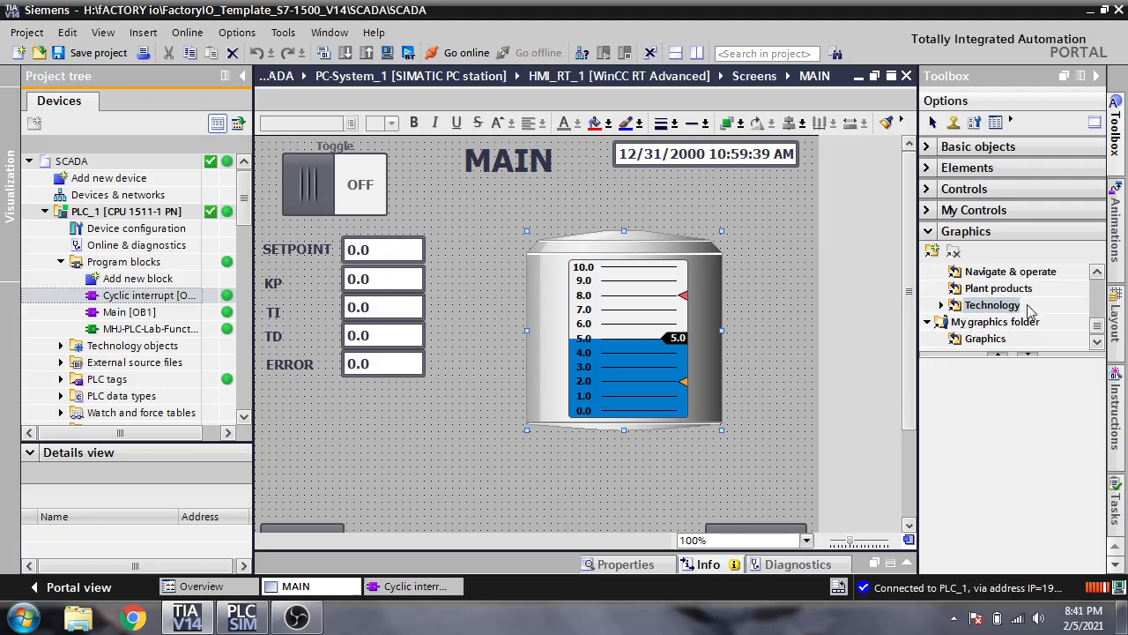
{"action": "left_click", "coordinate": [984, 338]}
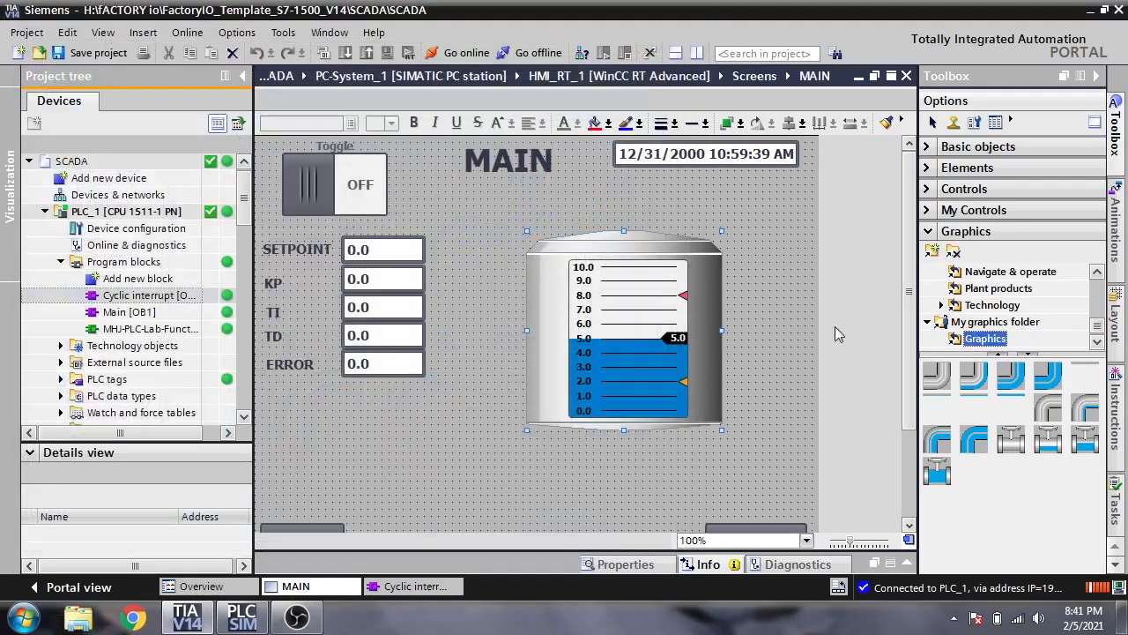
{"action": "mouse_move", "coordinate": [519, 467]}
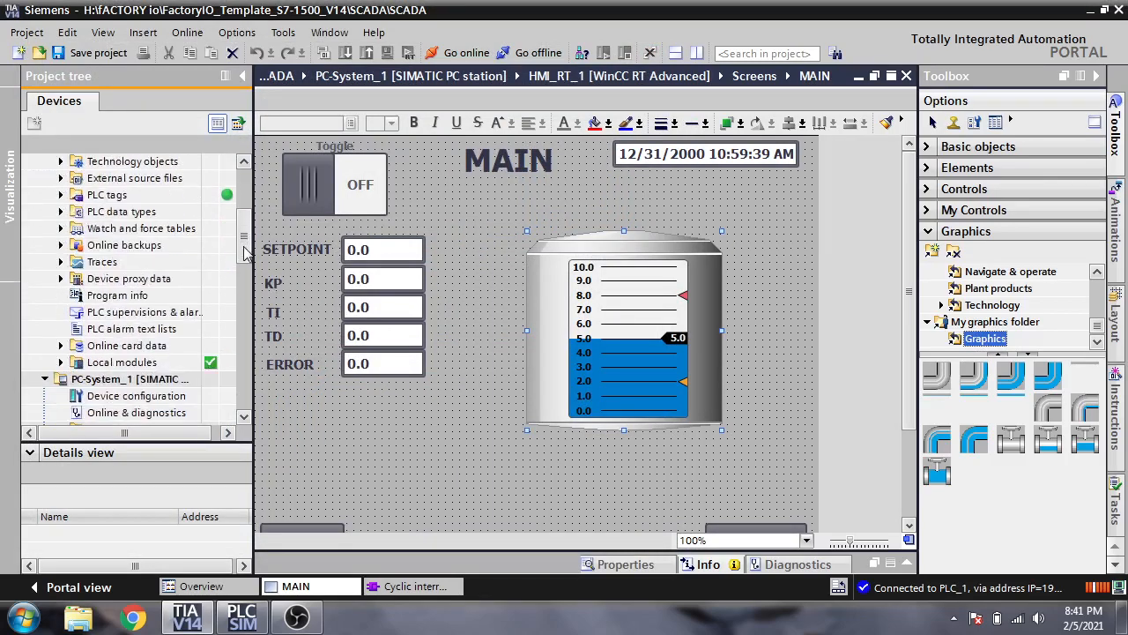
{"action": "scroll", "scroll_direction": "down", "scroll_amount": 3}
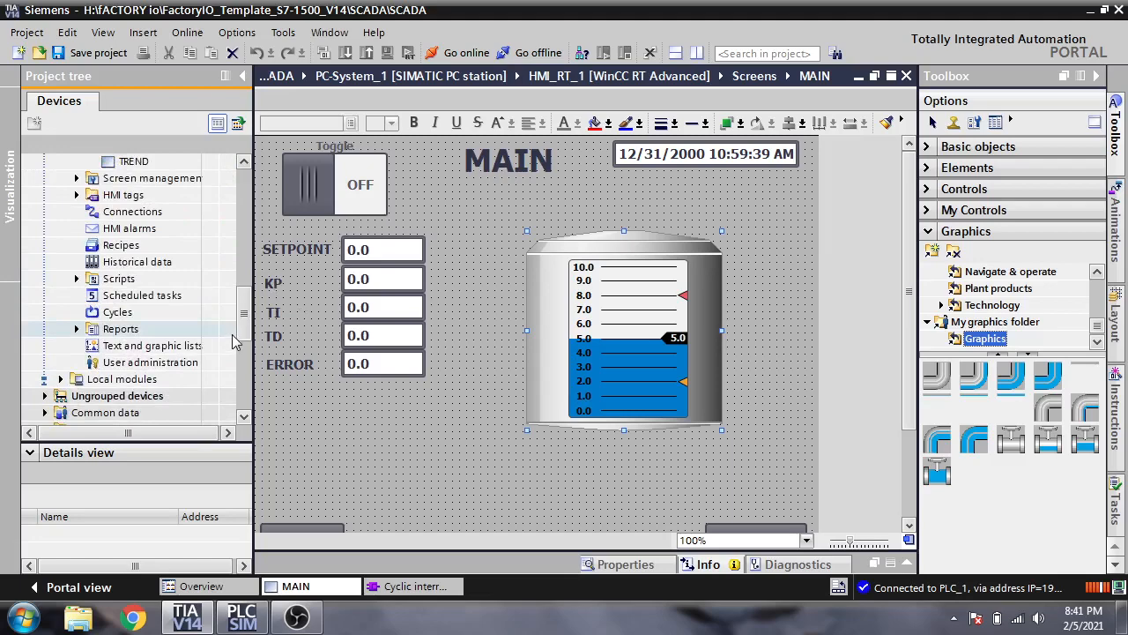
Add a PIPE graphic list and select its entries' value ranges for editing.
{"action": "double_click", "coordinate": [152, 344]}
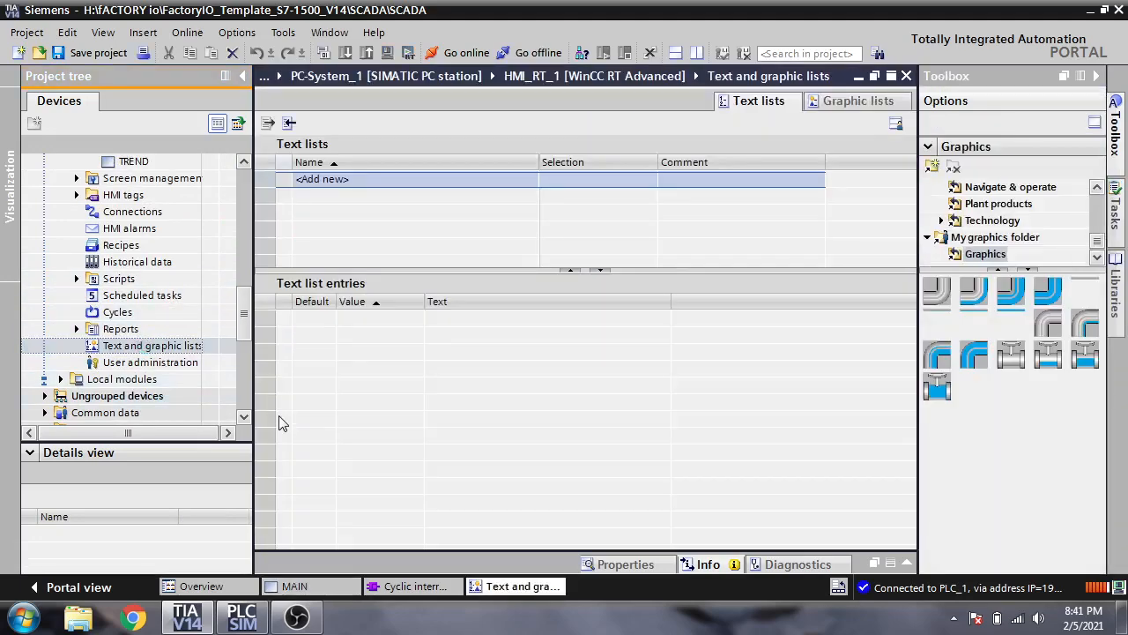
{"action": "mouse_move", "coordinate": [858, 101]}
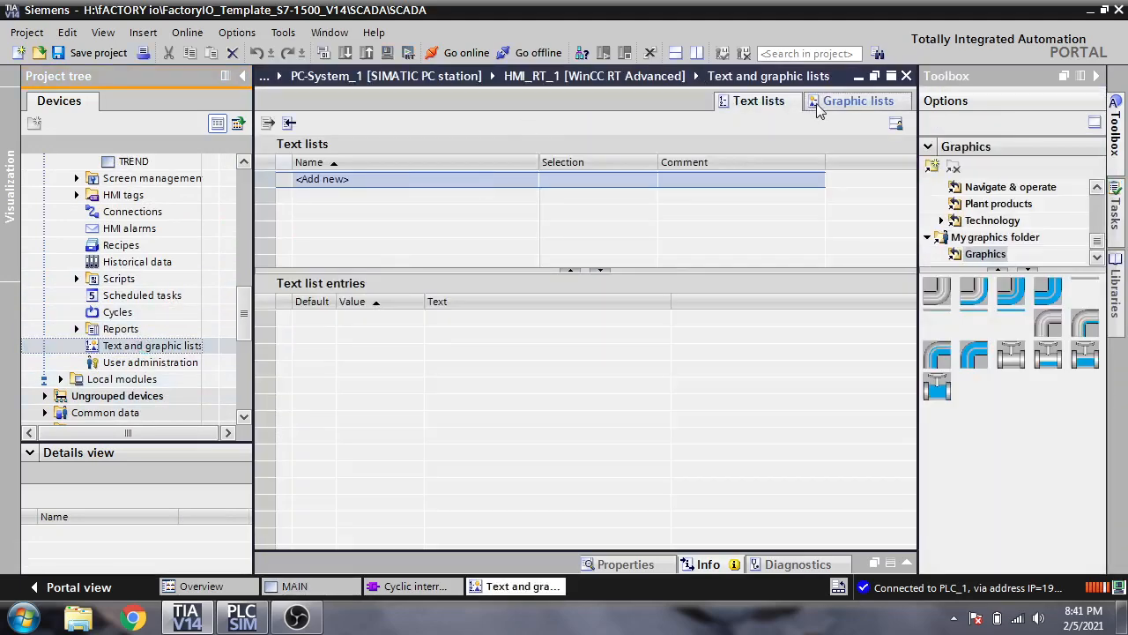
{"action": "left_click", "coordinate": [857, 100]}
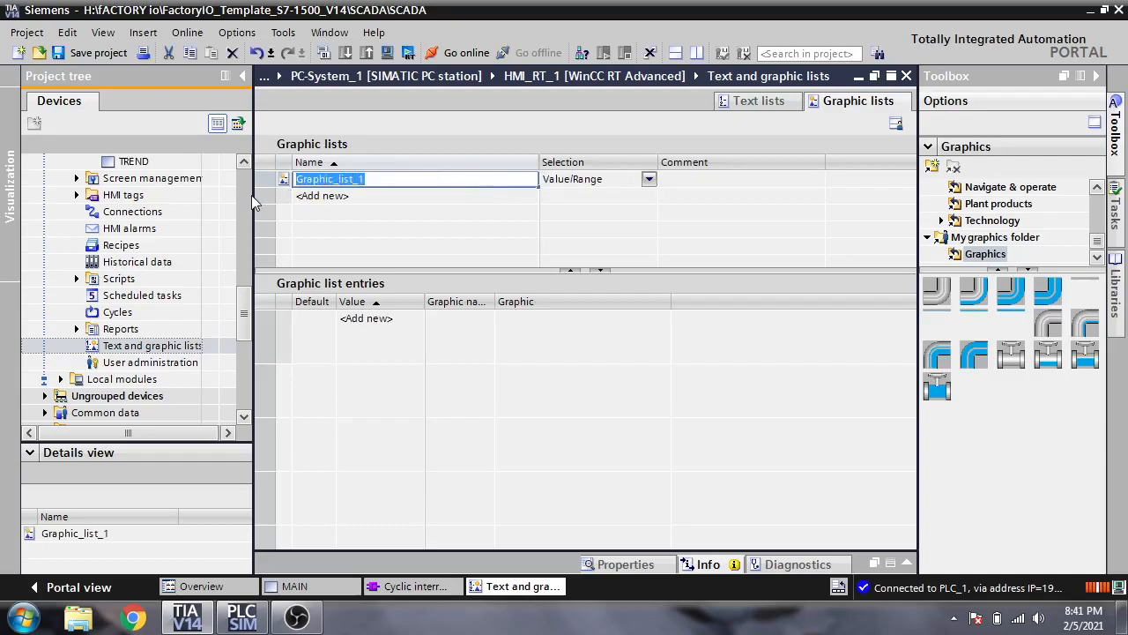
{"action": "type", "text": "PIPE"}
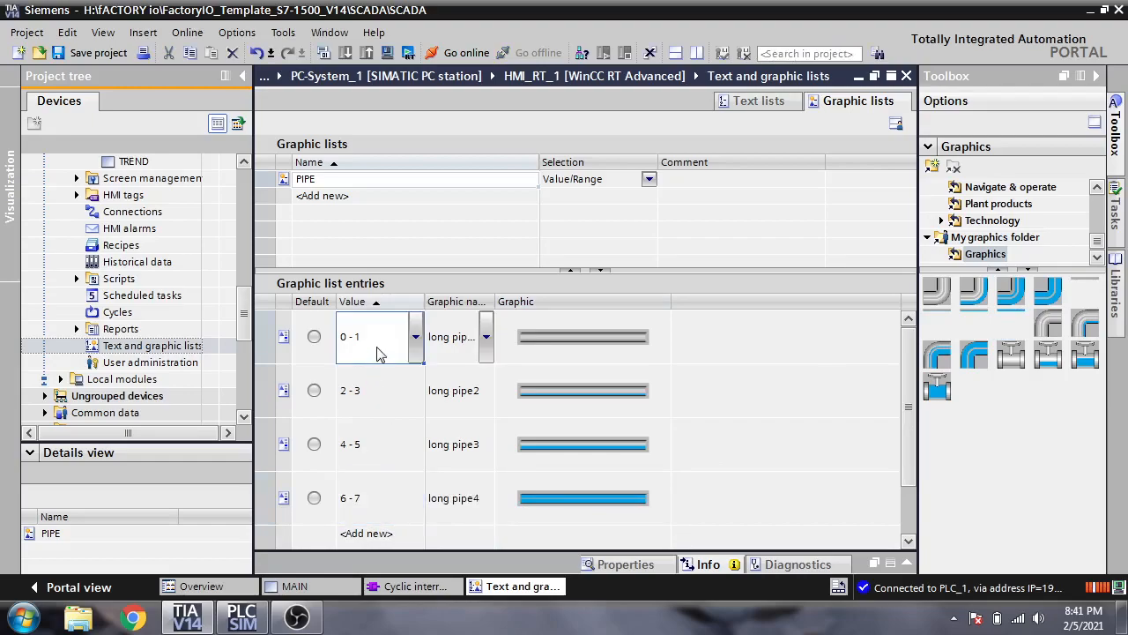
{"action": "left_click", "coordinate": [370, 390]}
{"action": "type", "text": "5"}
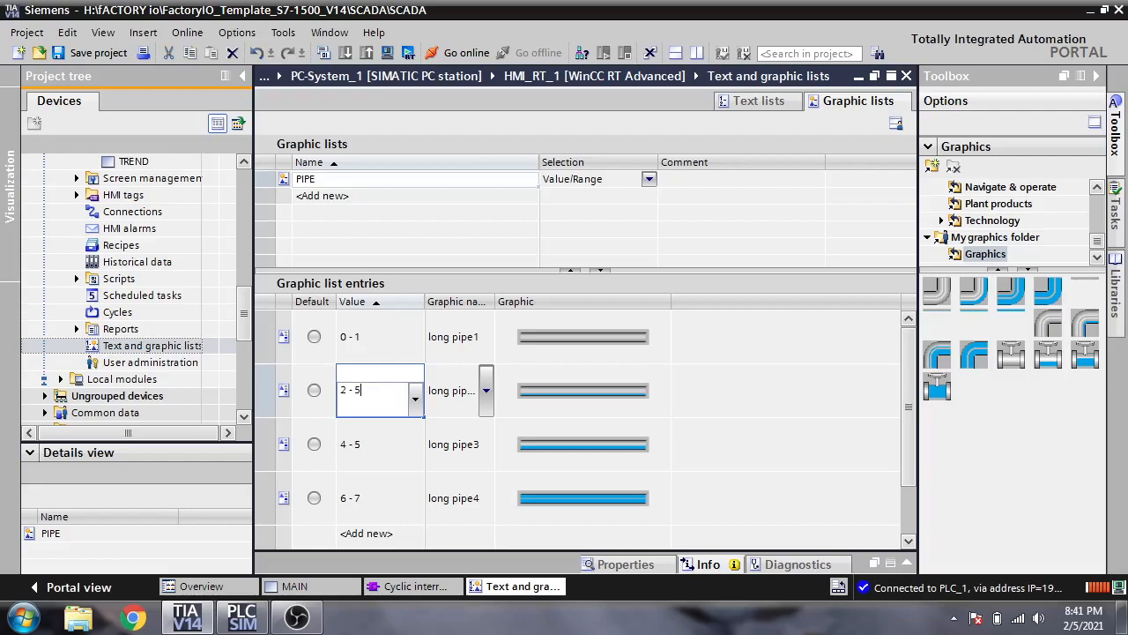
{"action": "left_click", "coordinate": [371, 443]}
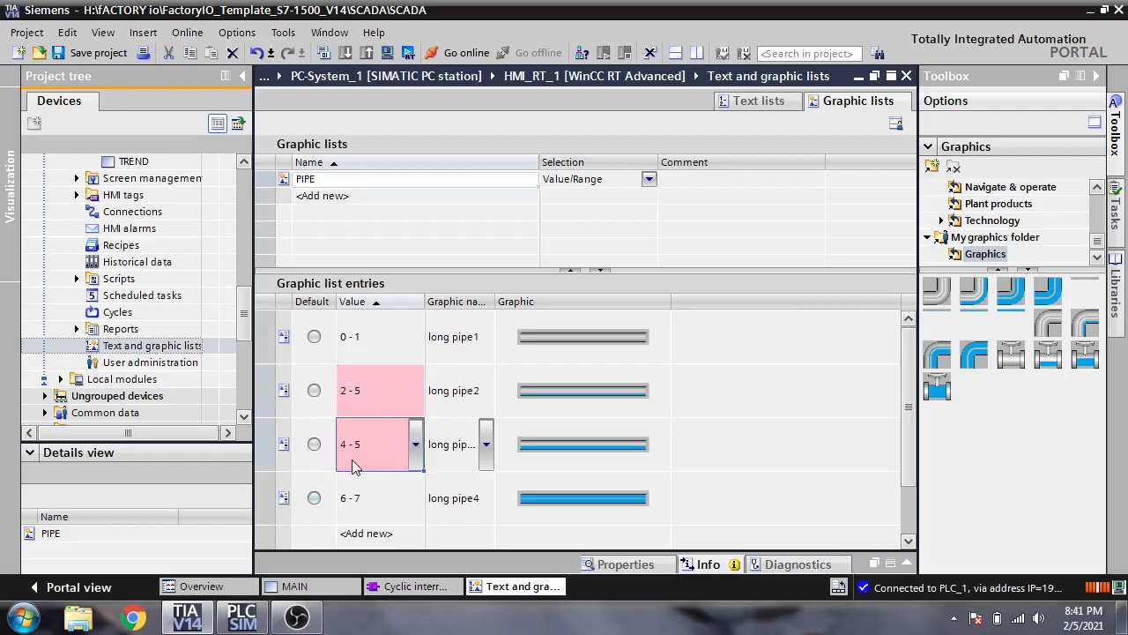
{"action": "double_click", "coordinate": [379, 443]}
{"action": "type", "text": "6 -"}
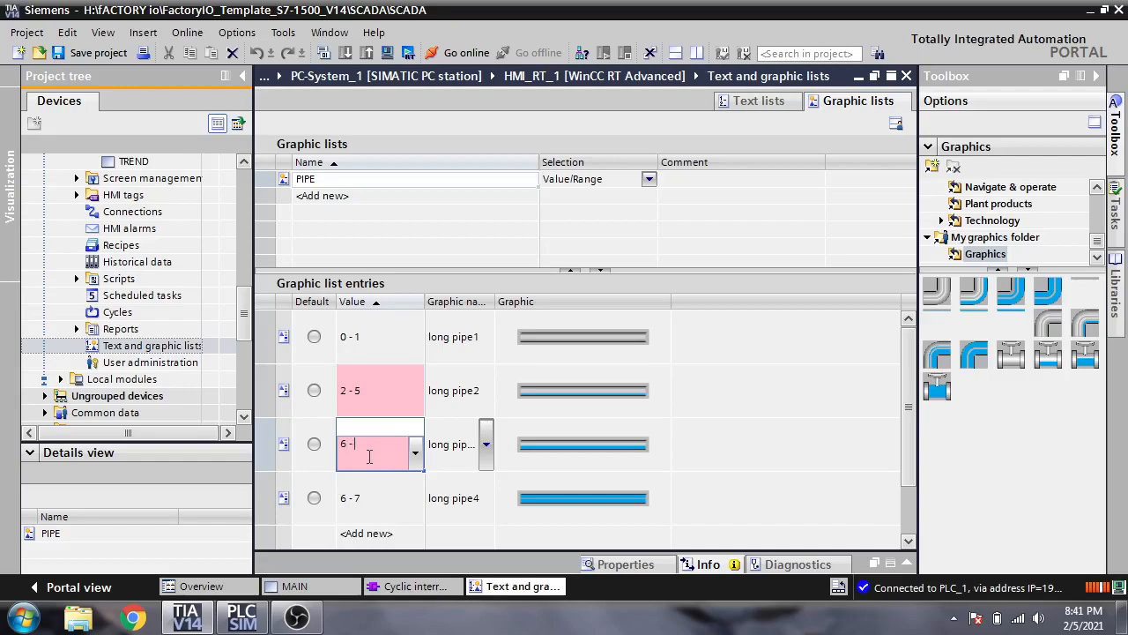
Correct the PIPE ranges to 6-7 and 8-10, then add Graphic_list_1.
{"action": "type", "text": "8"}
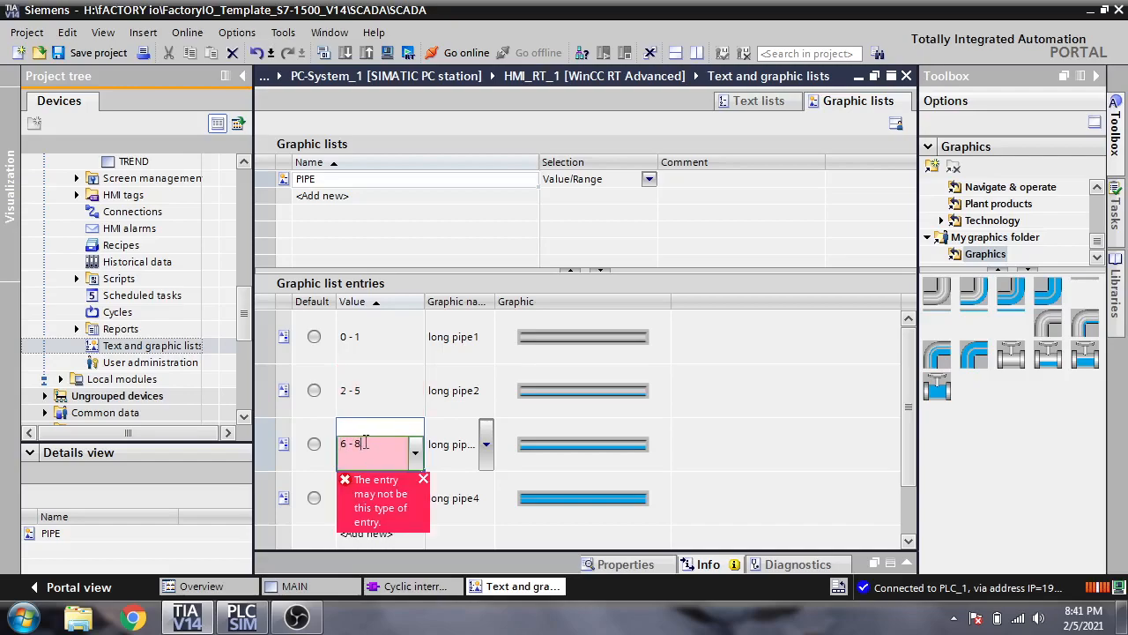
{"action": "type", "text": "6 - 7"}
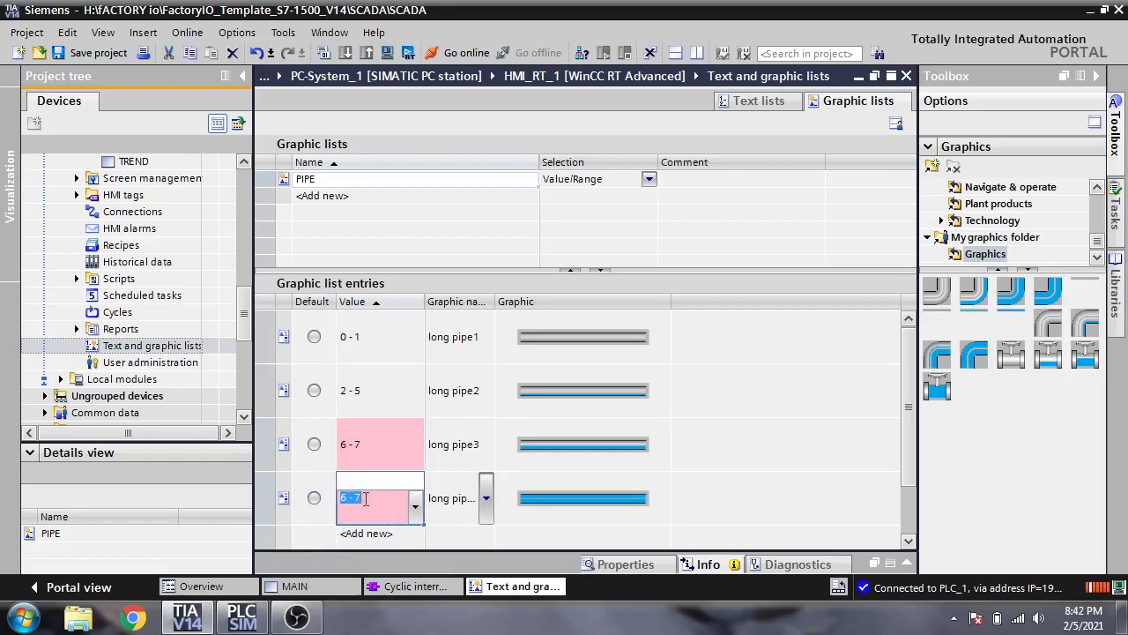
{"action": "type", "text": "7"}
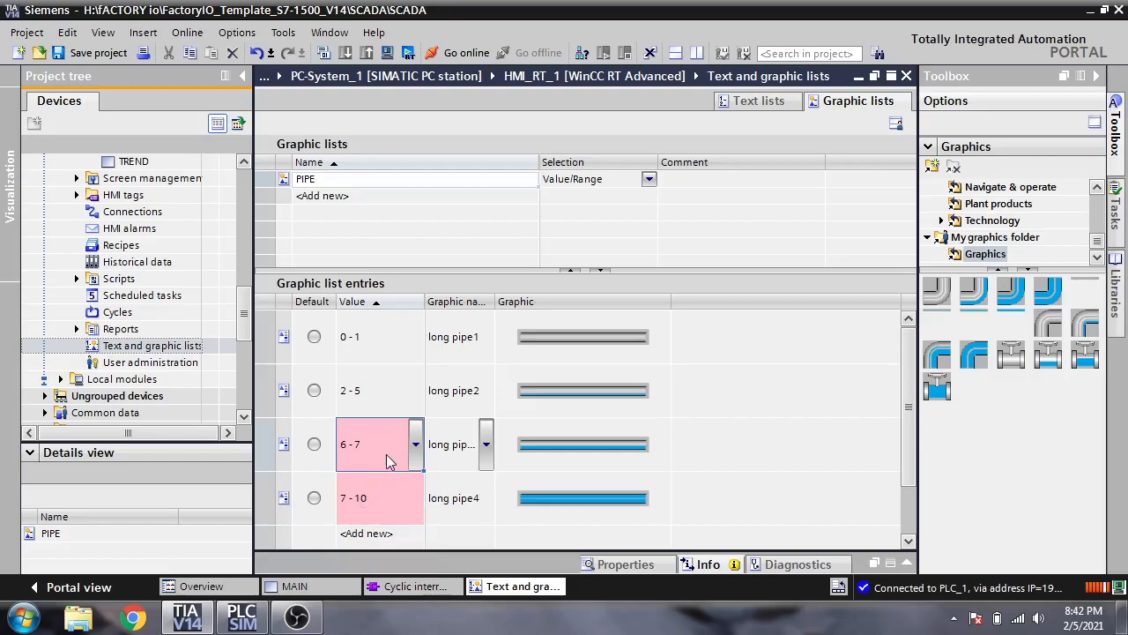
{"action": "mouse_move", "coordinate": [414, 488]}
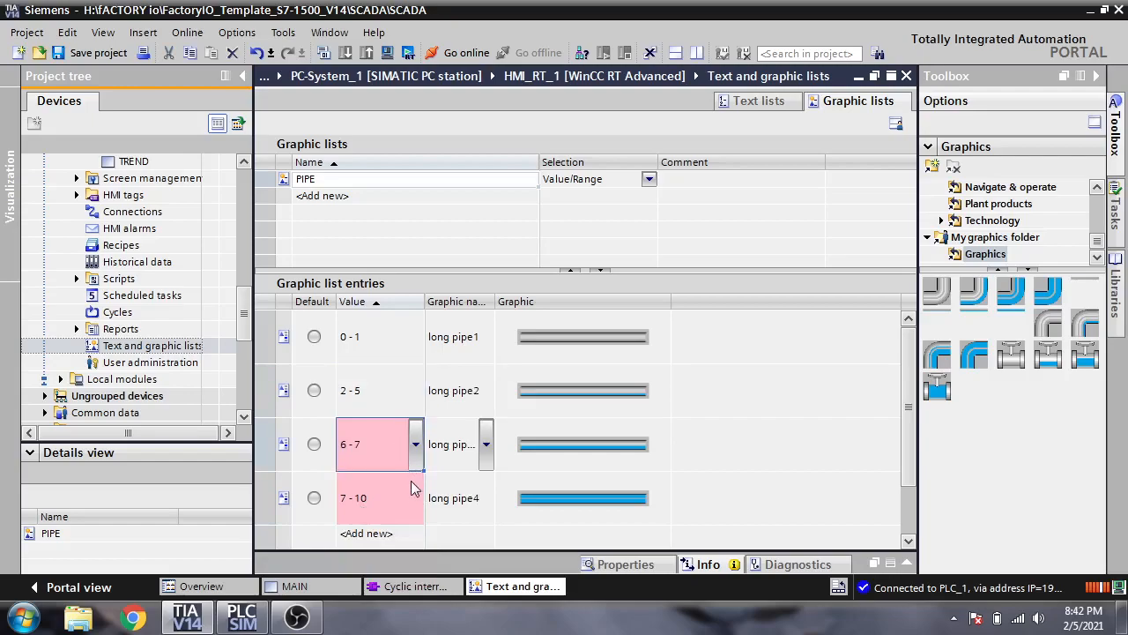
{"action": "left_click", "coordinate": [414, 444]}
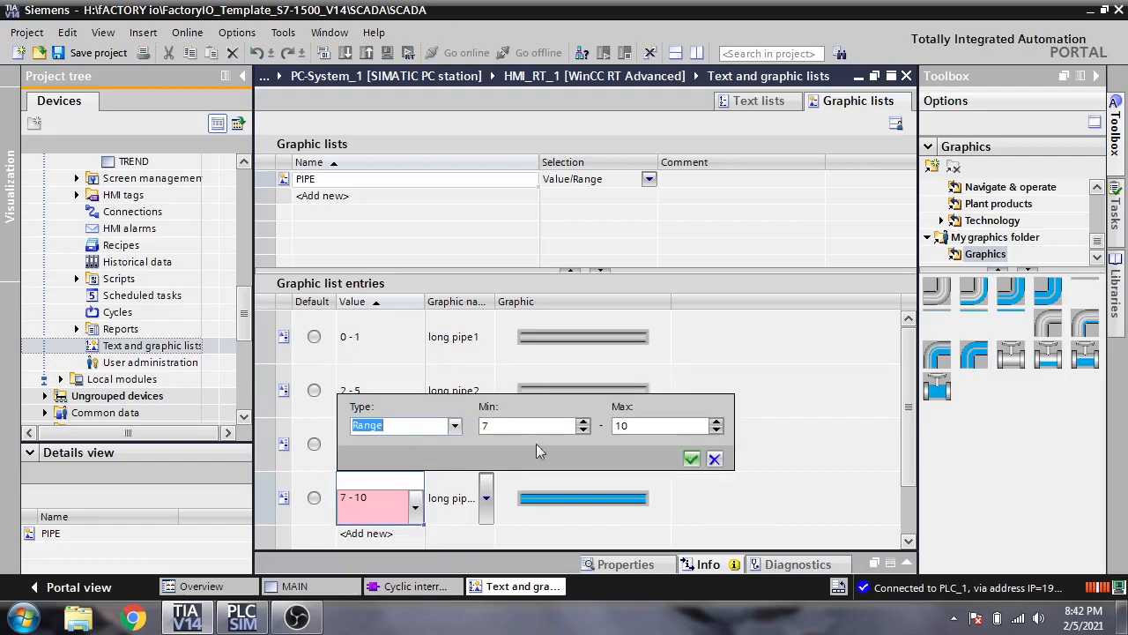
{"action": "left_click", "coordinate": [691, 459]}
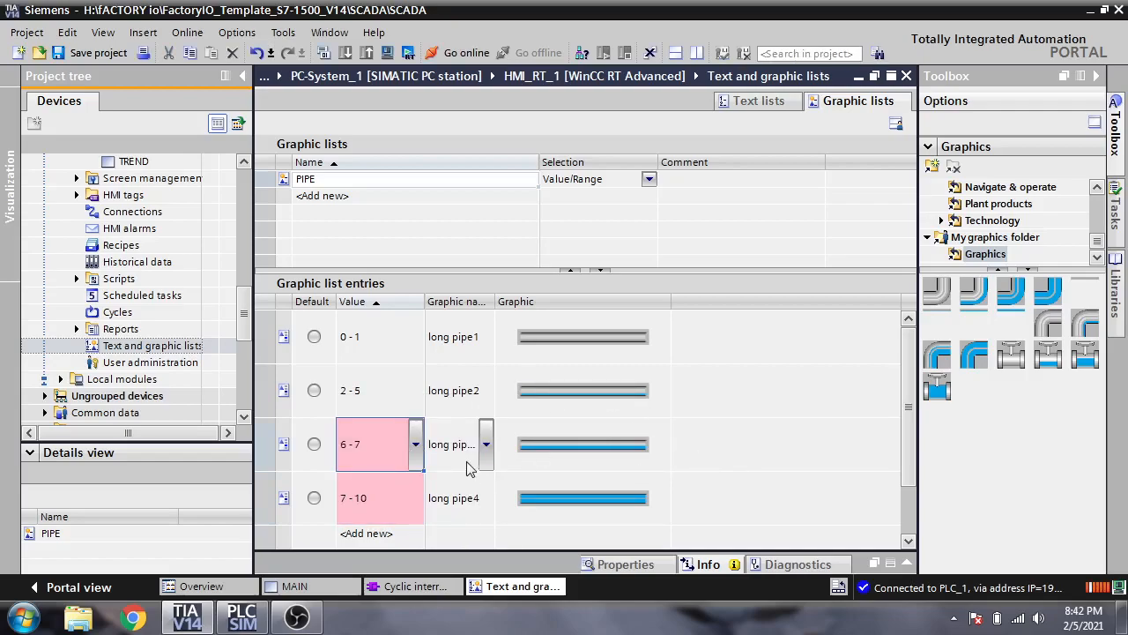
{"action": "left_click", "coordinate": [415, 444]}
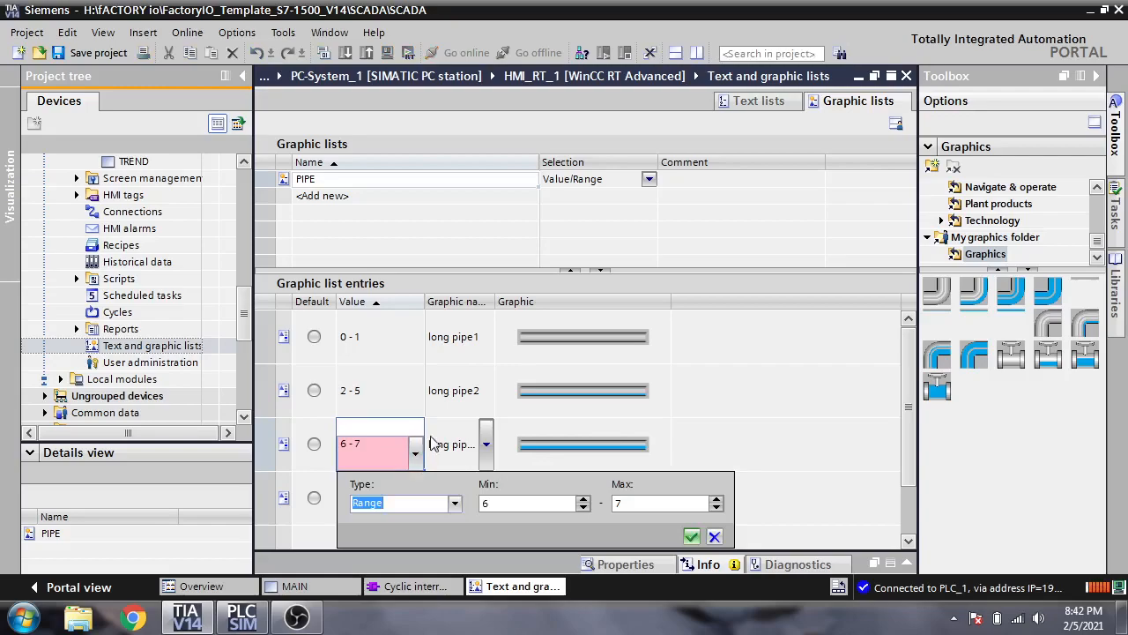
{"action": "left_click", "coordinate": [691, 536]}
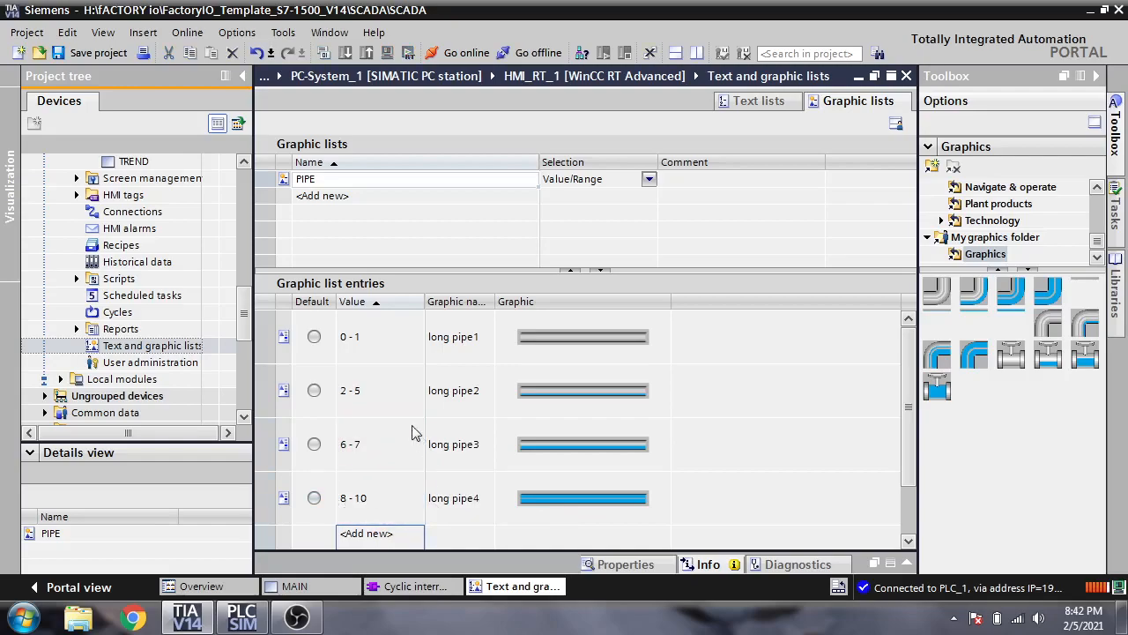
{"action": "left_click", "coordinate": [379, 389]}
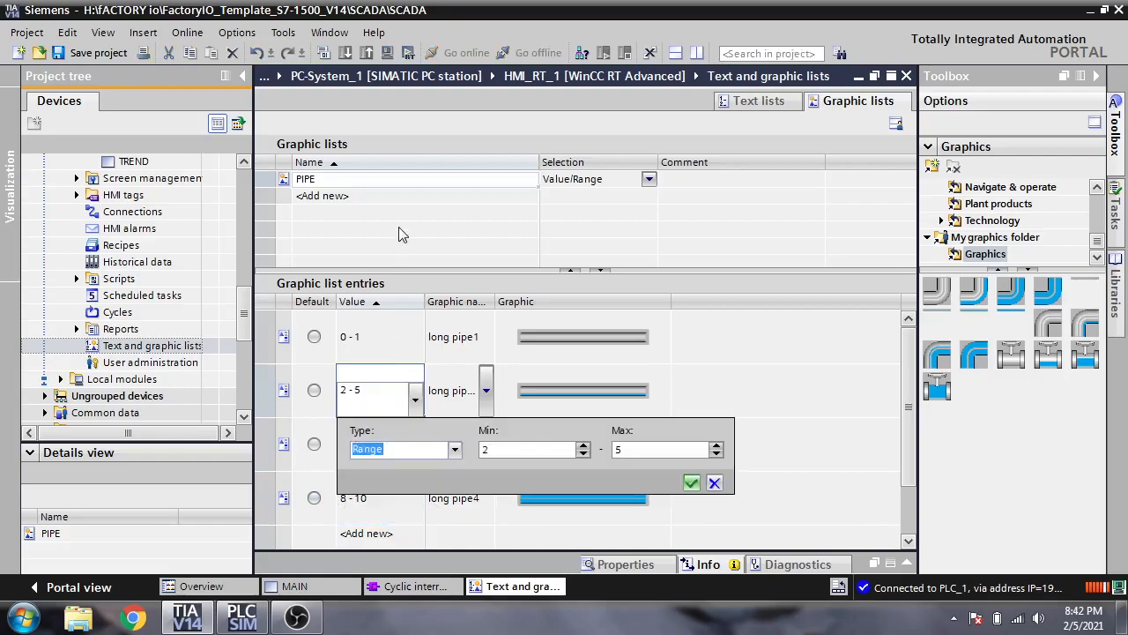
{"action": "left_click", "coordinate": [322, 195]}
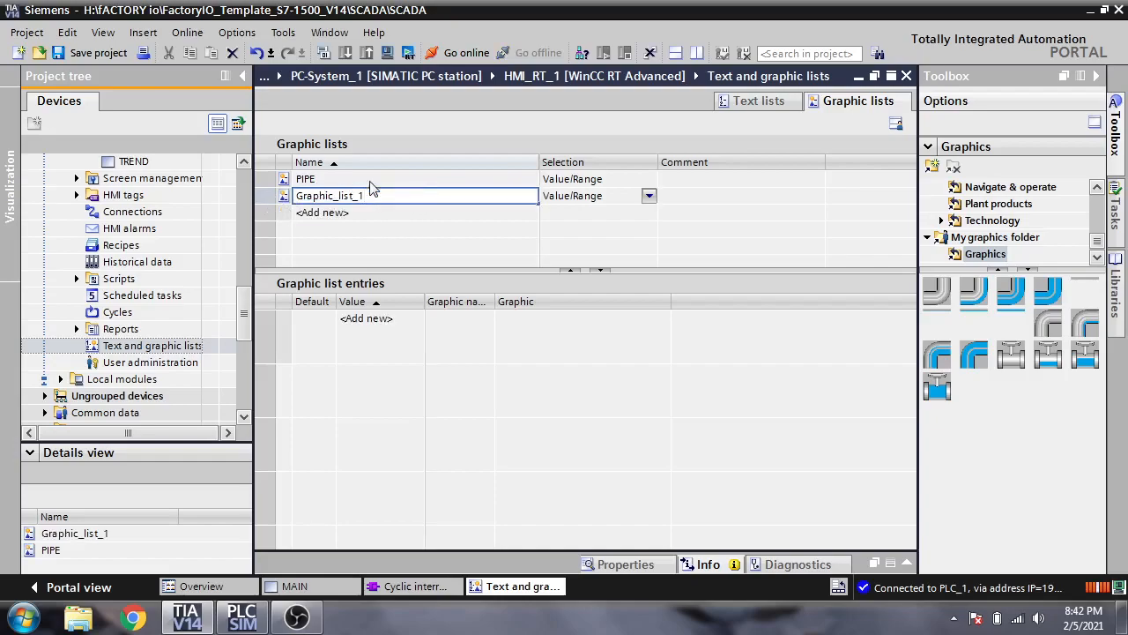
Name the second list VALVE and fix its valve ranges to 2-4, 5-7, 8-10.
{"action": "type", "text": "VA"}
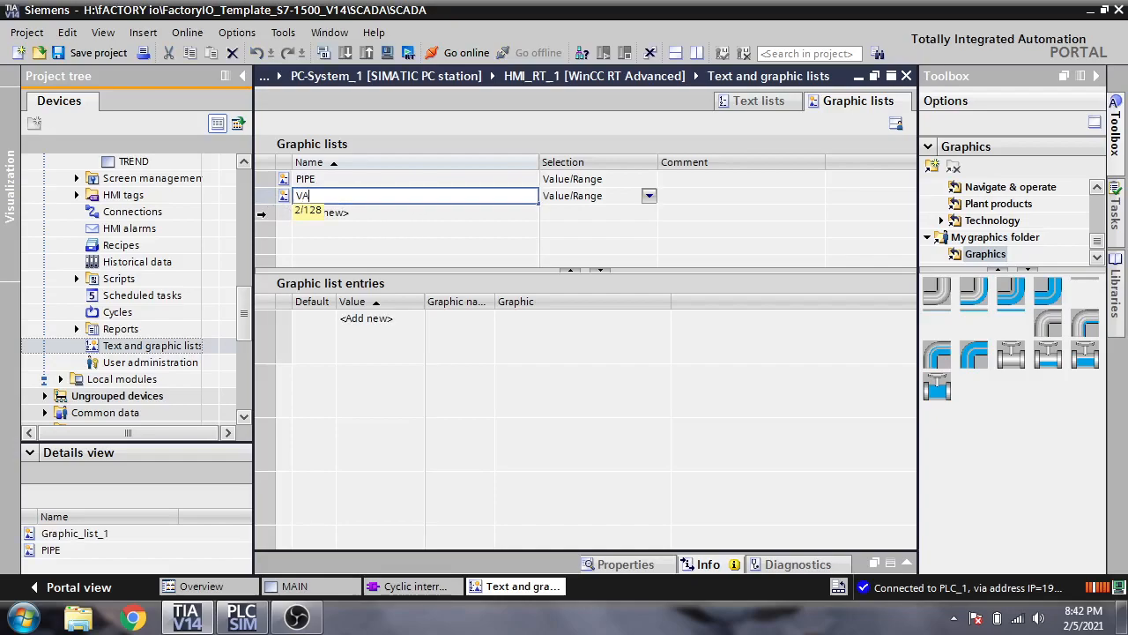
{"action": "type", "text": "ALVE"}
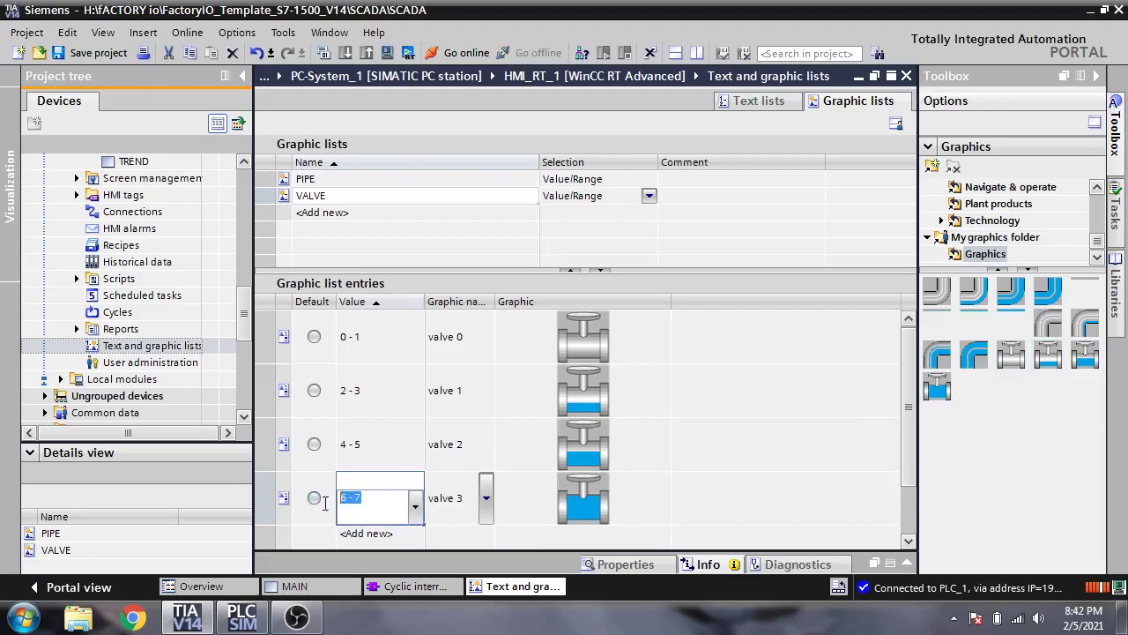
{"action": "type", "text": "8"}
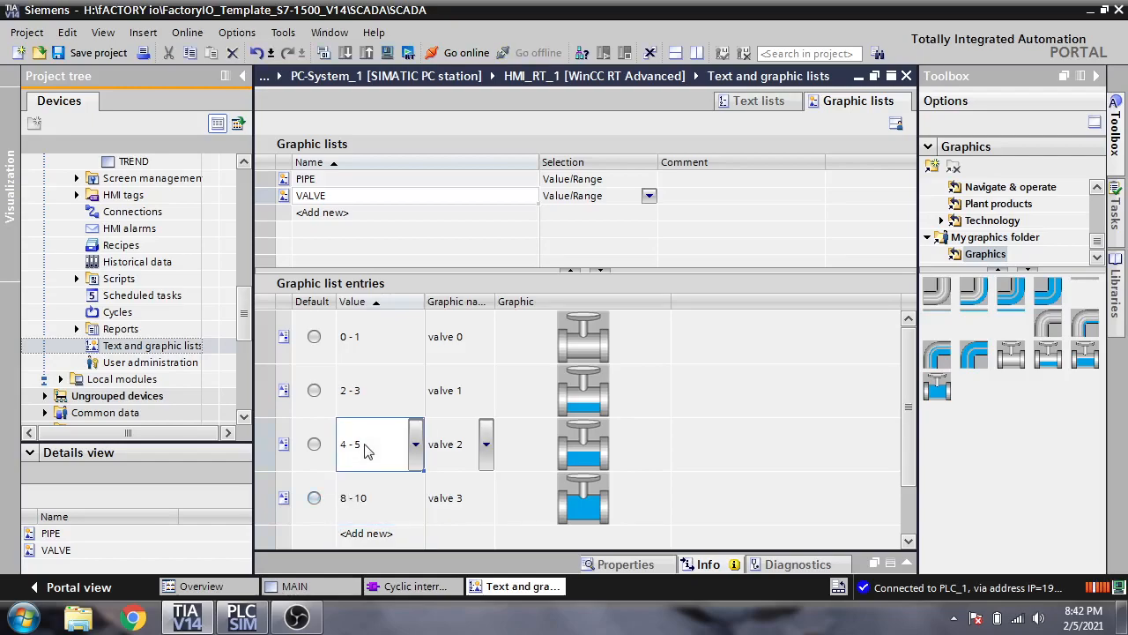
{"action": "double_click", "coordinate": [362, 443]}
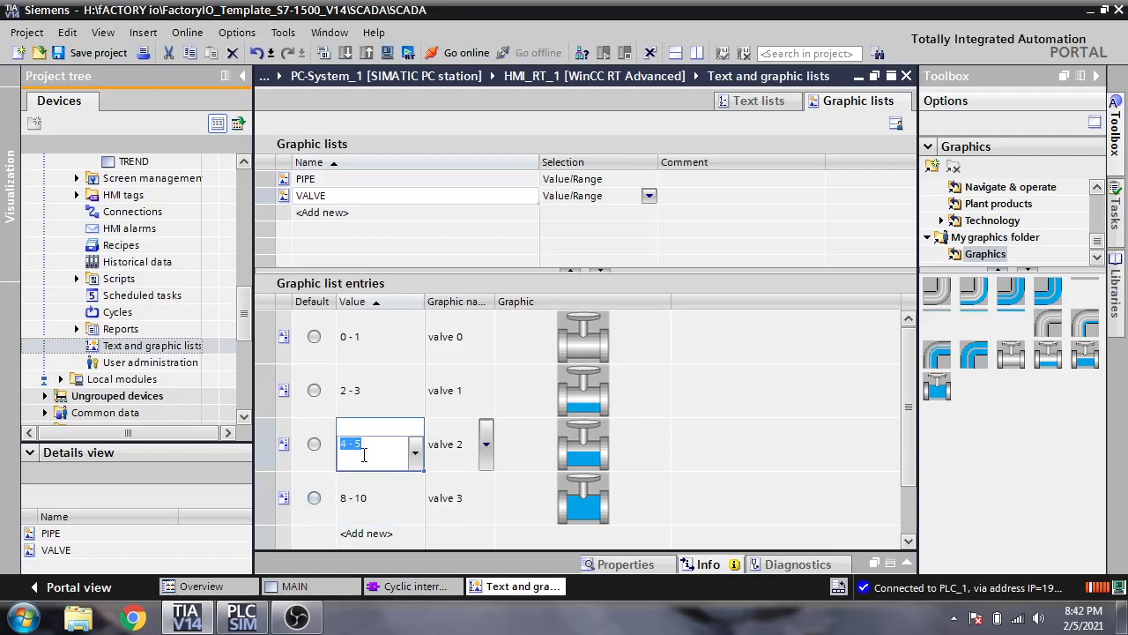
{"action": "type", "text": "6-"}
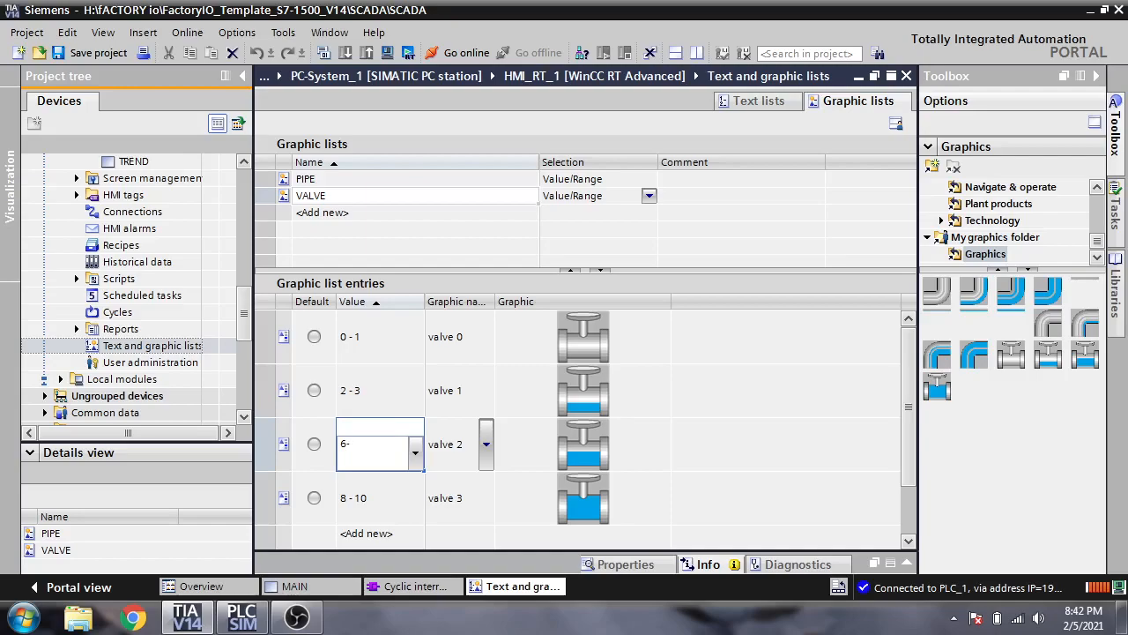
{"action": "type", "text": "7"}
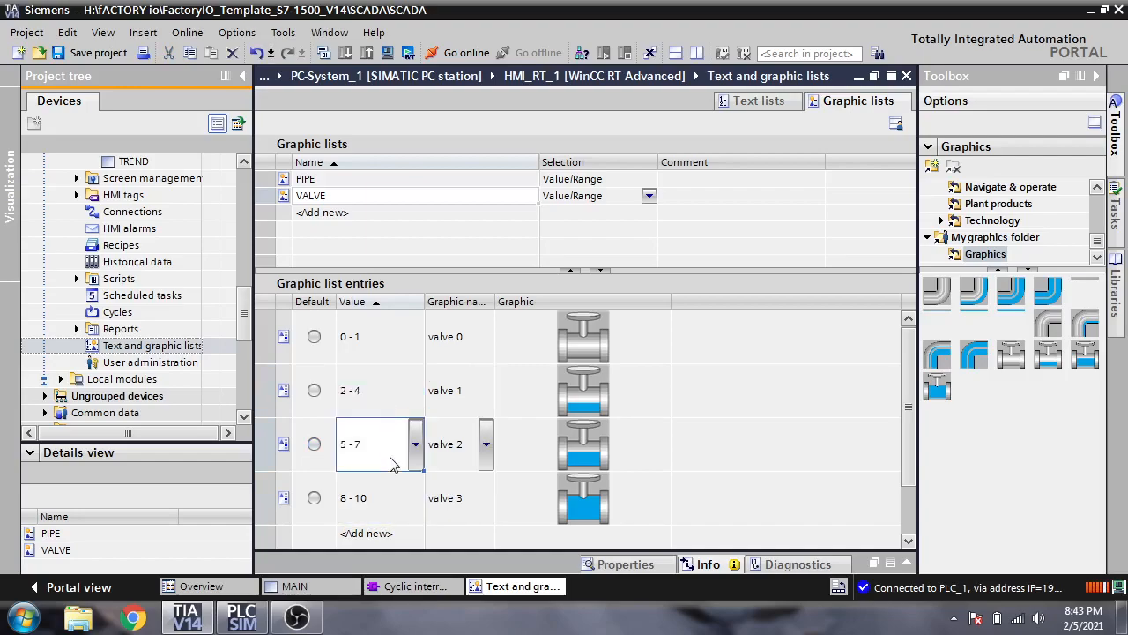
{"action": "mouse_move", "coordinate": [429, 243]}
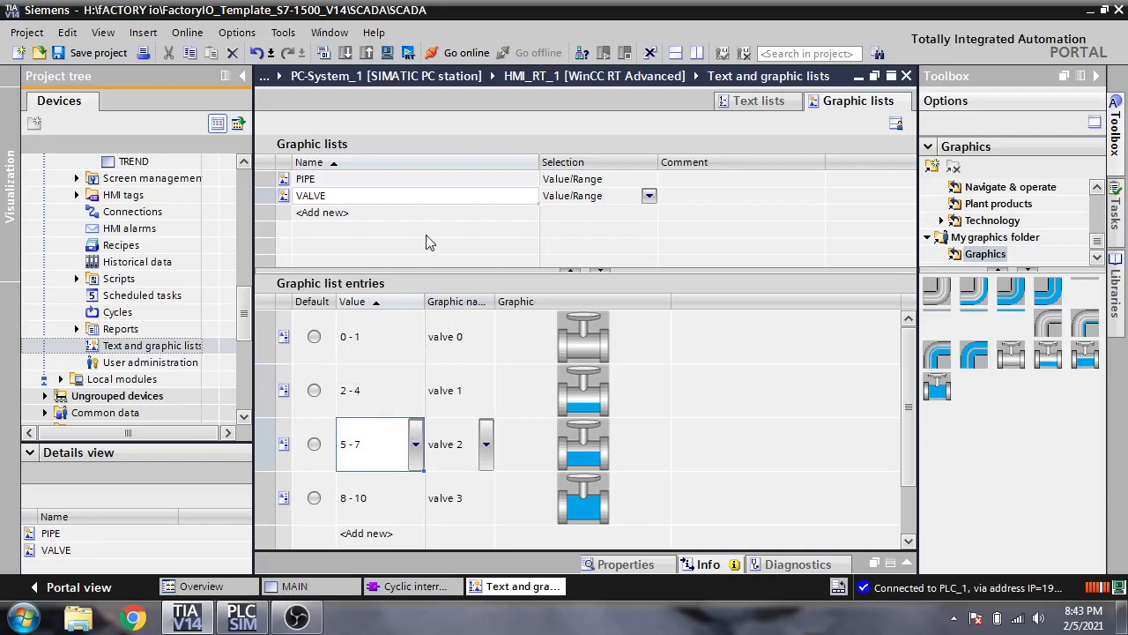
{"action": "mouse_move", "coordinate": [425, 222]}
{"action": "type", "text": "B"}
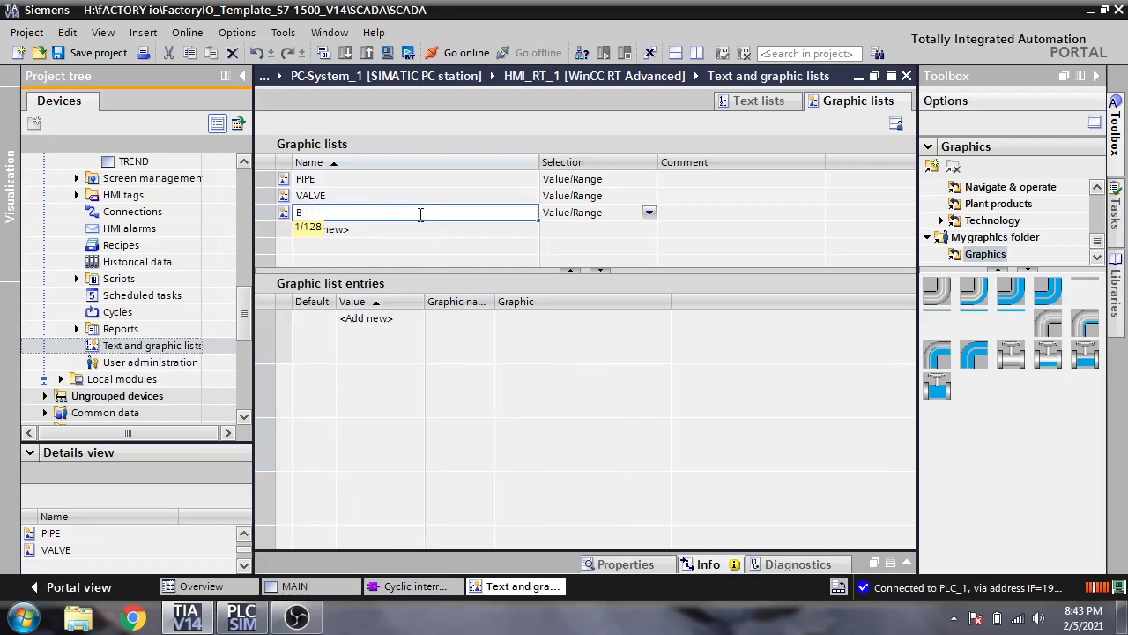
Add a new graphic list named Below Band, then rename it Upper Band.
{"action": "type", "text": "Elow"}
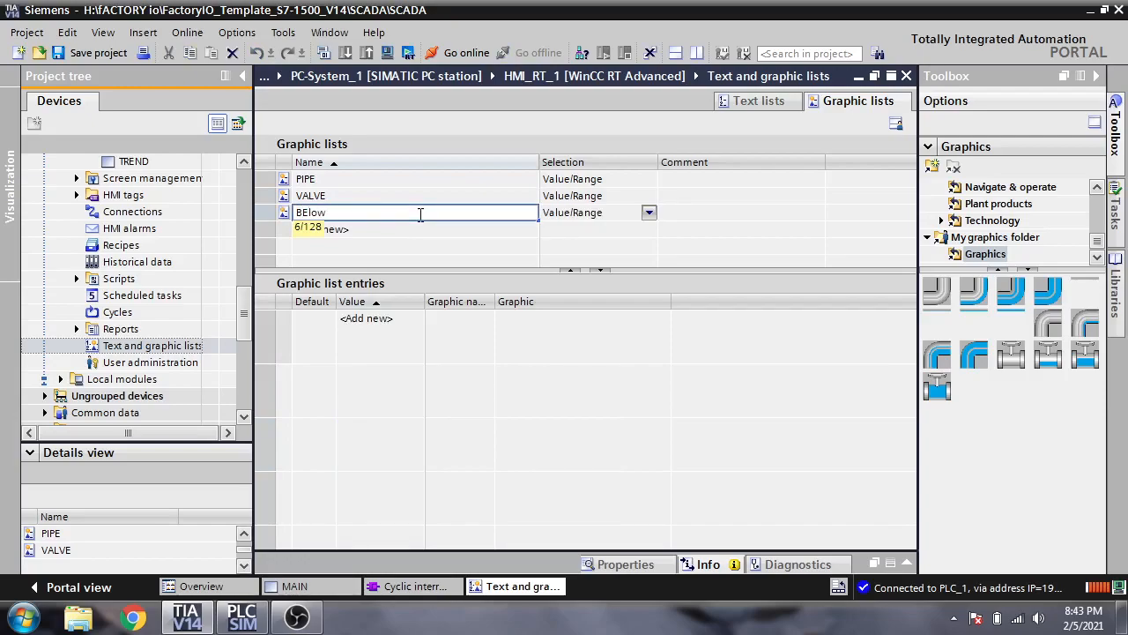
{"action": "type", "text": "Band"}
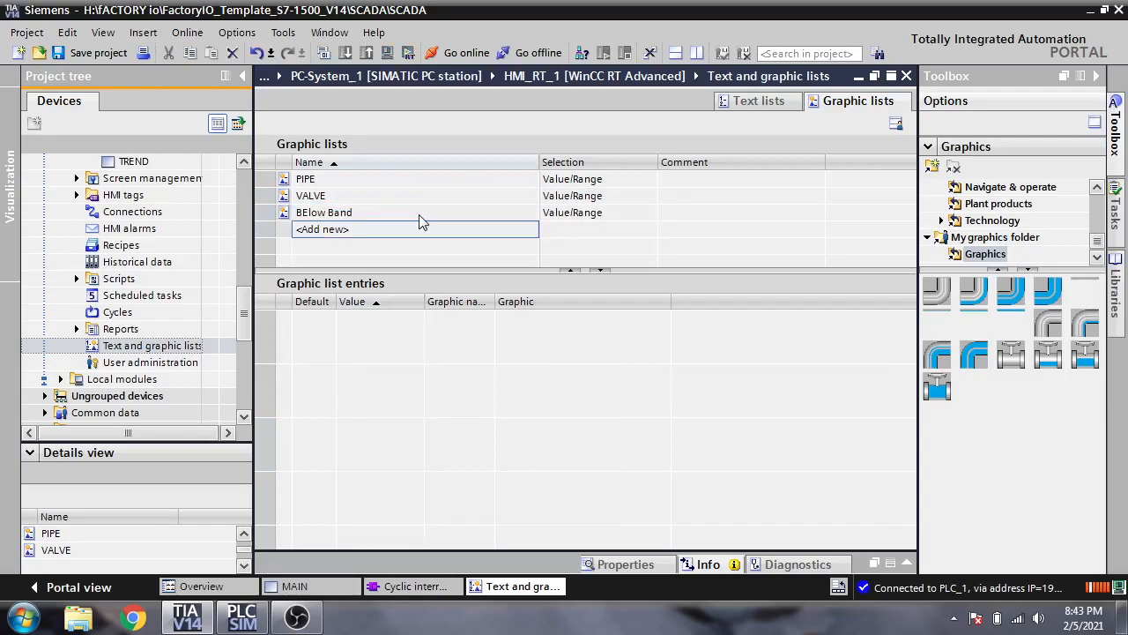
{"action": "left_click", "coordinate": [415, 213]}
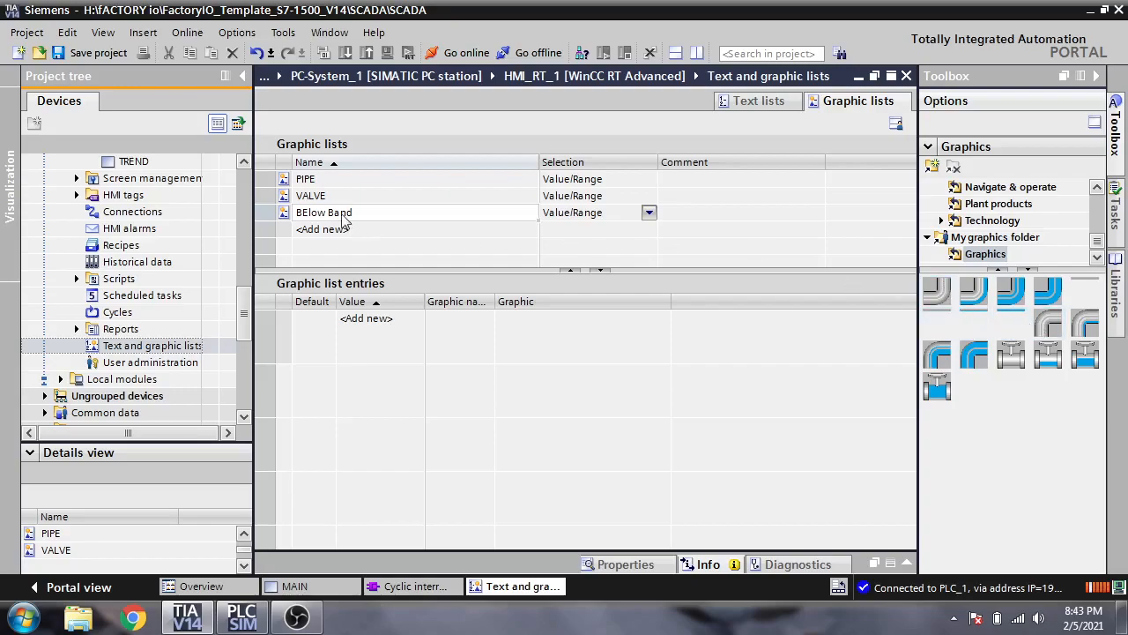
{"action": "double_click", "coordinate": [324, 212]}
{"action": "type", "text": "Upper"}
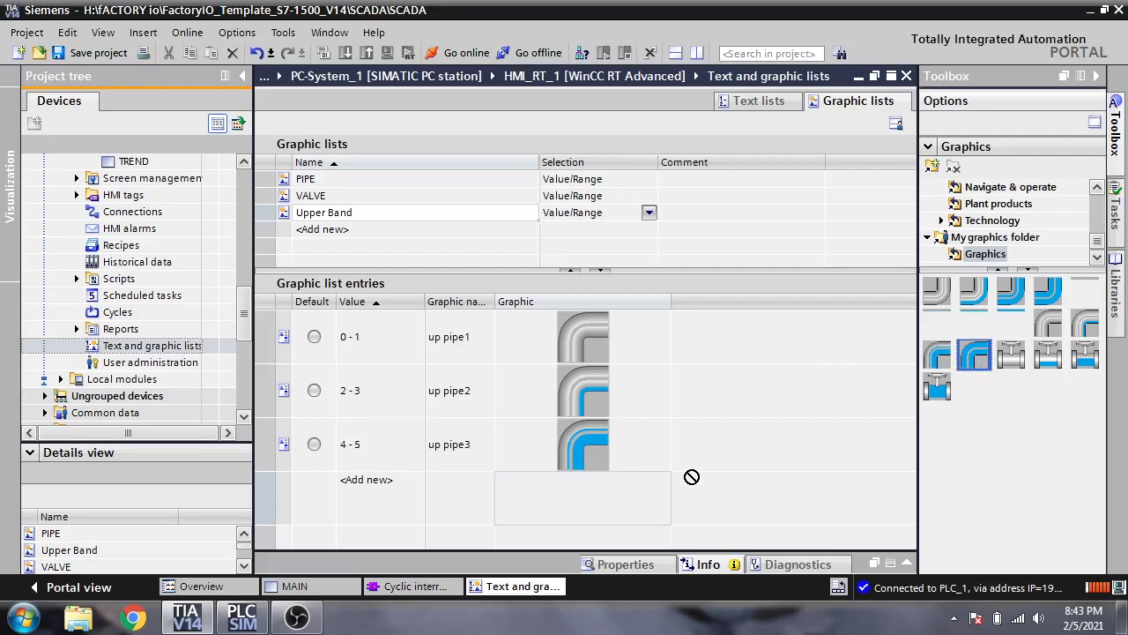
Set the Upper Band up pipe ranges to 2-4, 5-7 and 8-10.
{"action": "left_click", "coordinate": [366, 479]}
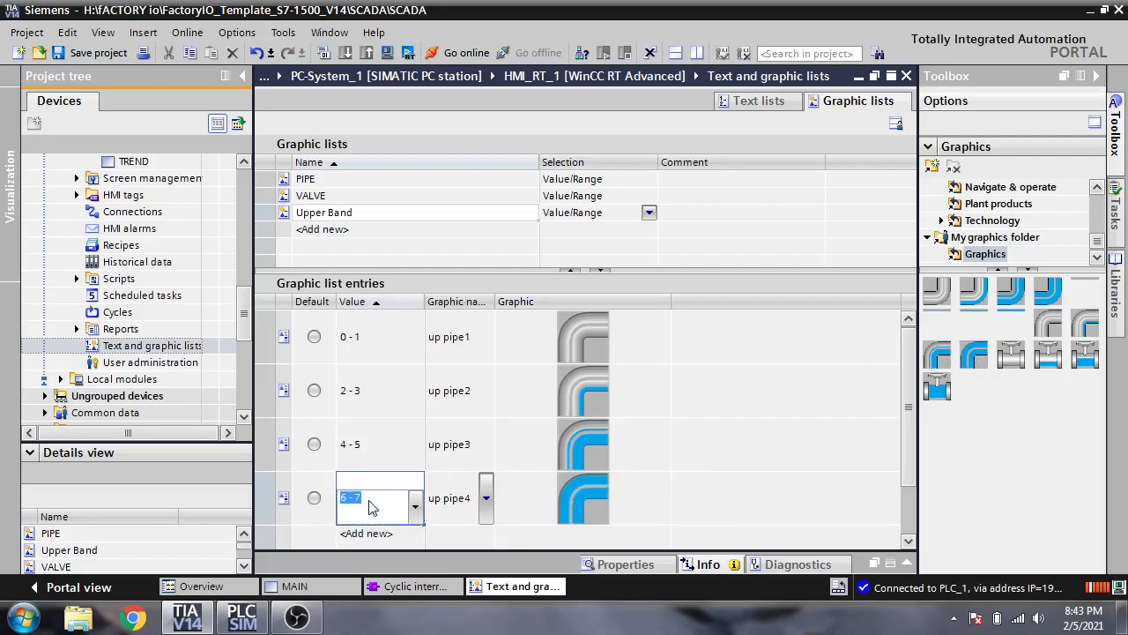
{"action": "type", "text": "8"}
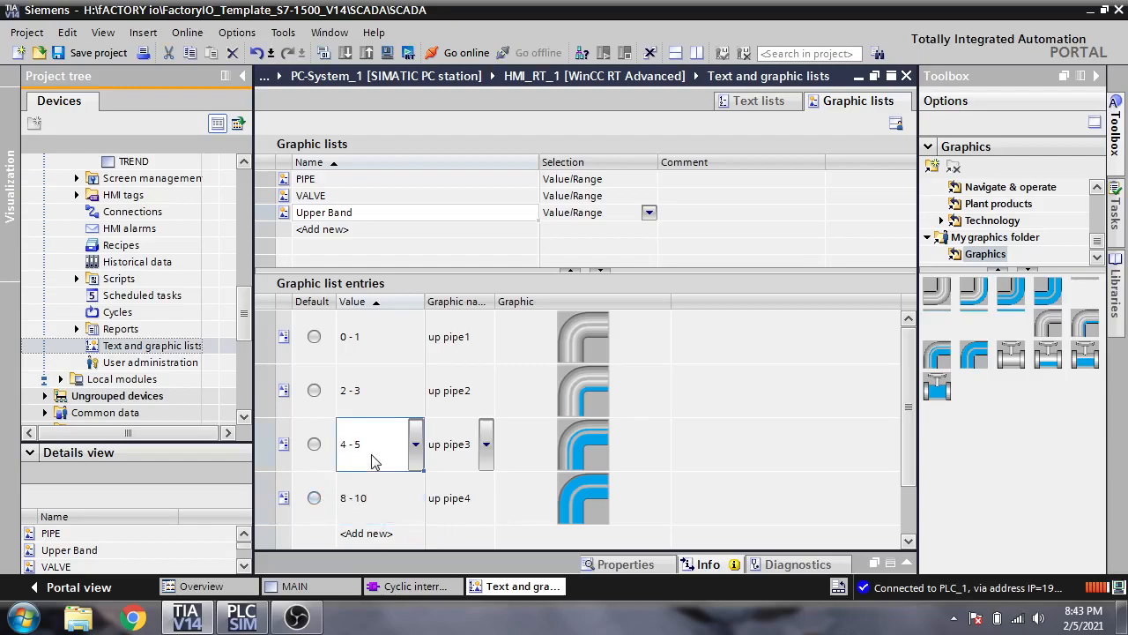
{"action": "type", "text": "6"}
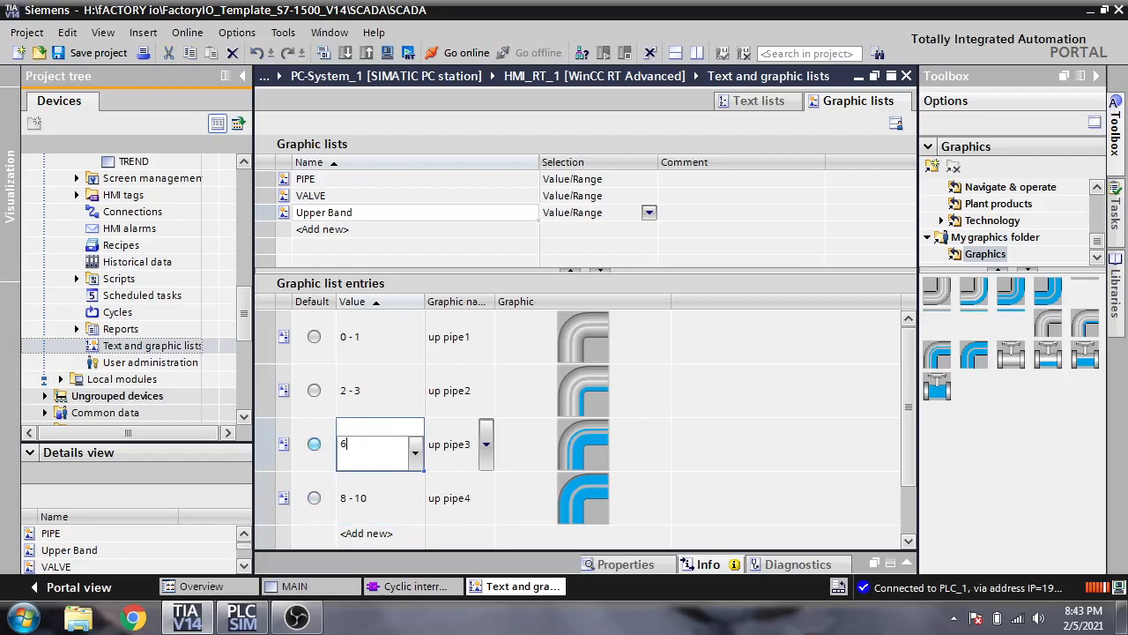
{"action": "type", "text": "- 7"}
{"action": "left_click", "coordinate": [380, 391]}
{"action": "type", "text": "4"}
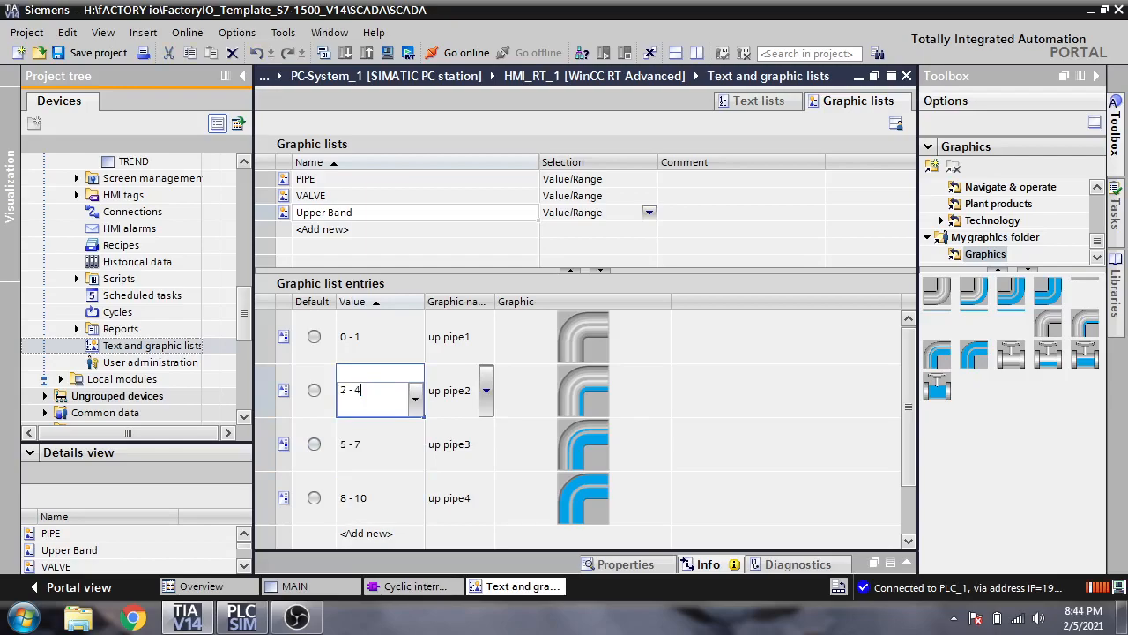
{"action": "left_click", "coordinate": [582, 390]}
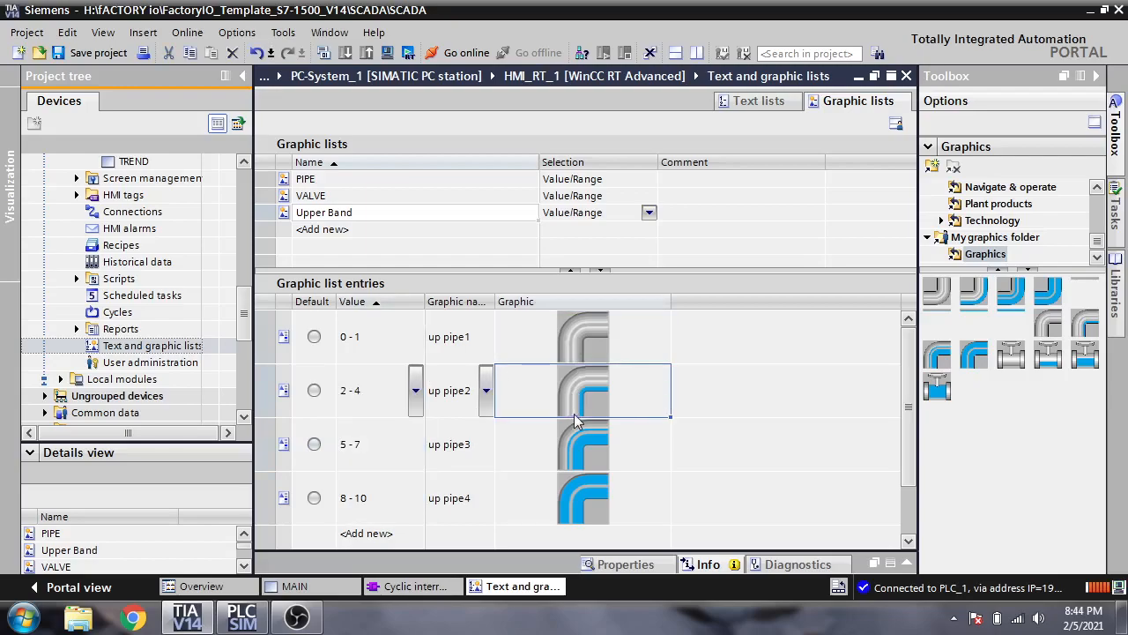
{"action": "left_click", "coordinate": [581, 498]}
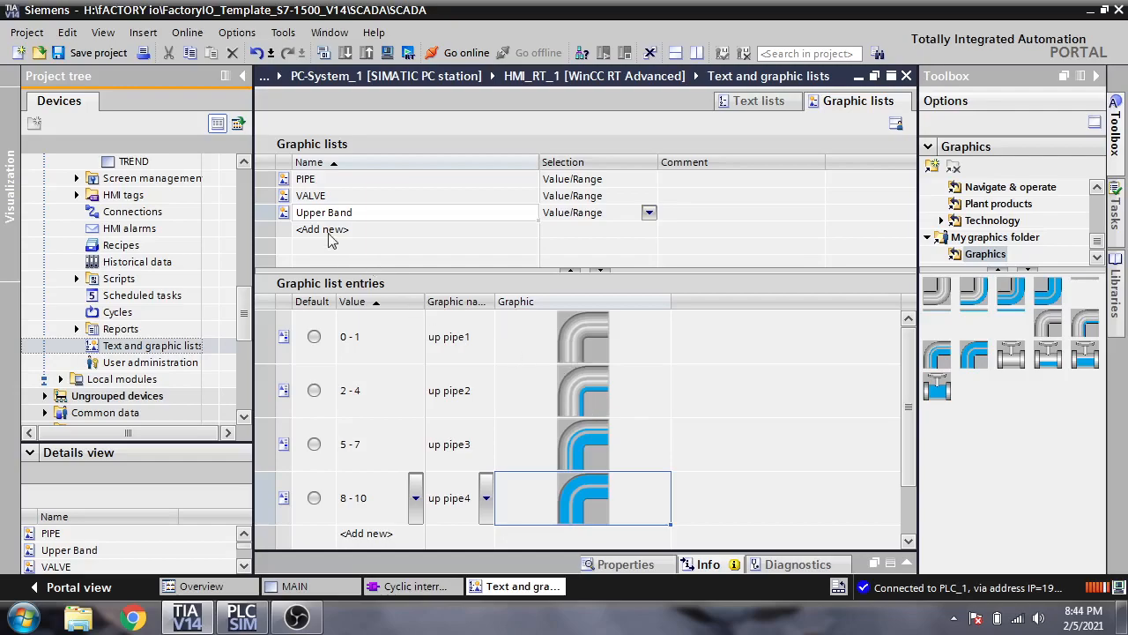
{"action": "mouse_move", "coordinate": [390, 528]}
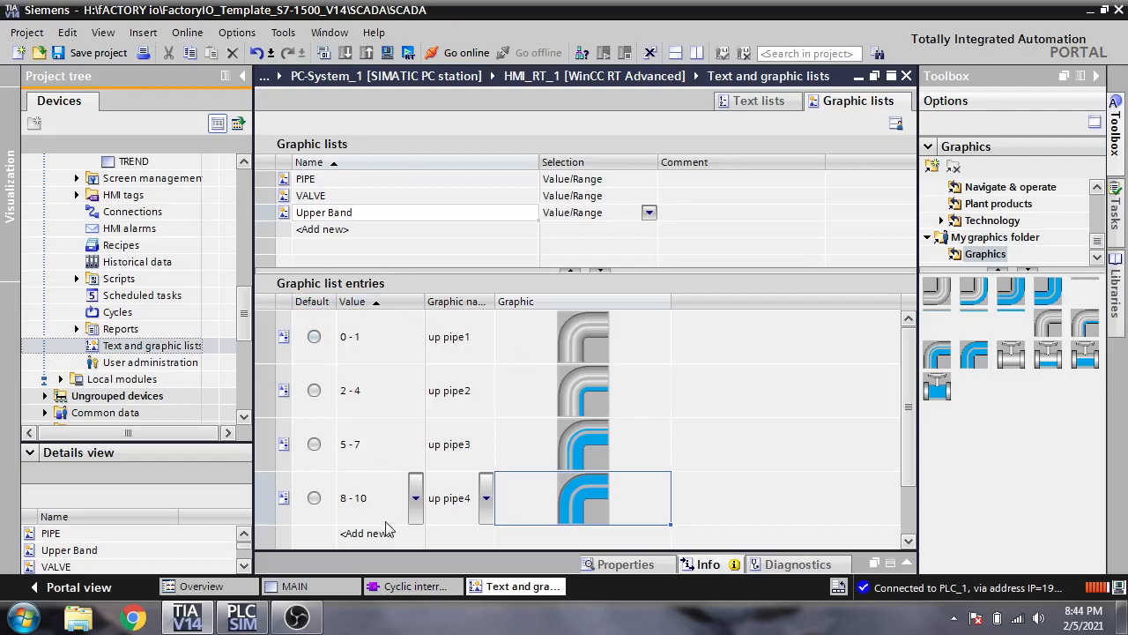
{"action": "left_click", "coordinate": [295, 585]}
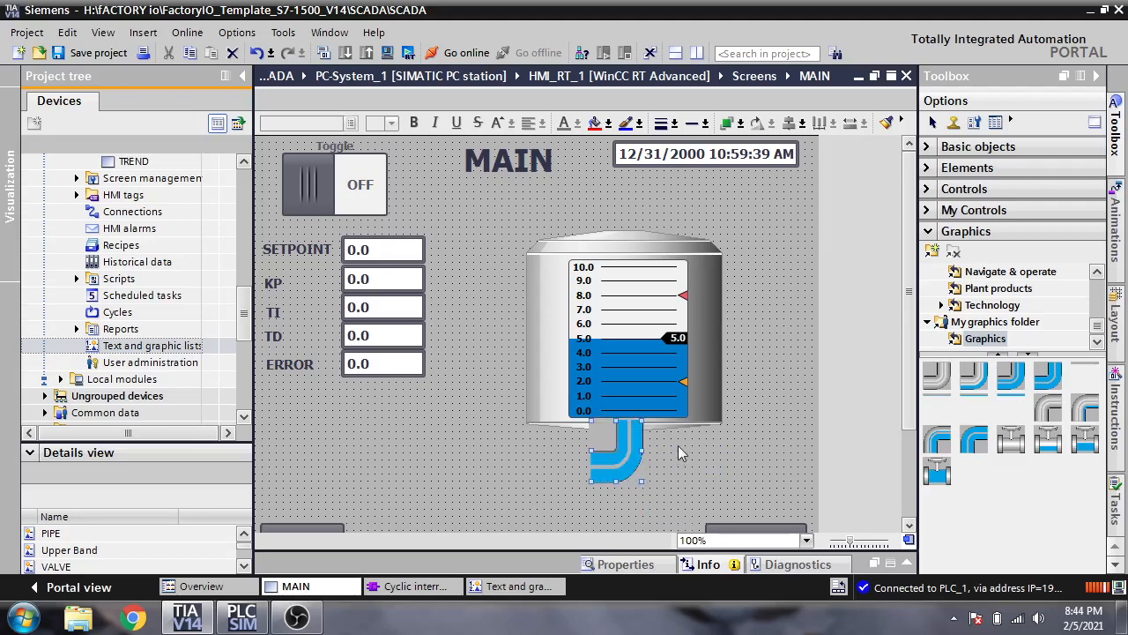
{"action": "mouse_move", "coordinate": [728, 123]}
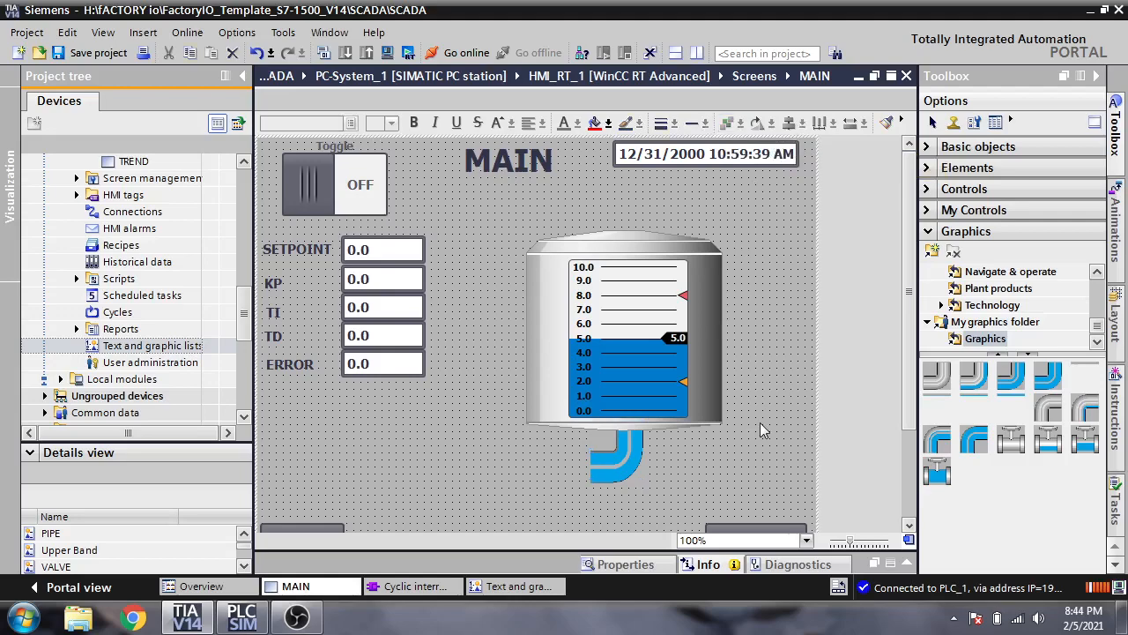
{"action": "mouse_move", "coordinate": [668, 452]}
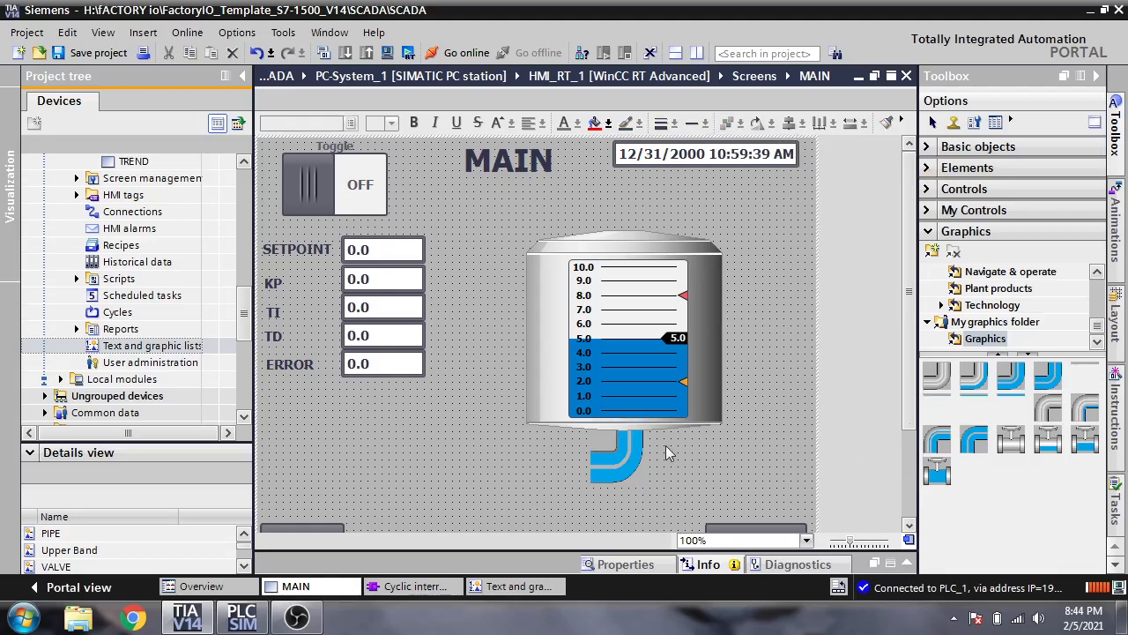
{"action": "mouse_move", "coordinate": [282, 458]}
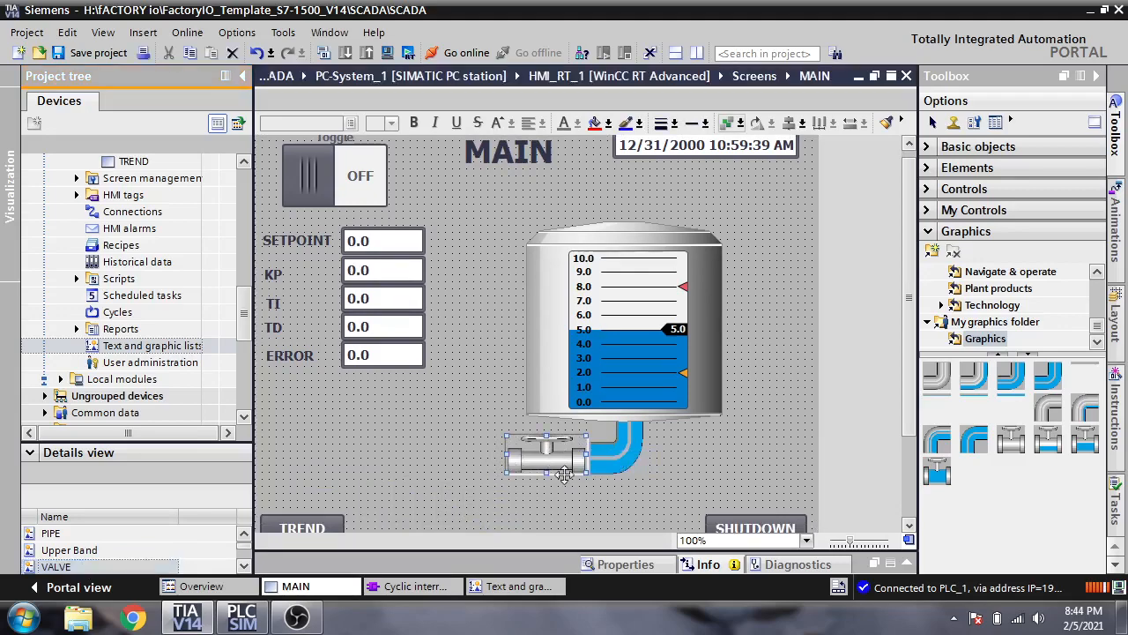
Resize the valve placed beside the pipe below the tank.
{"action": "left_click", "coordinate": [544, 454]}
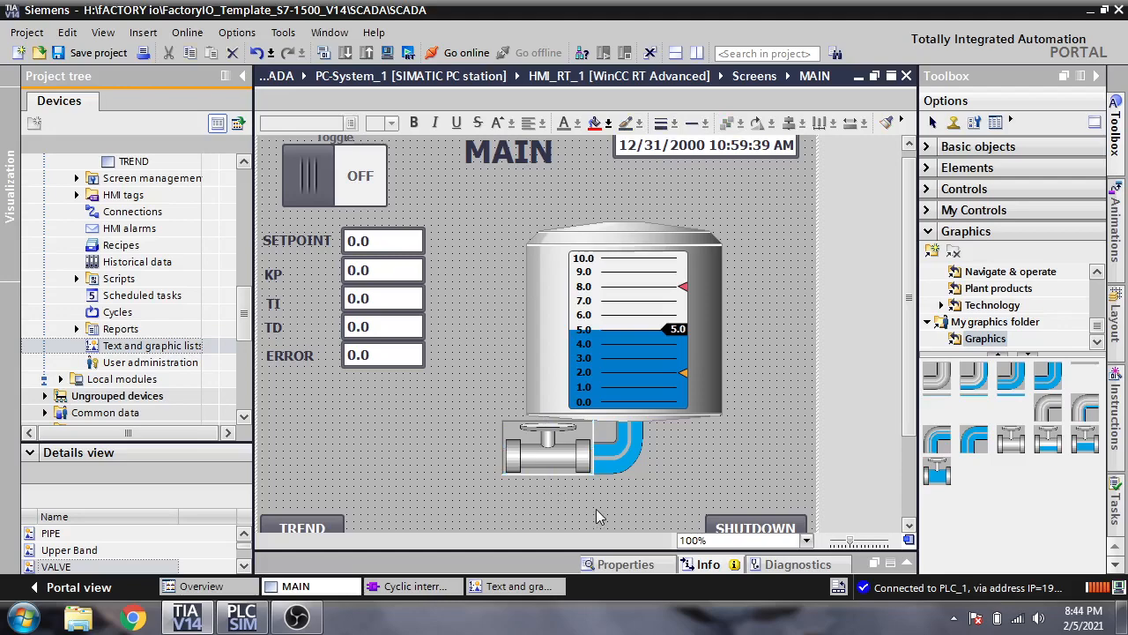
{"action": "left_click", "coordinate": [546, 446]}
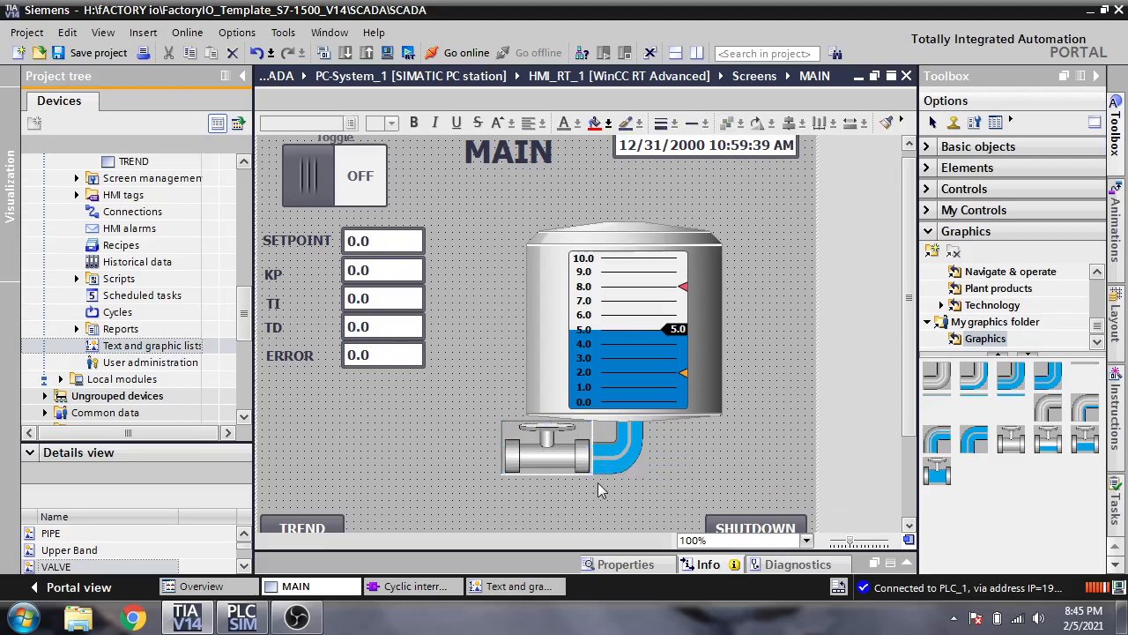
{"action": "left_click", "coordinate": [547, 446]}
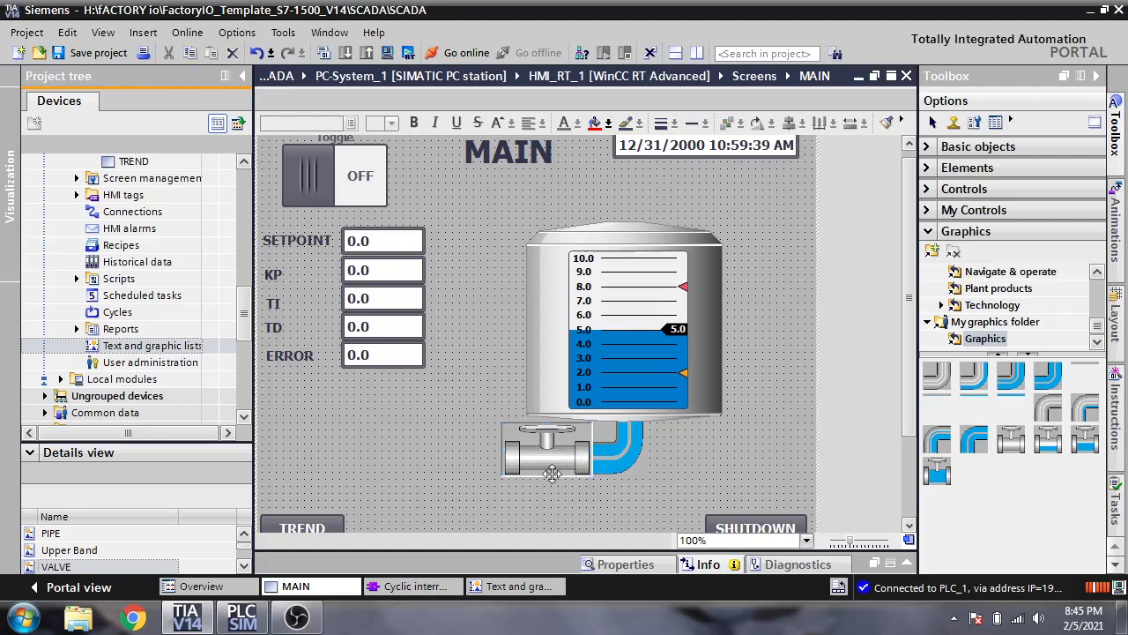
{"action": "mouse_move", "coordinate": [591, 520]}
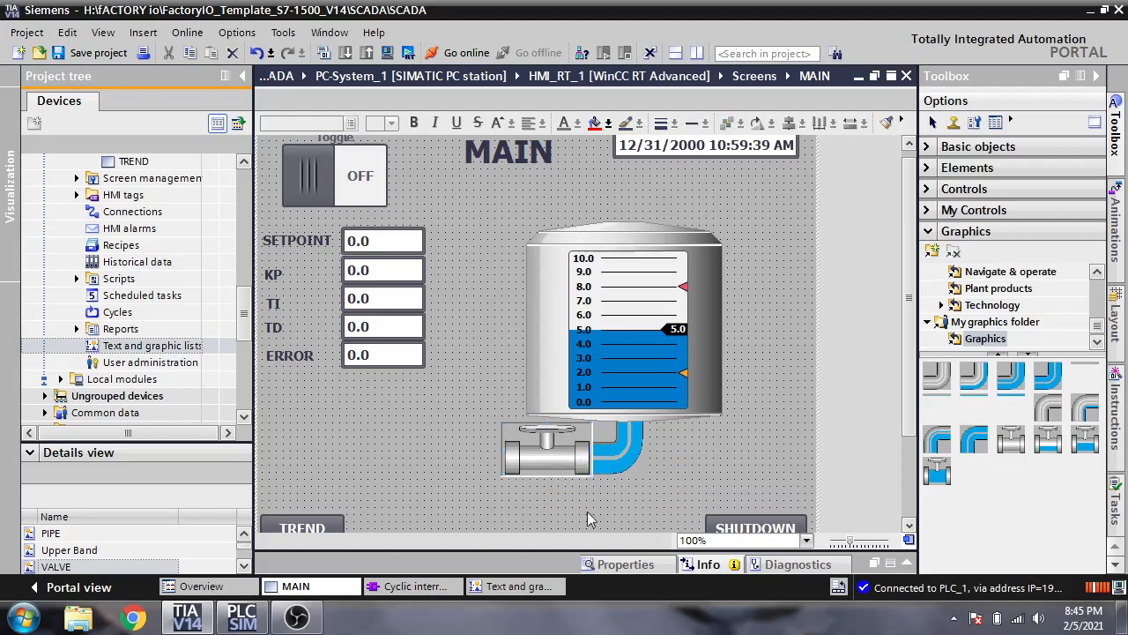
{"action": "mouse_move", "coordinate": [514, 460]}
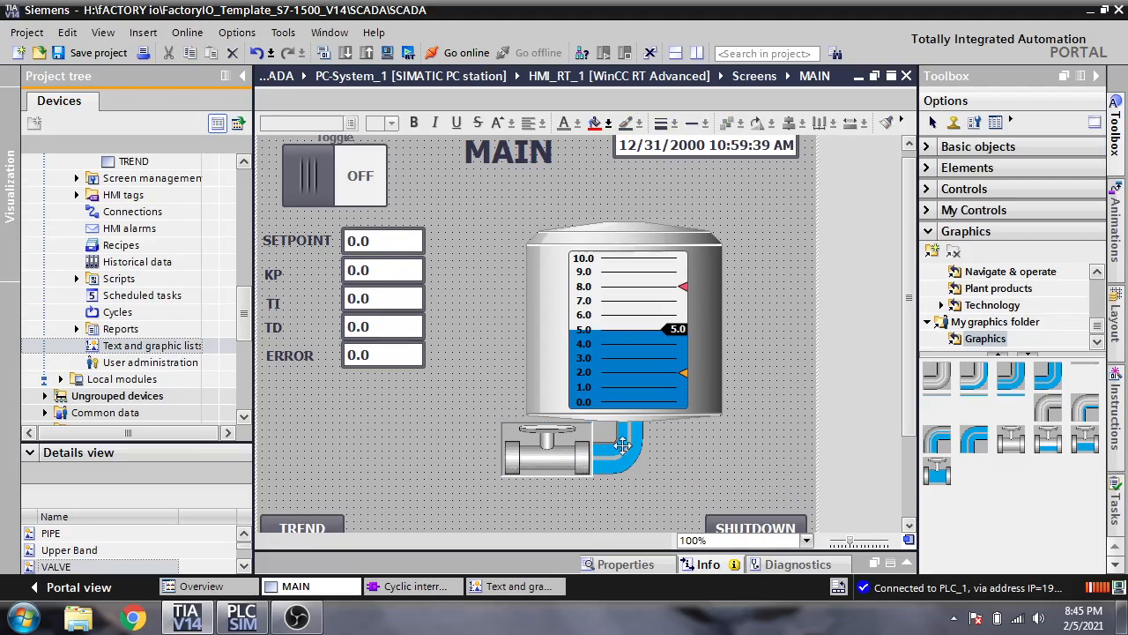
Select the elbow pipe under the tank and inspect its context and menu options.
{"action": "left_click", "coordinate": [613, 450]}
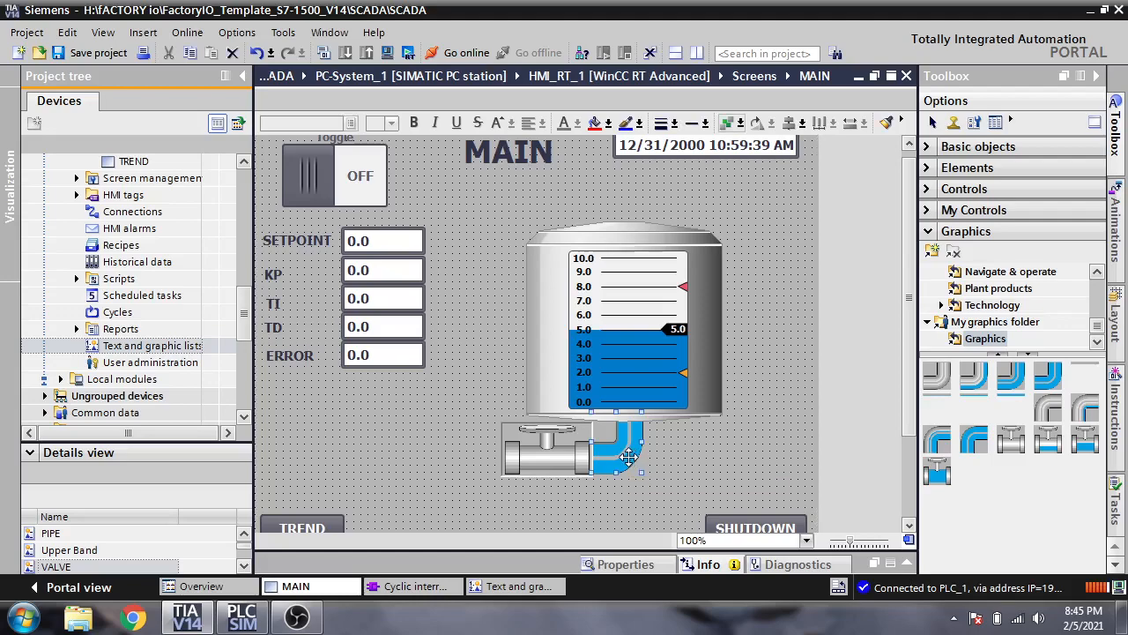
{"action": "right_click", "coordinate": [628, 455]}
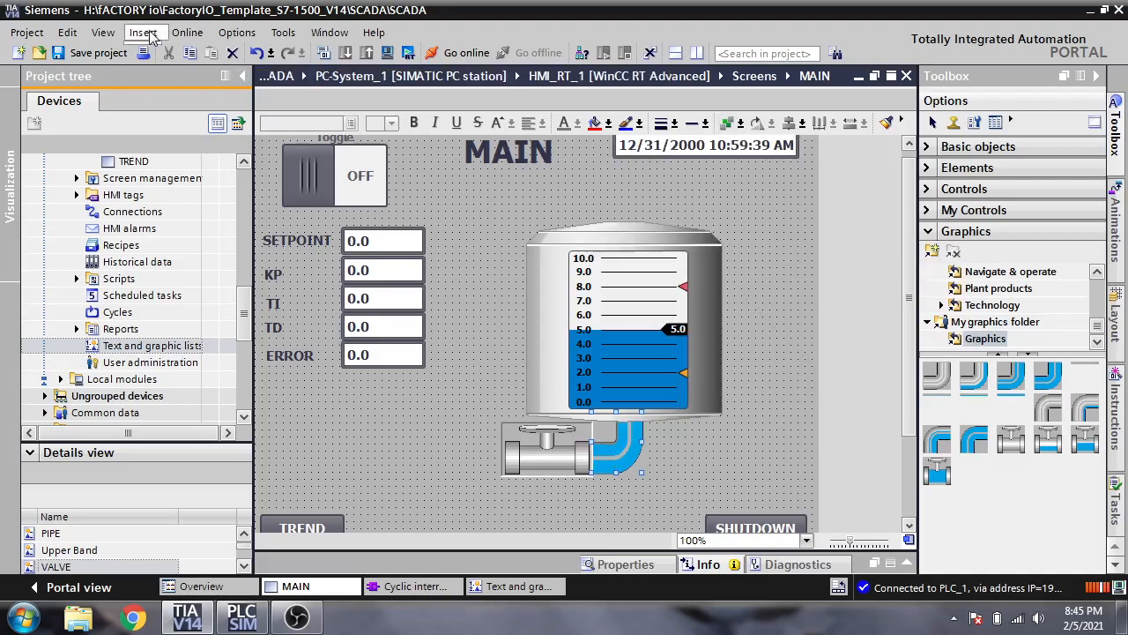
{"action": "left_click", "coordinate": [237, 33]}
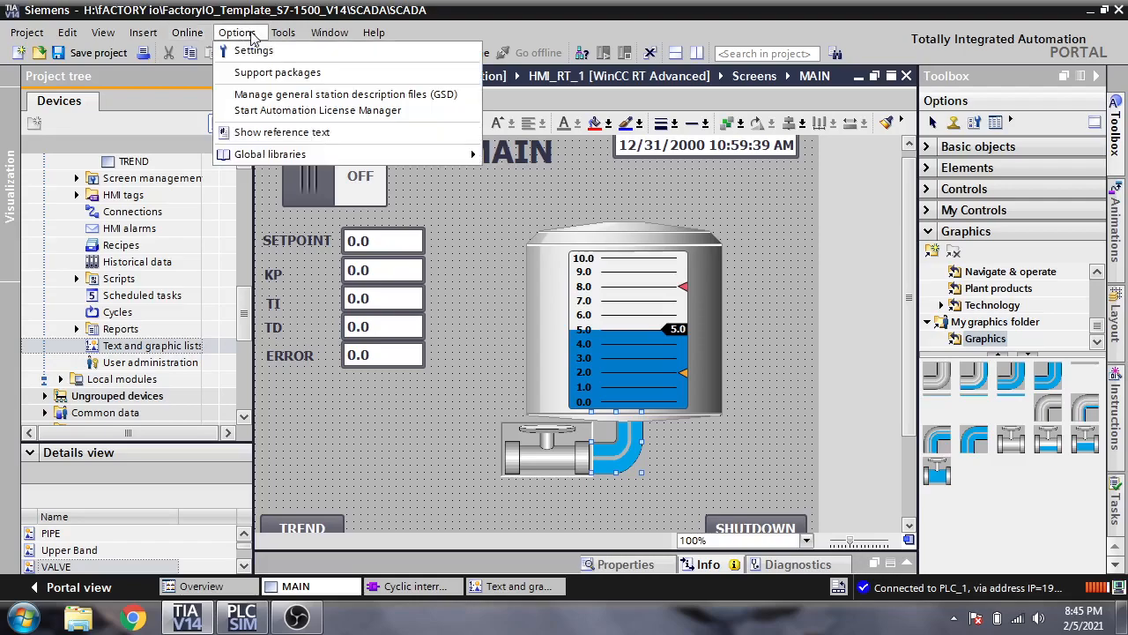
{"action": "left_click", "coordinate": [68, 33]}
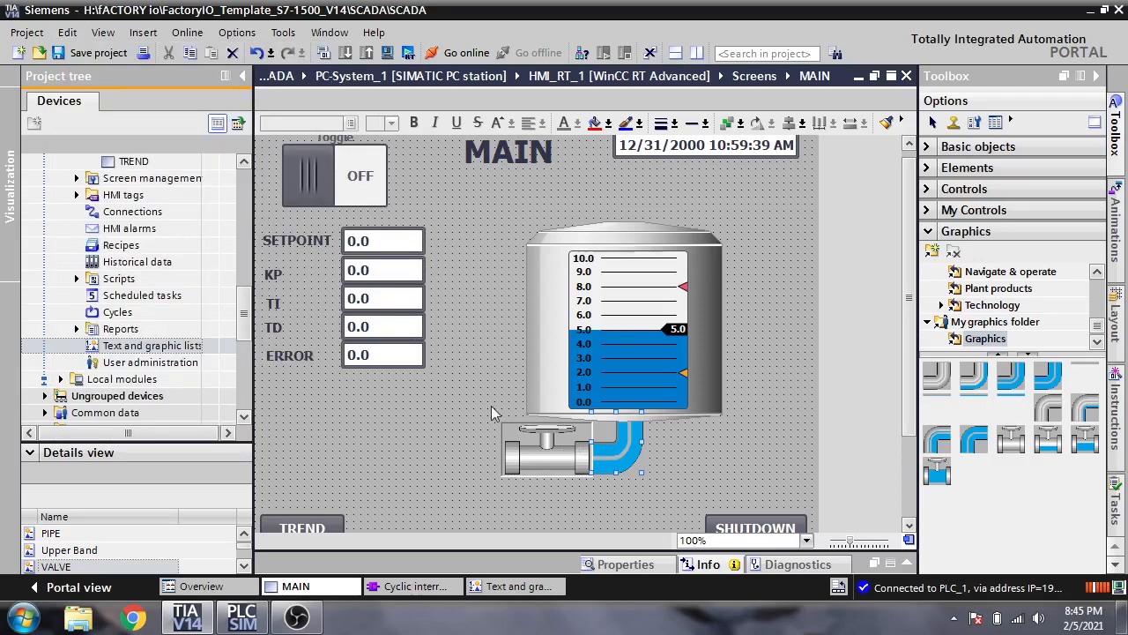
{"action": "mouse_move", "coordinate": [623, 453]}
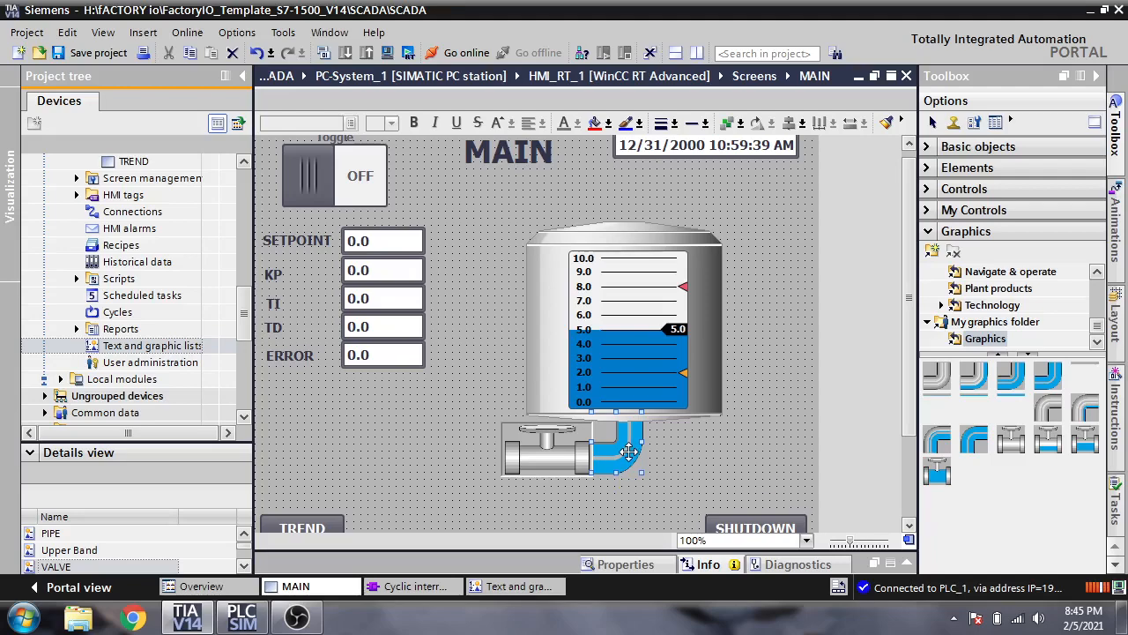
{"action": "mouse_move", "coordinate": [631, 452]}
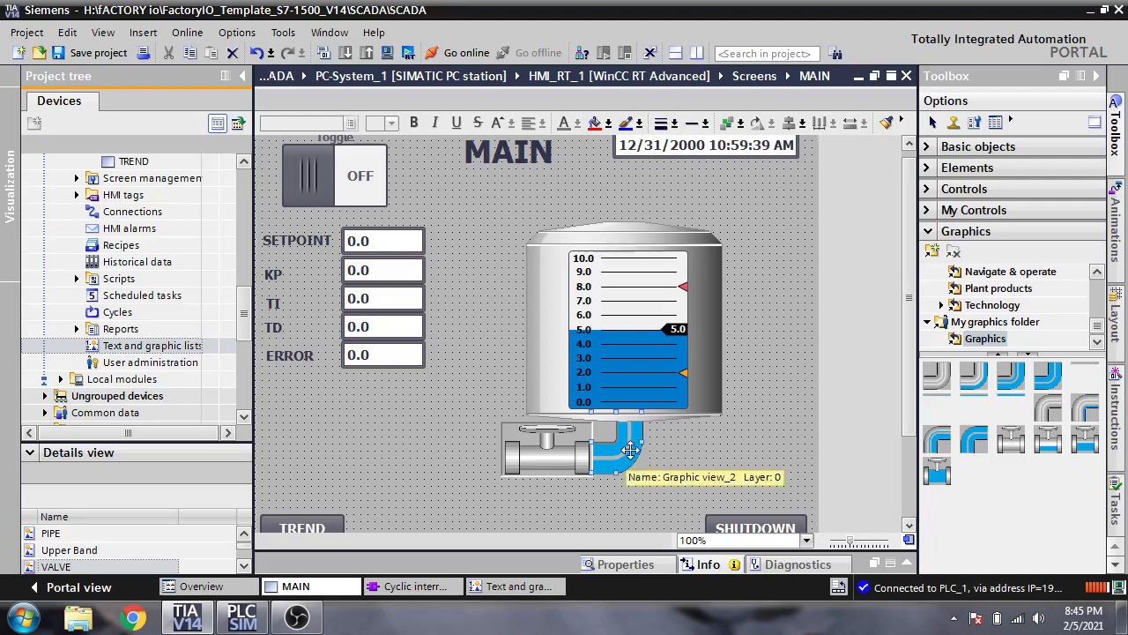
Place a pipe elbow on the tank top and move the inlet valve beside it.
{"action": "left_click_drag", "start_coordinate": [630, 450], "coordinate": [643, 463]}
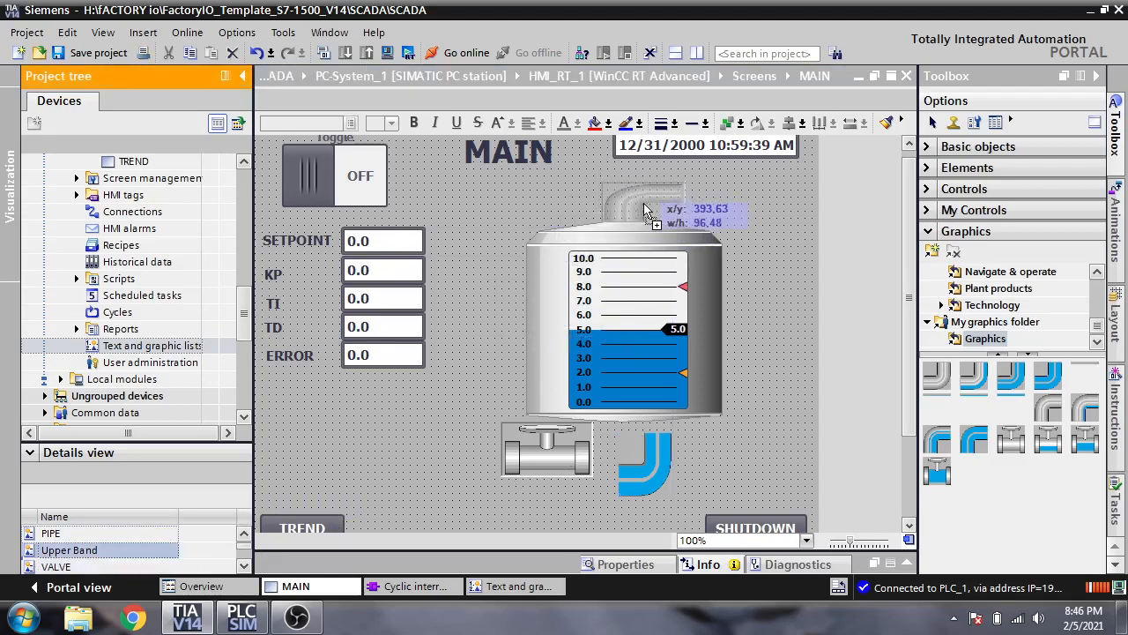
{"action": "left_click", "coordinate": [644, 208]}
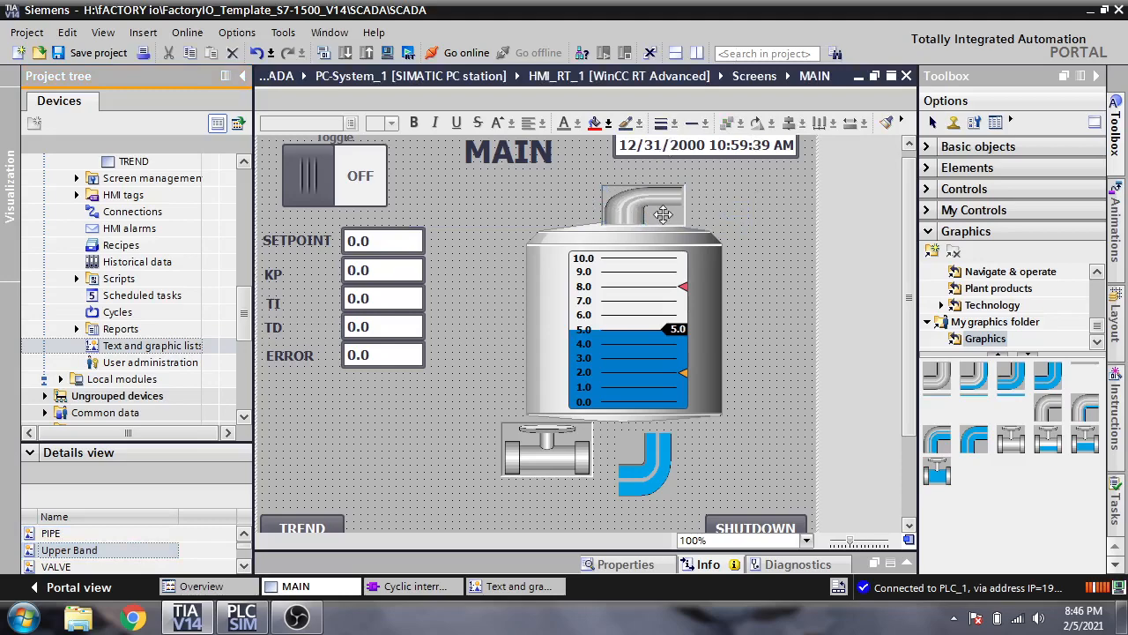
{"action": "left_click", "coordinate": [644, 211]}
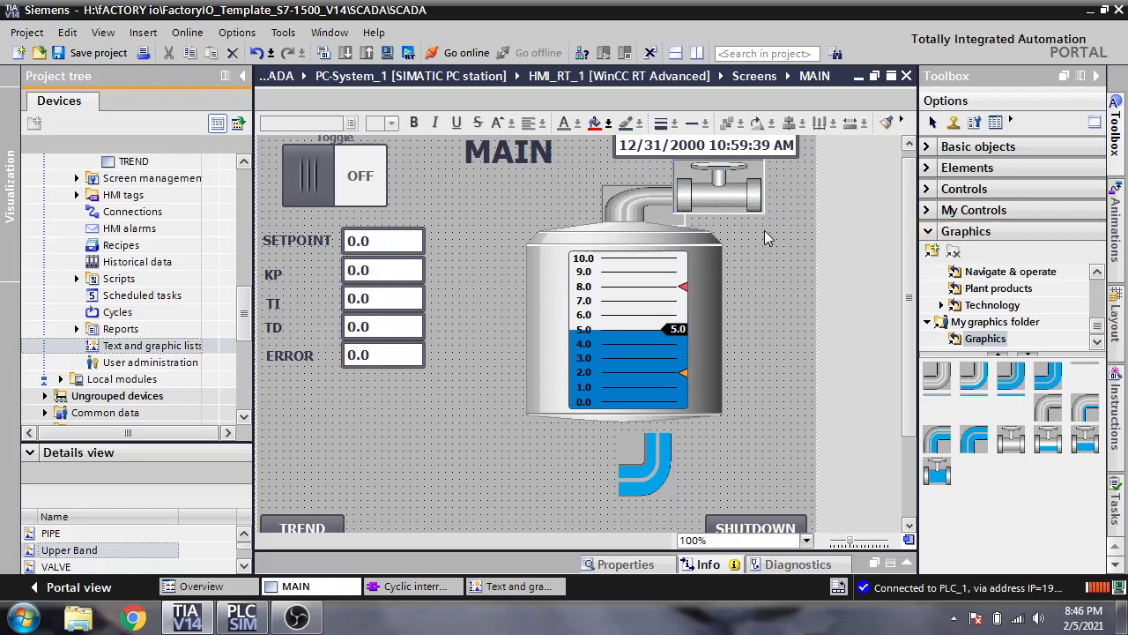
{"action": "left_click", "coordinate": [718, 188]}
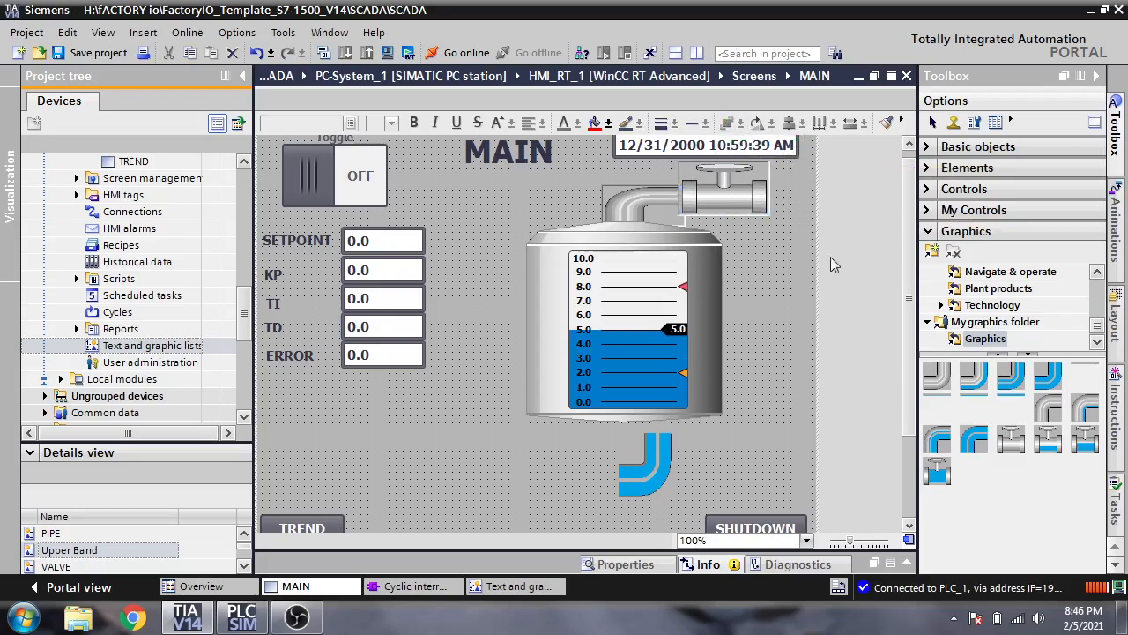
{"action": "left_click", "coordinate": [50, 533]}
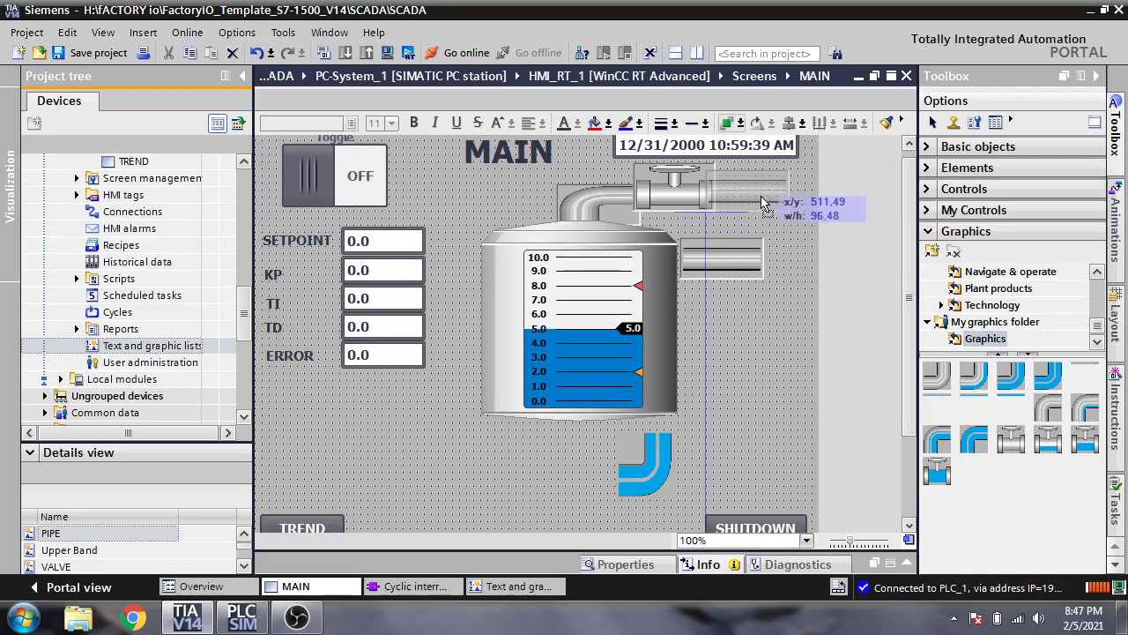
{"action": "mouse_move", "coordinate": [763, 204]}
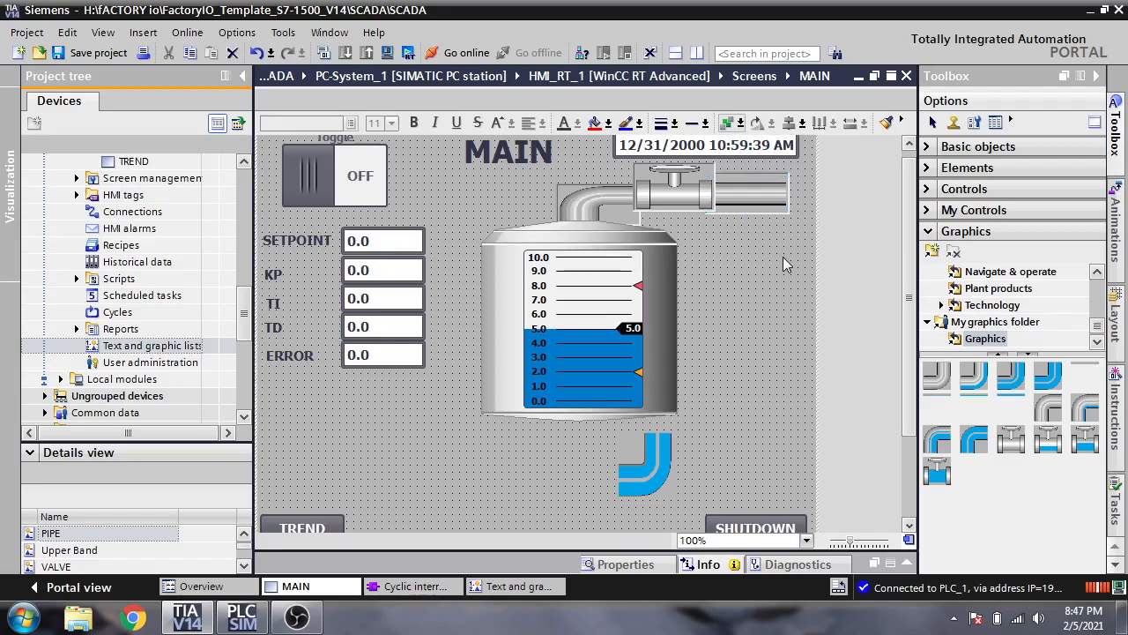
Finish the straight inlet pipe and move the outlet elbow up under the tank.
{"action": "left_click", "coordinate": [648, 468]}
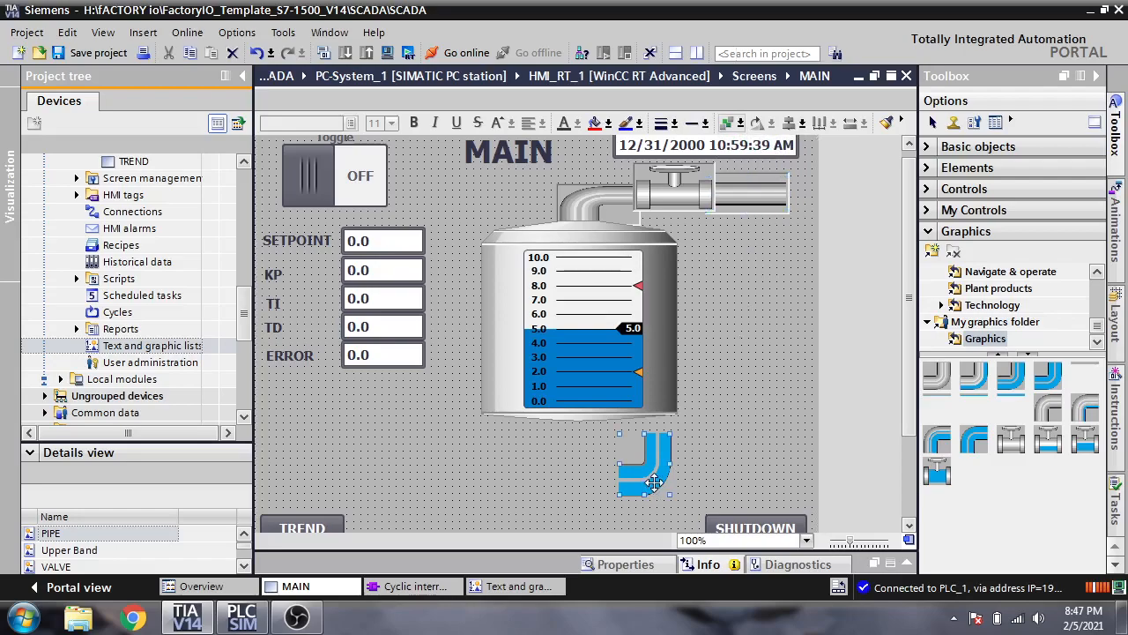
{"action": "right_click", "coordinate": [654, 482]}
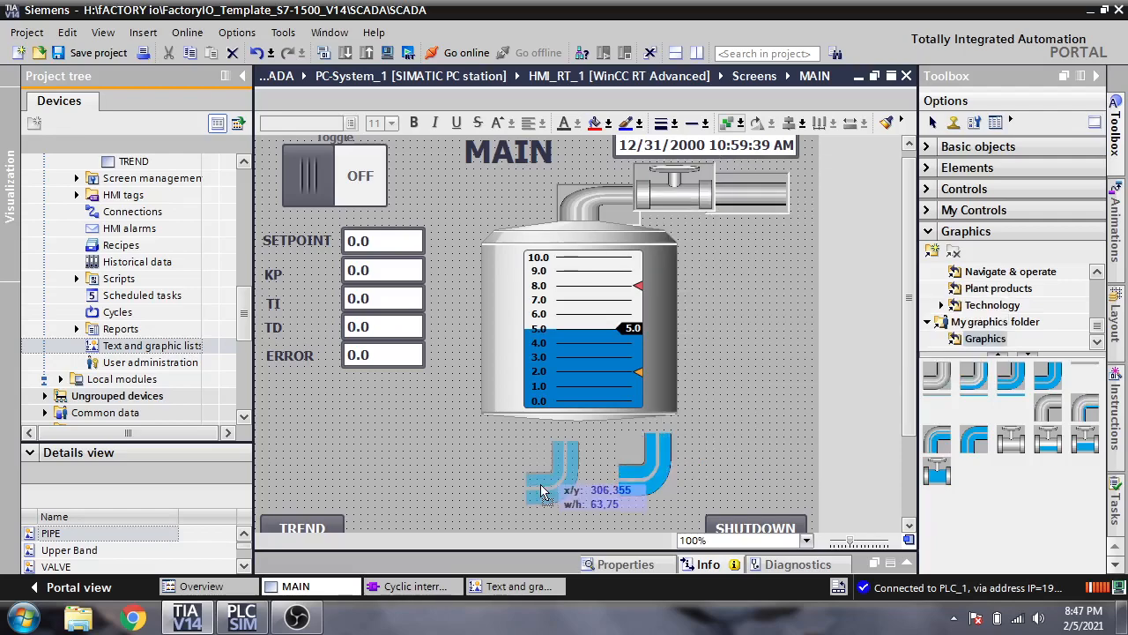
{"action": "left_click", "coordinate": [103, 33]}
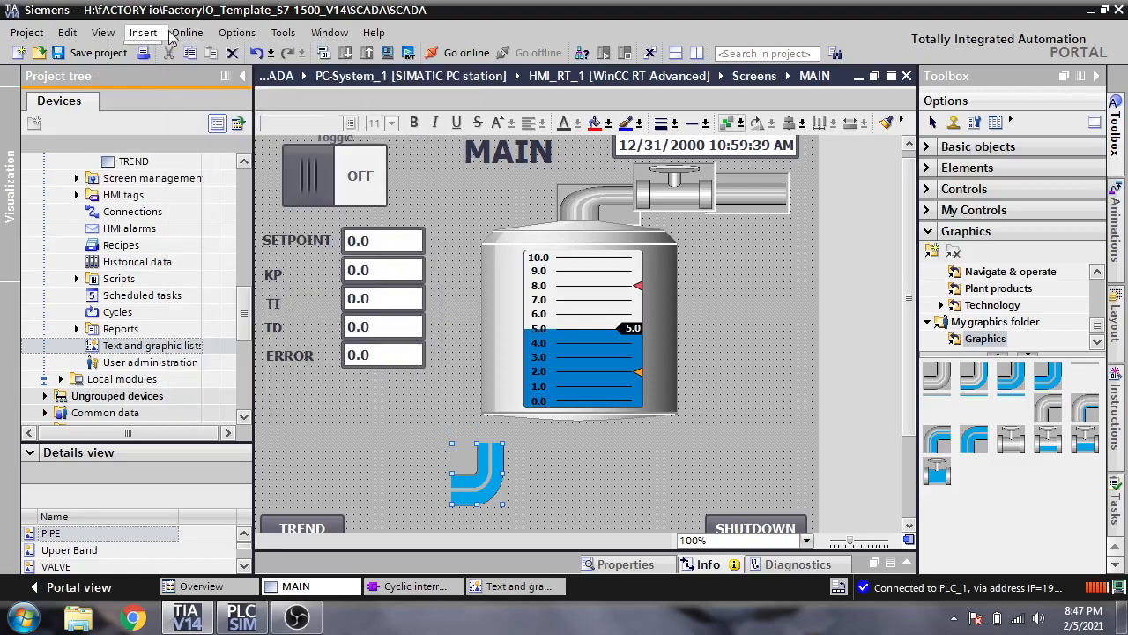
{"action": "left_click", "coordinate": [67, 33]}
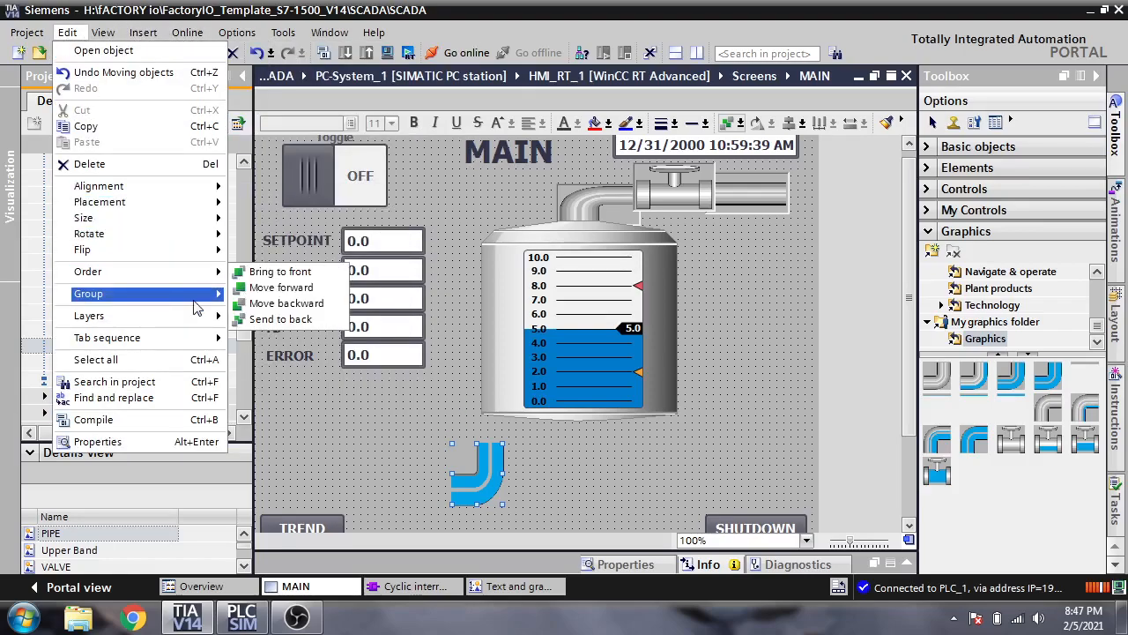
{"action": "mouse_move", "coordinate": [89, 233]}
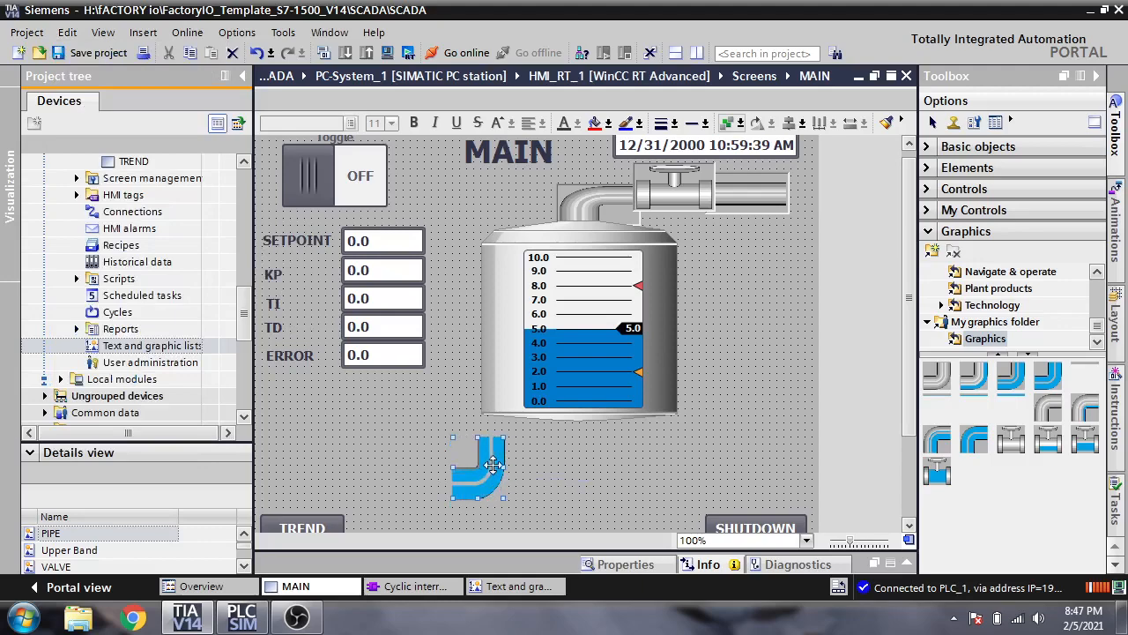
{"action": "left_click_drag", "start_coordinate": [481, 468], "coordinate": [499, 463]}
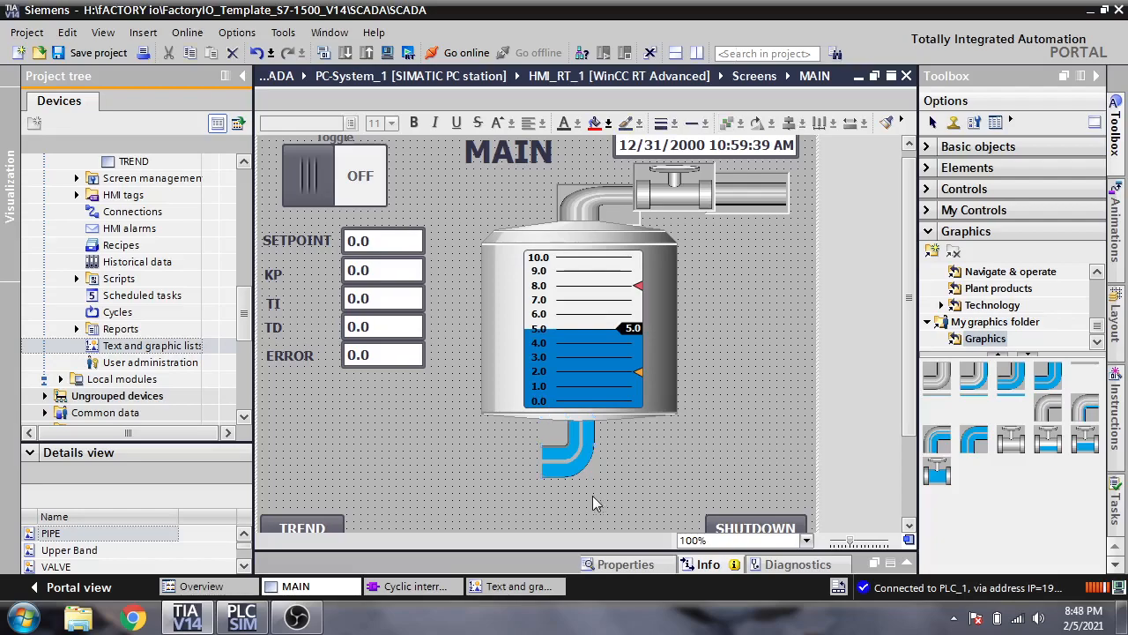
Select the outlet elbow and drop a valve beside it below the tank.
{"action": "left_click", "coordinate": [569, 450]}
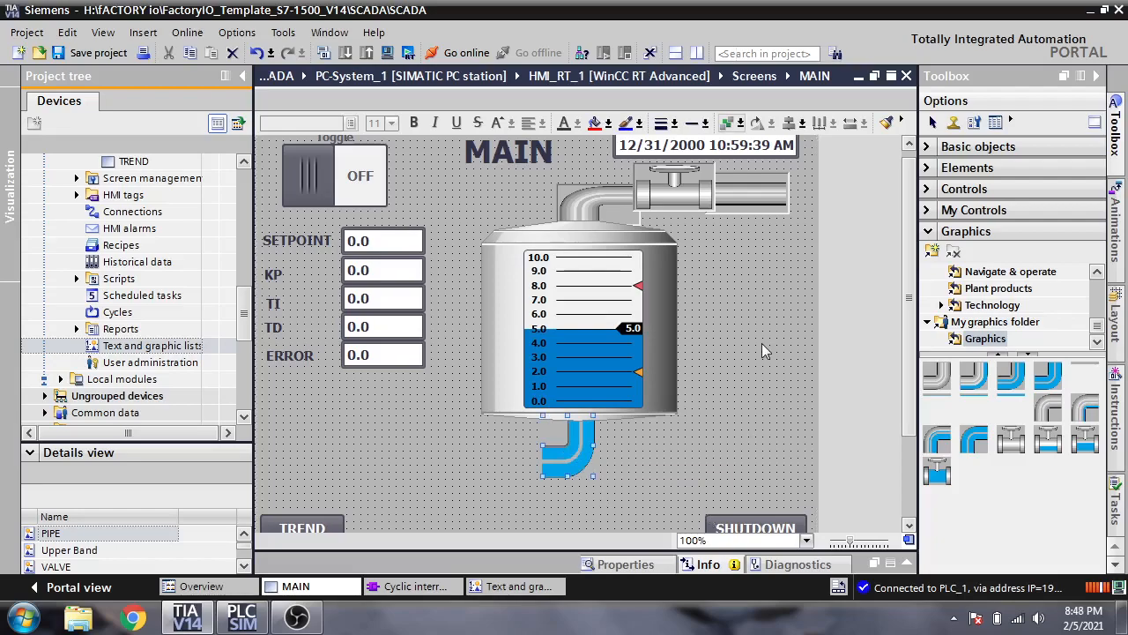
{"action": "right_click", "coordinate": [670, 185]}
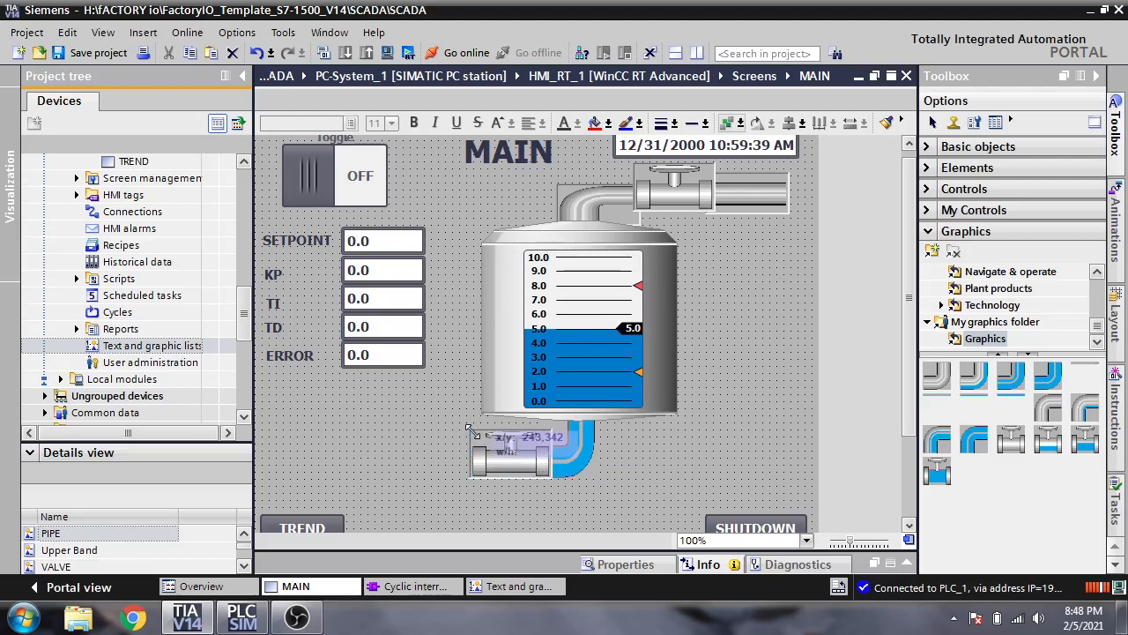
{"action": "left_click", "coordinate": [529, 450]}
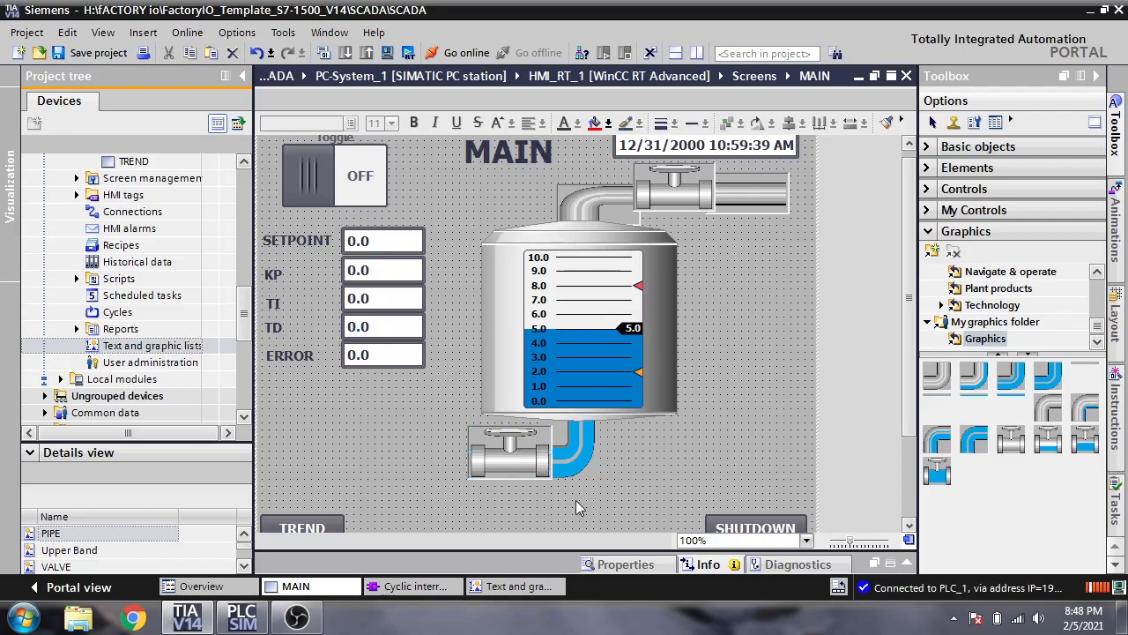
{"action": "mouse_move", "coordinate": [163, 527]}
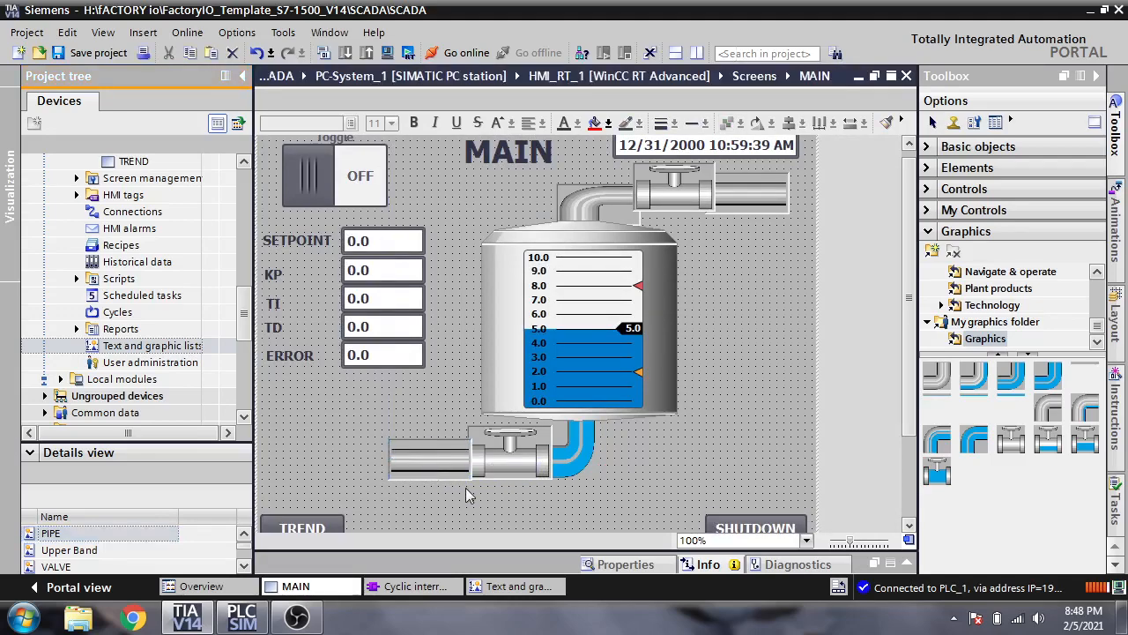
{"action": "mouse_move", "coordinate": [520, 342]}
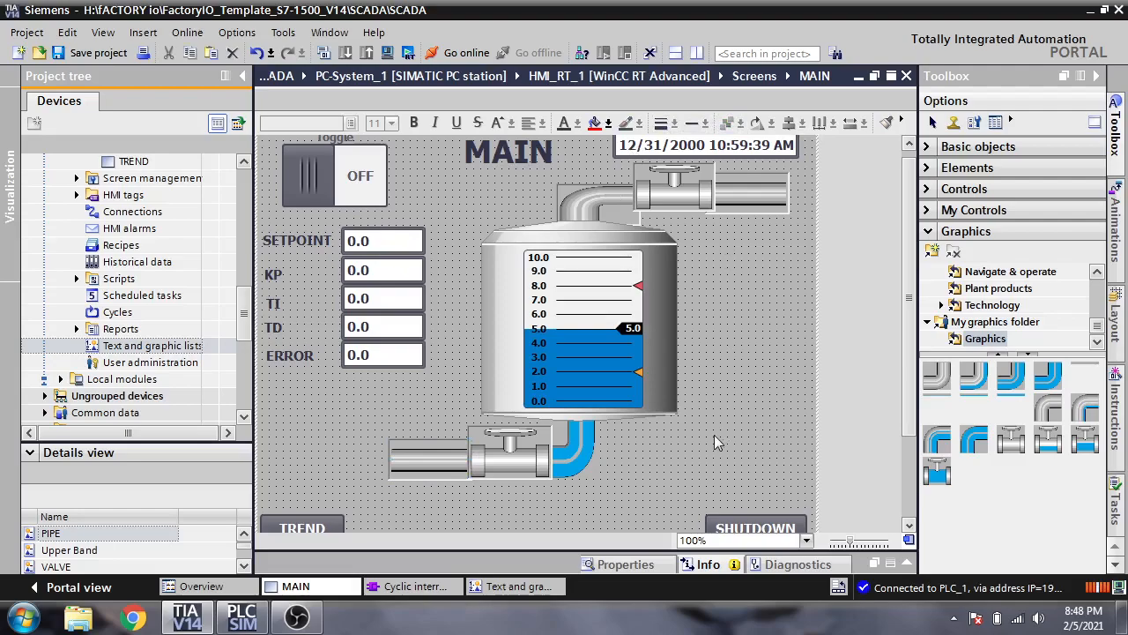
{"action": "mouse_move", "coordinate": [723, 300]}
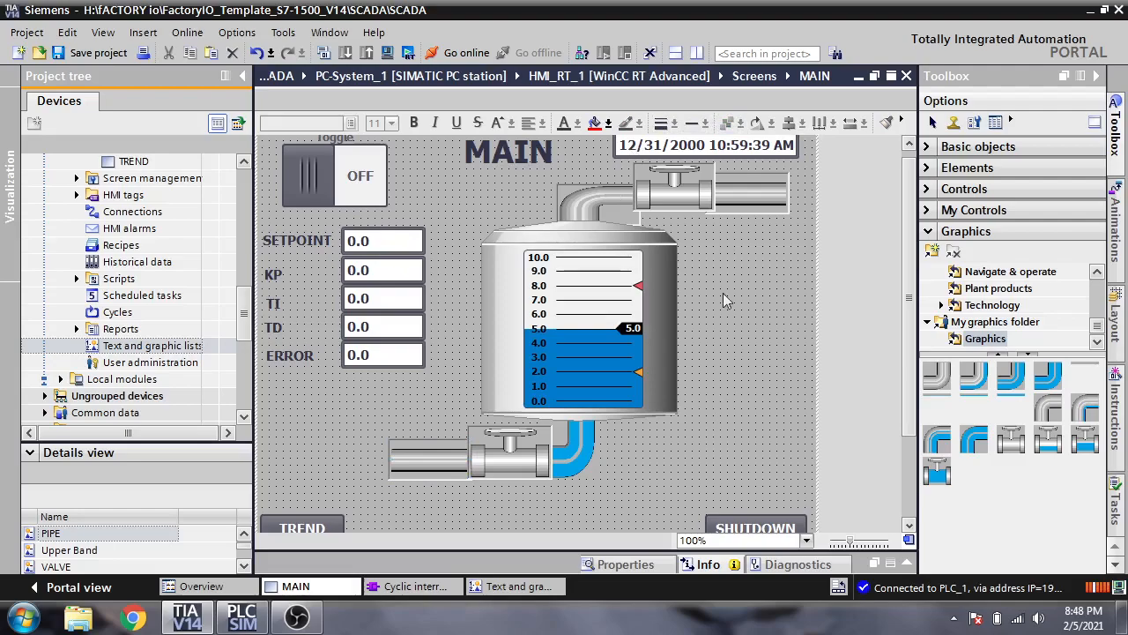
{"action": "mouse_move", "coordinate": [745, 197]}
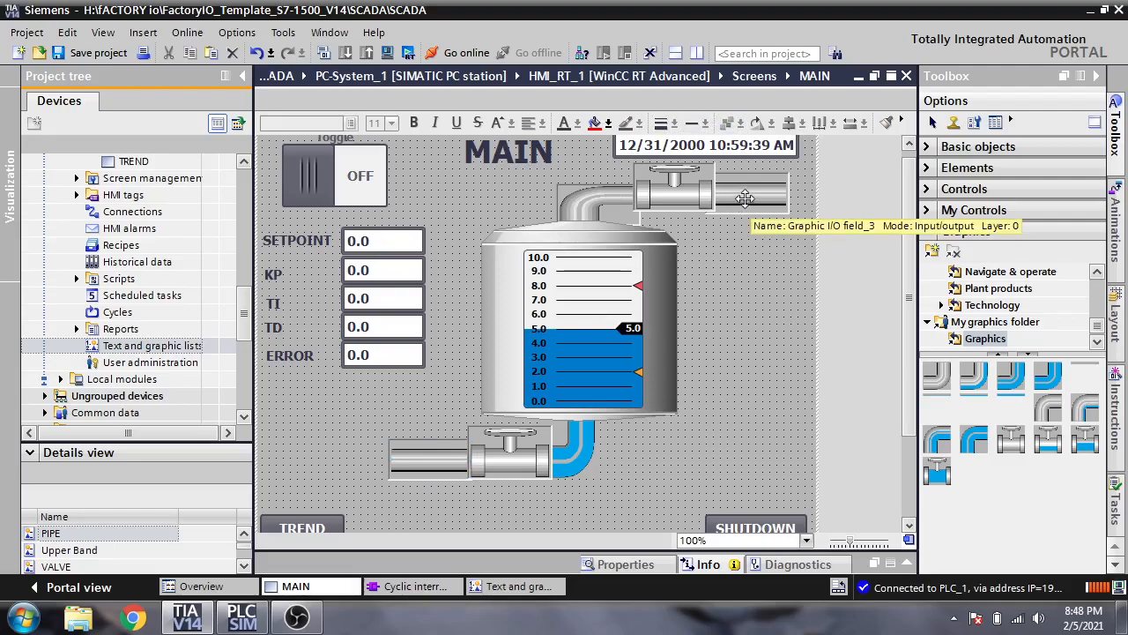
Lay a blue straight pipe section over the grey inlet pipe after the top valve.
{"action": "right_click", "coordinate": [745, 198]}
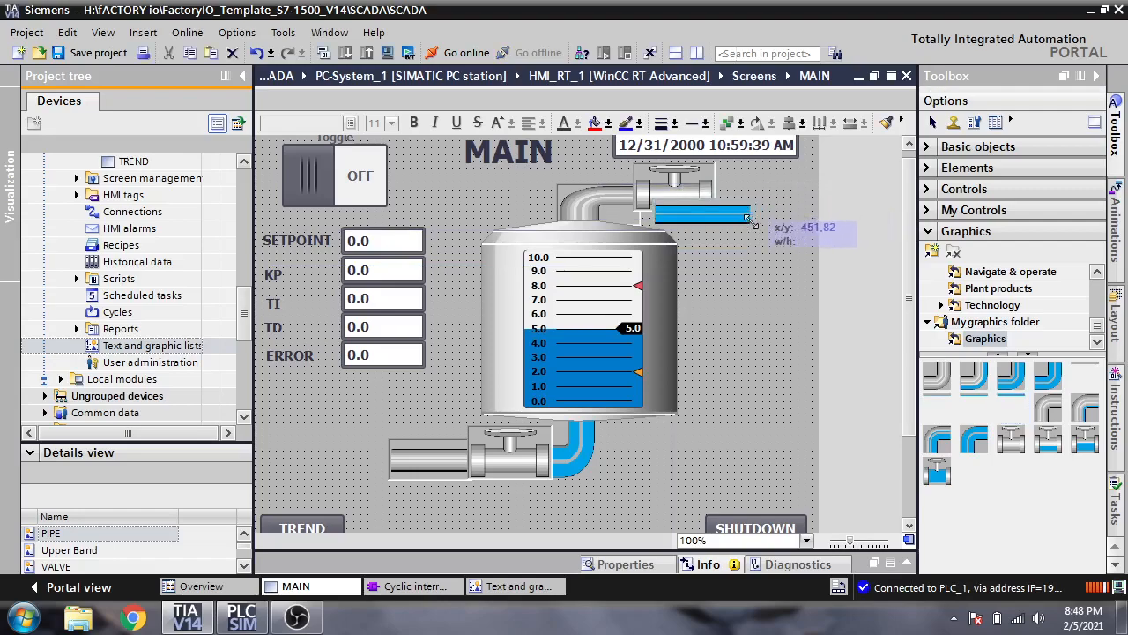
{"action": "left_click_drag", "start_coordinate": [714, 216], "coordinate": [758, 207]}
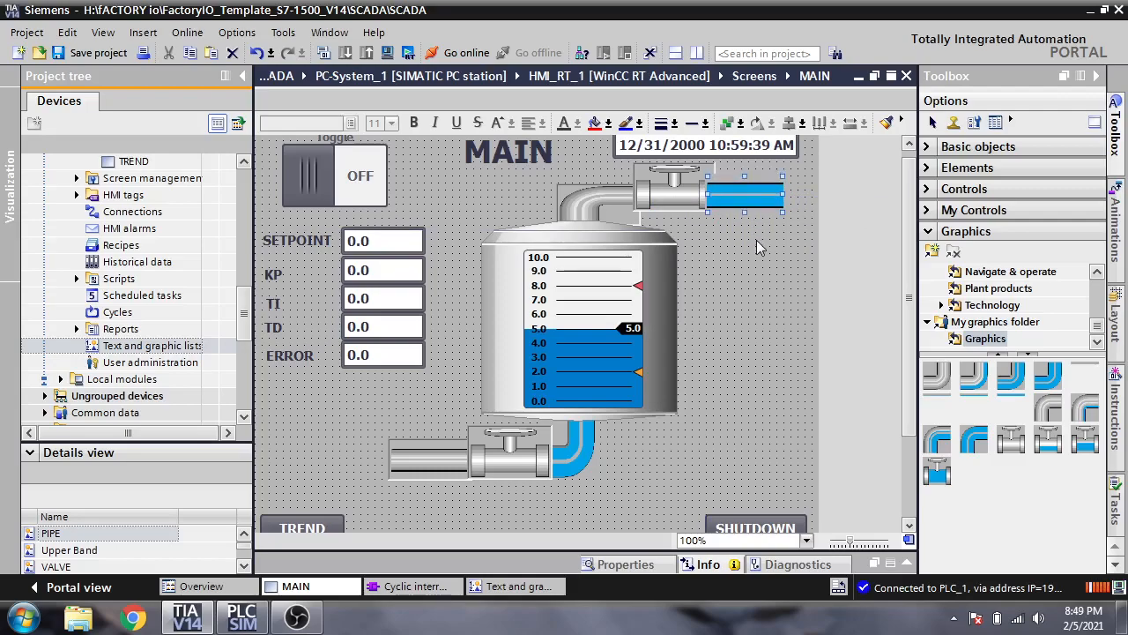
{"action": "left_click", "coordinate": [745, 194]}
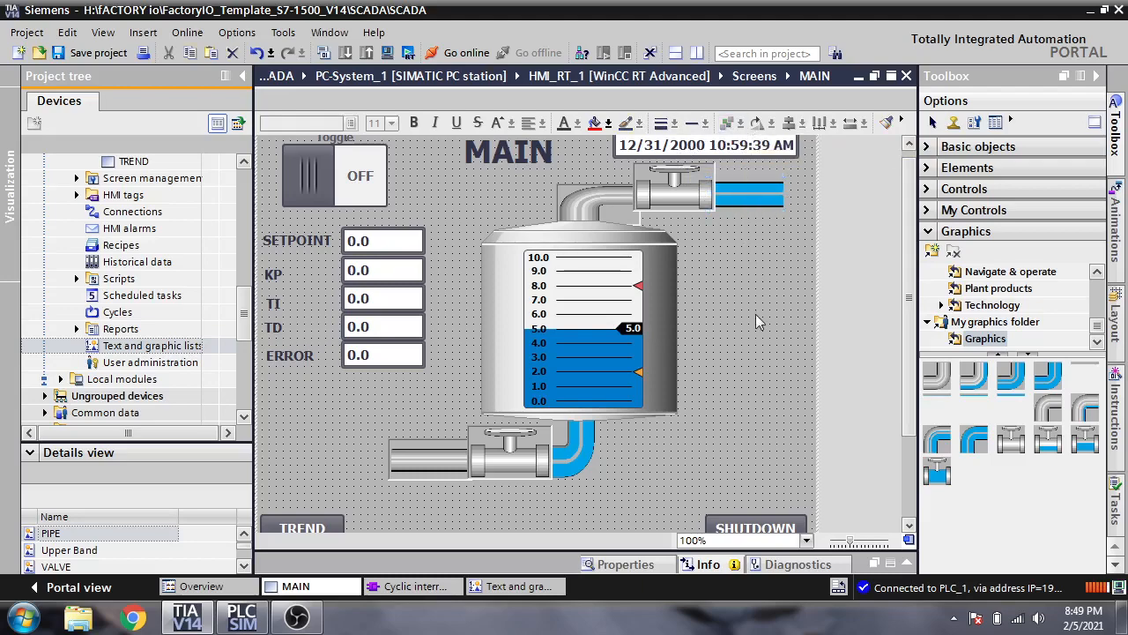
{"action": "mouse_move", "coordinate": [724, 298]}
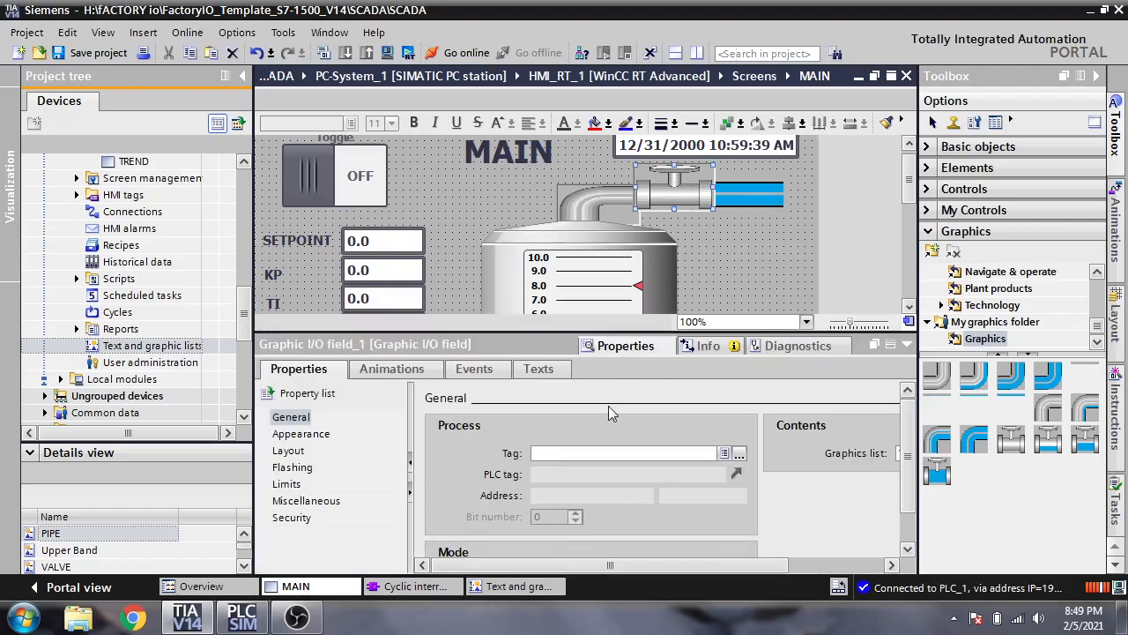
Assign PLC_1 tag Fill Valve to Graphic I/O field_2 through its properties.
{"action": "left_click", "coordinate": [724, 453]}
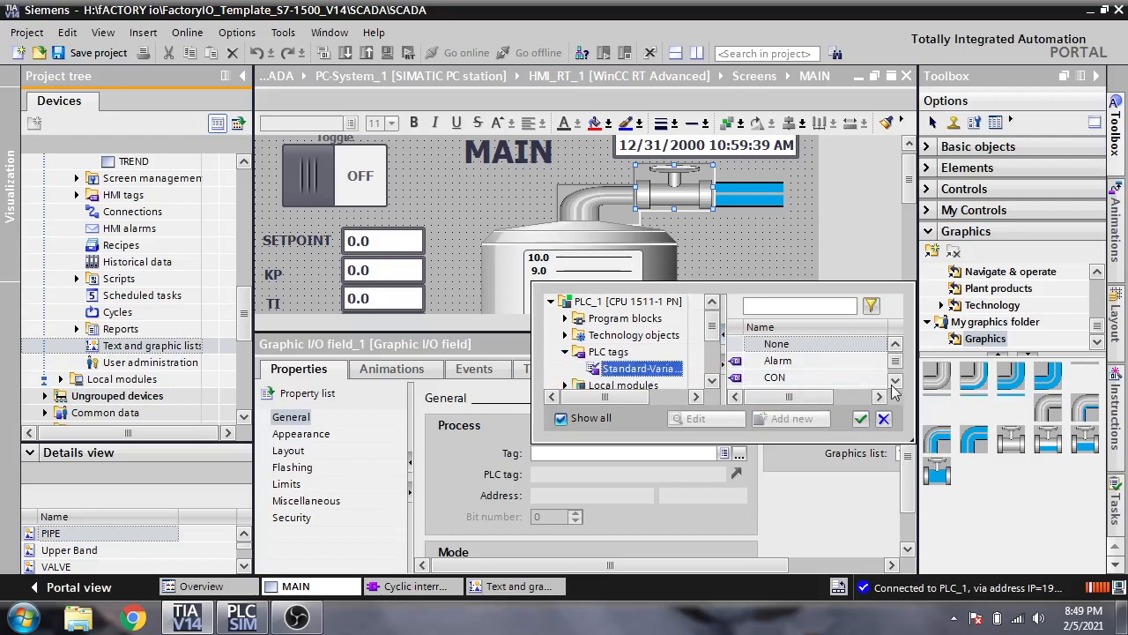
{"action": "mouse_move", "coordinate": [913, 447]}
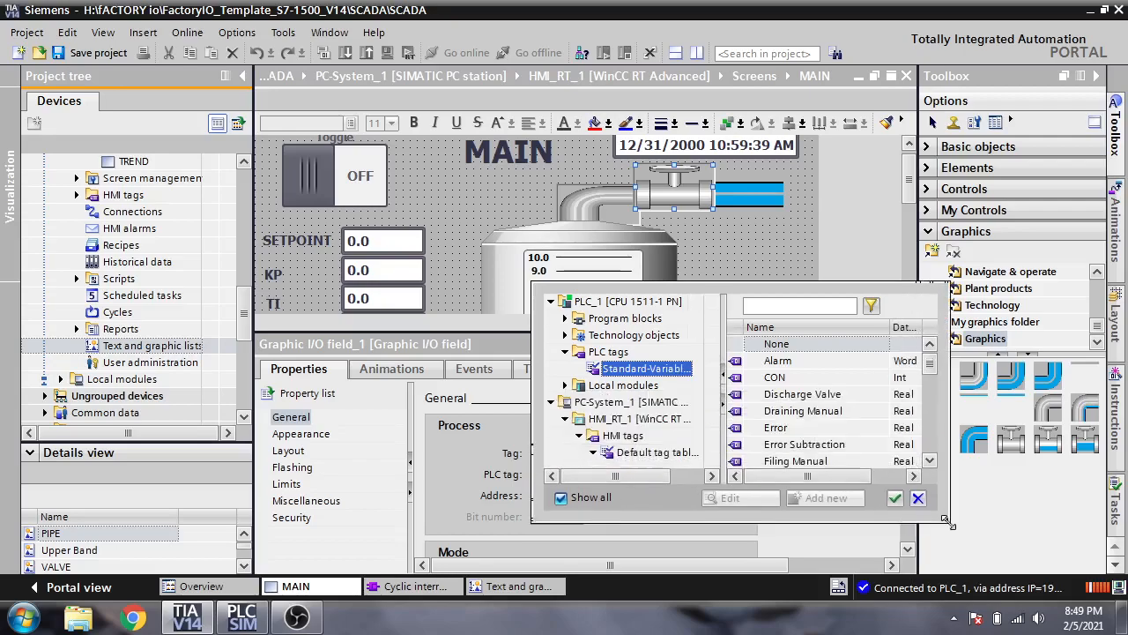
{"action": "scroll", "scroll_direction": "down", "scroll_amount": 3}
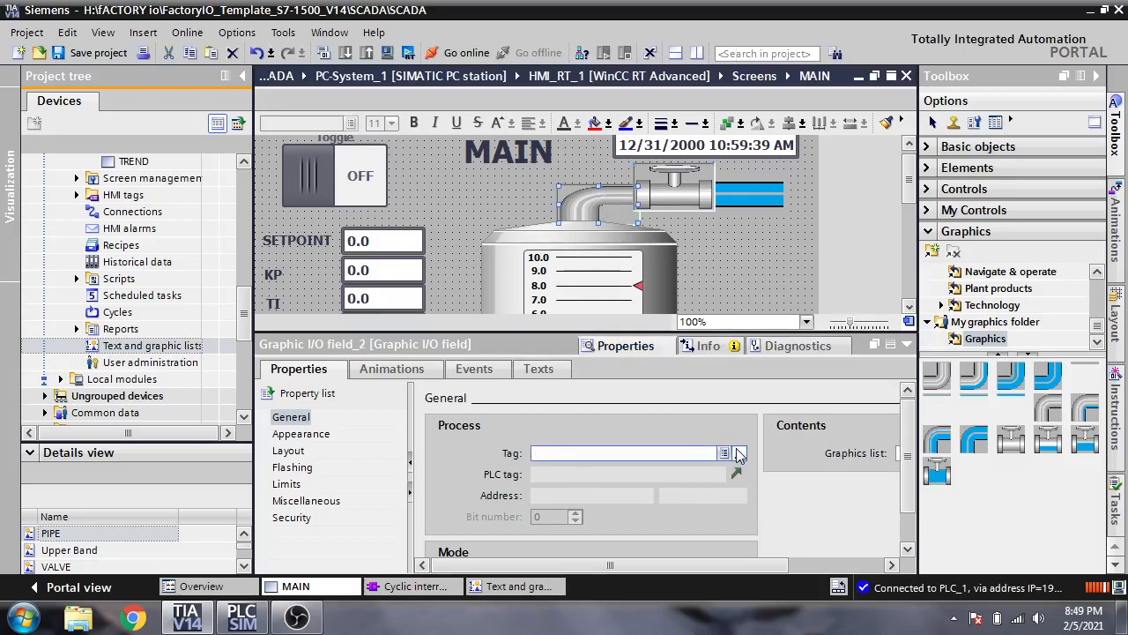
{"action": "left_click", "coordinate": [738, 452]}
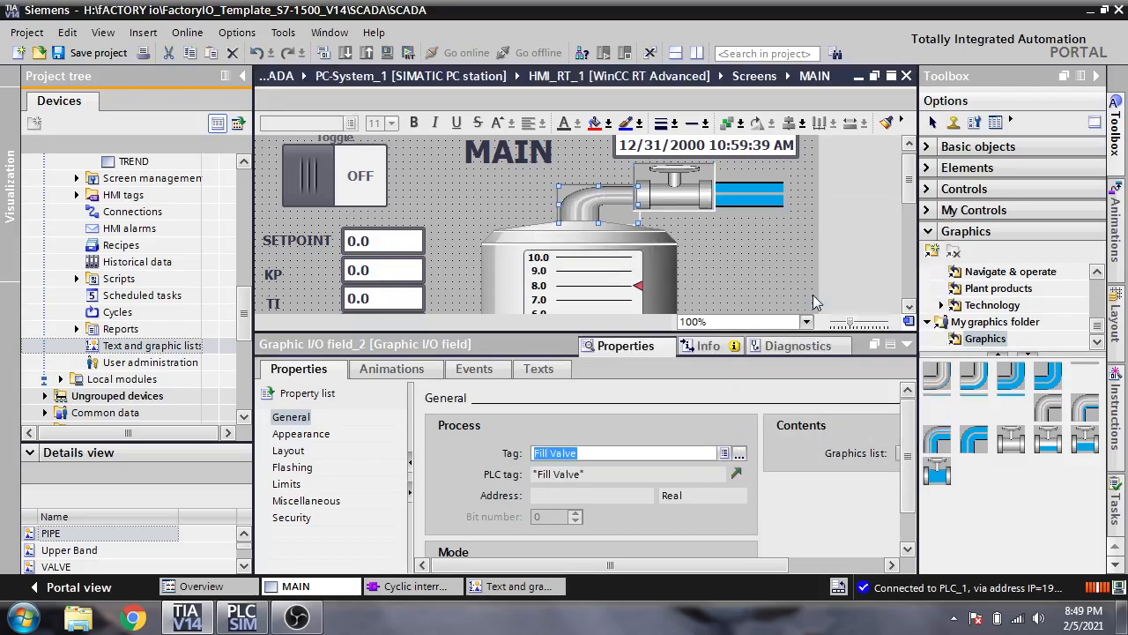
{"action": "scroll", "scroll_direction": "down", "scroll_amount": 3}
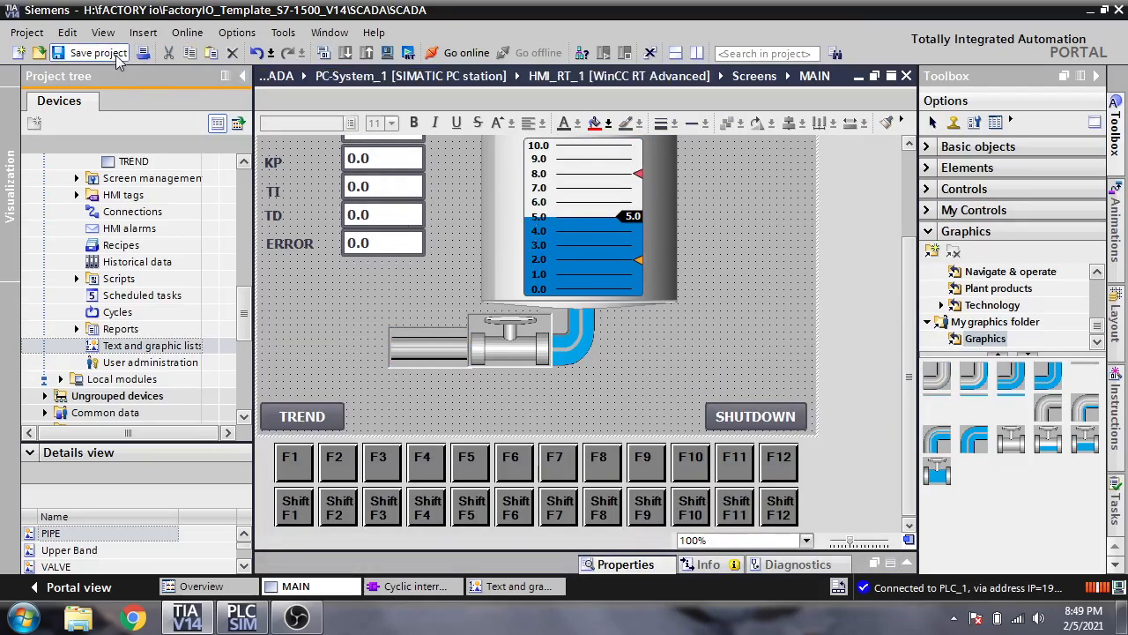
Save the TIA Portal project with the new MAIN screen tag connections.
{"action": "left_click", "coordinate": [98, 53]}
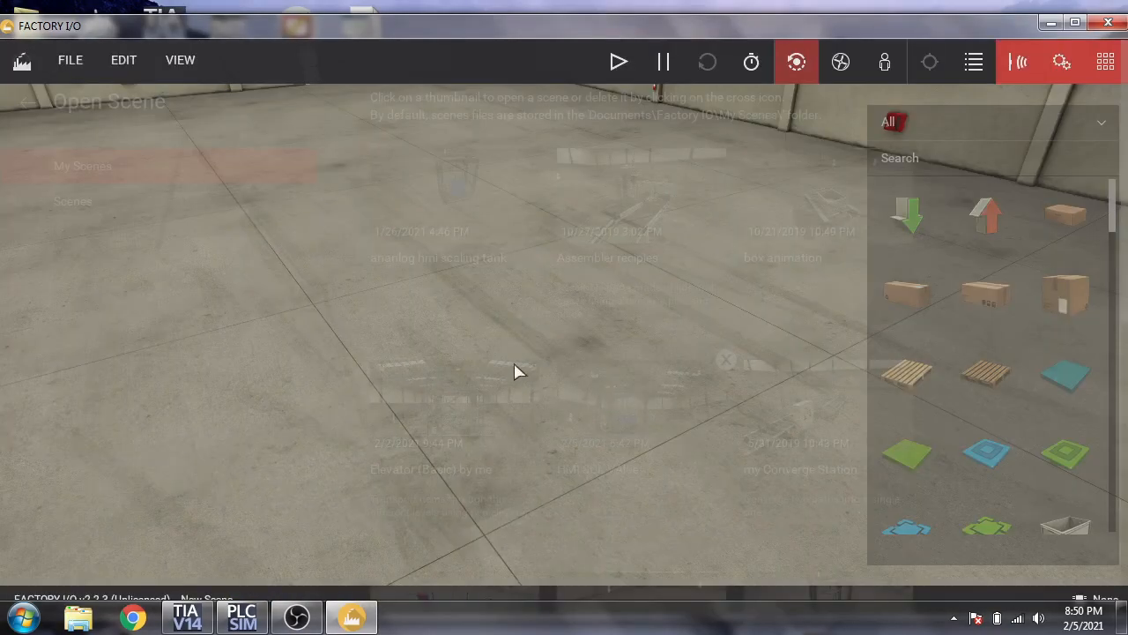
Select the Siemens S7-PLCSIM driver for the tank scene and connect it.
{"action": "left_click", "coordinate": [69, 60]}
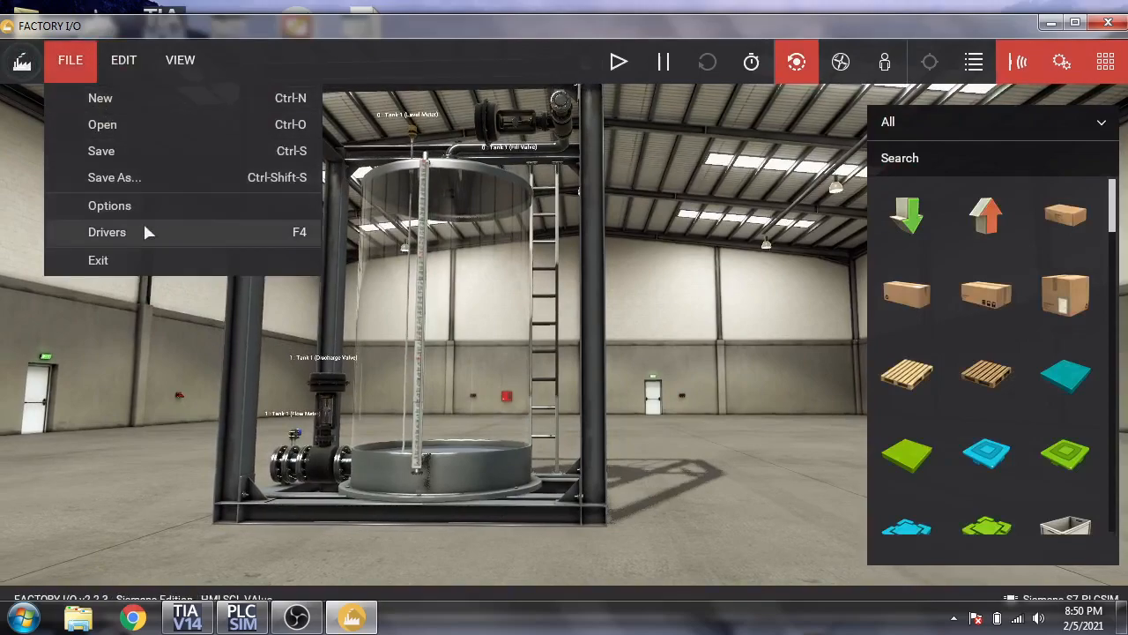
{"action": "left_click", "coordinate": [107, 231]}
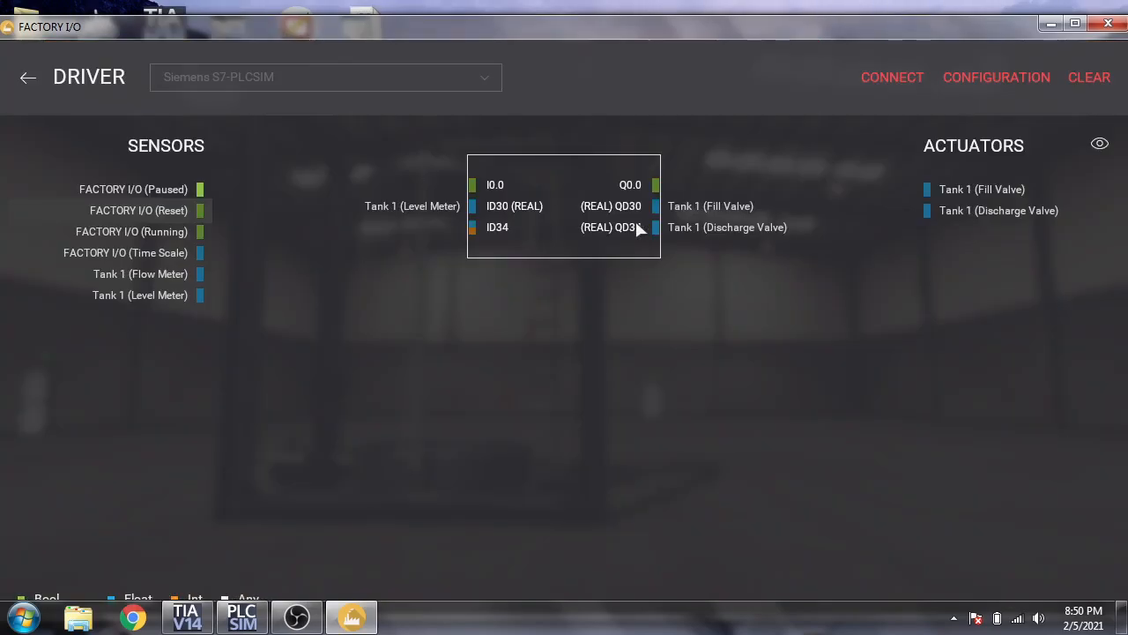
{"action": "left_click", "coordinate": [892, 78]}
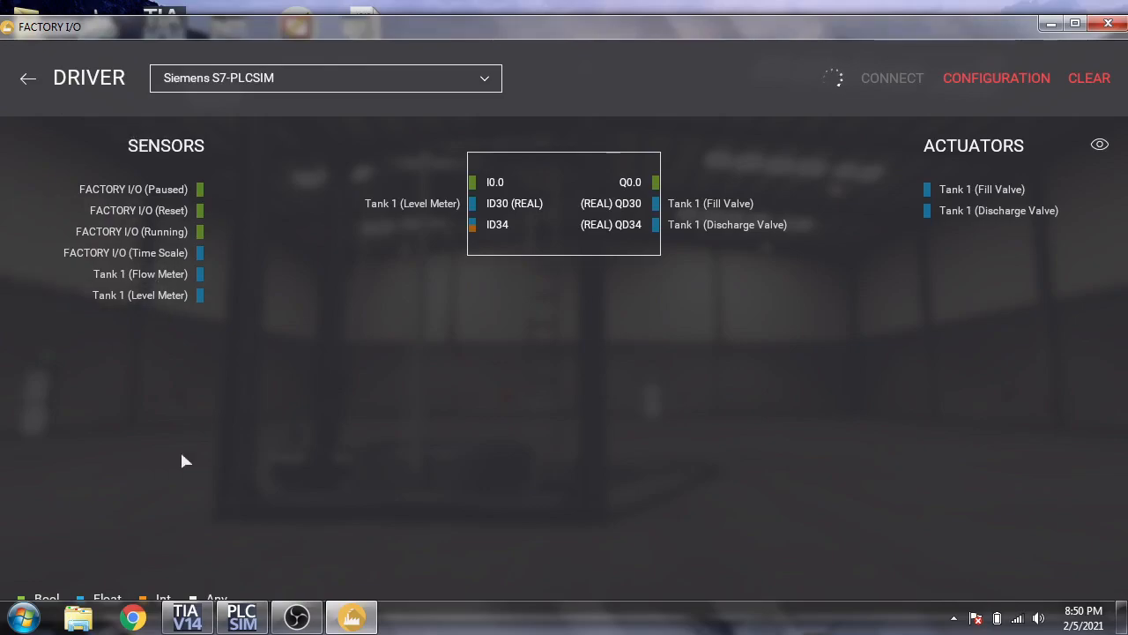
{"action": "mouse_move", "coordinate": [285, 478]}
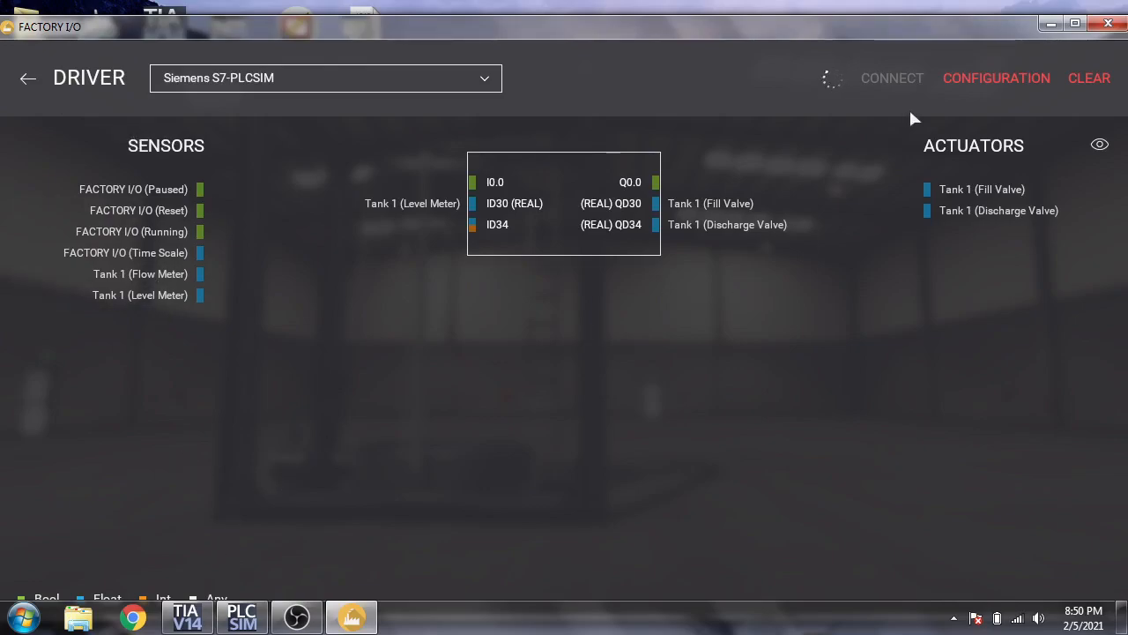
Check the driver configuration (S7-1500, DWORD offsets 30) and return to the tank scene.
{"action": "left_click", "coordinate": [997, 77]}
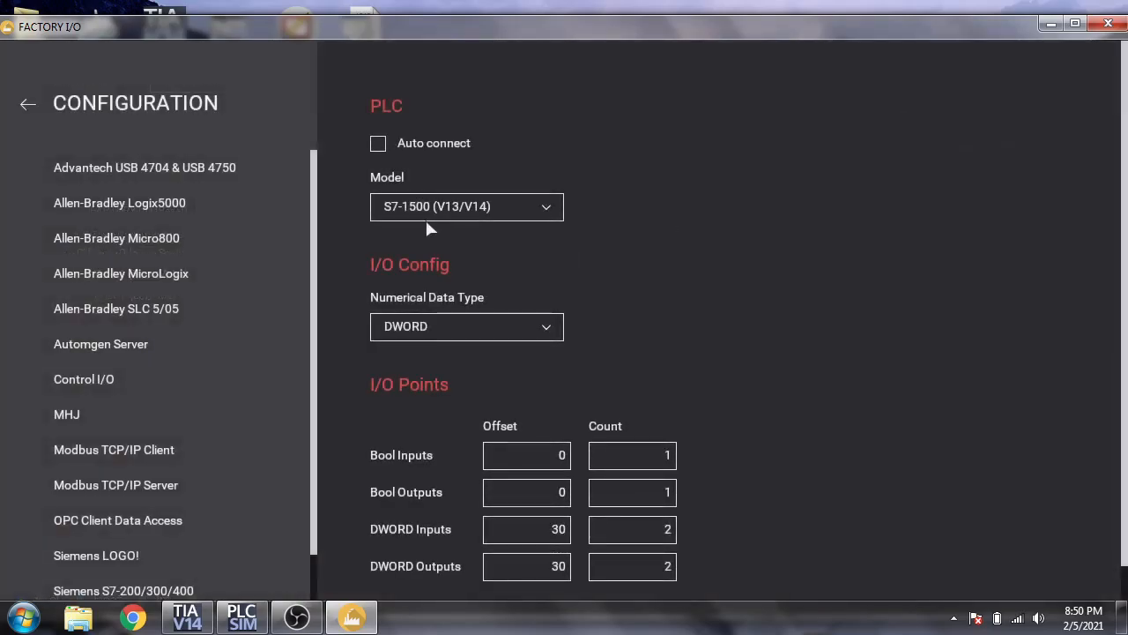
{"action": "left_click", "coordinate": [27, 103]}
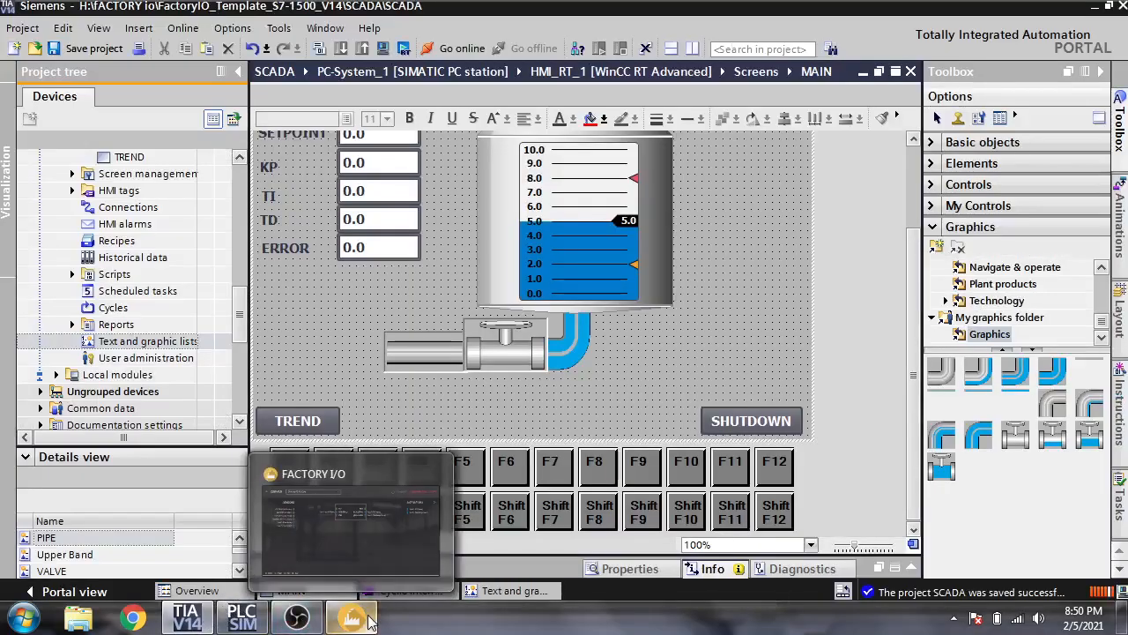
{"action": "left_click", "coordinate": [352, 615]}
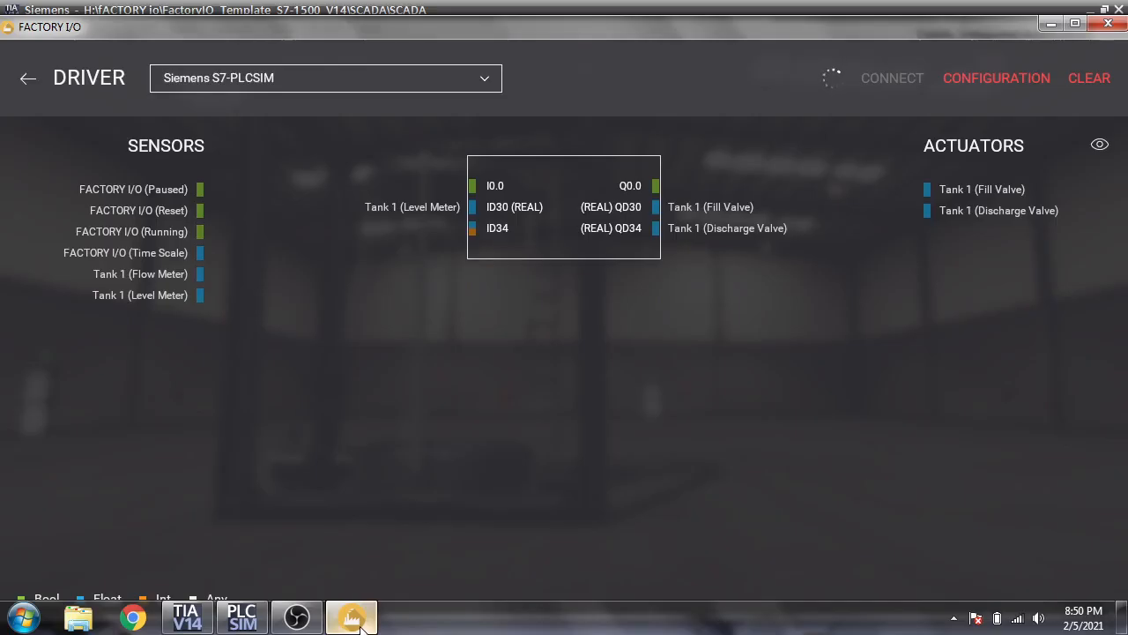
{"action": "left_click", "coordinate": [242, 615]}
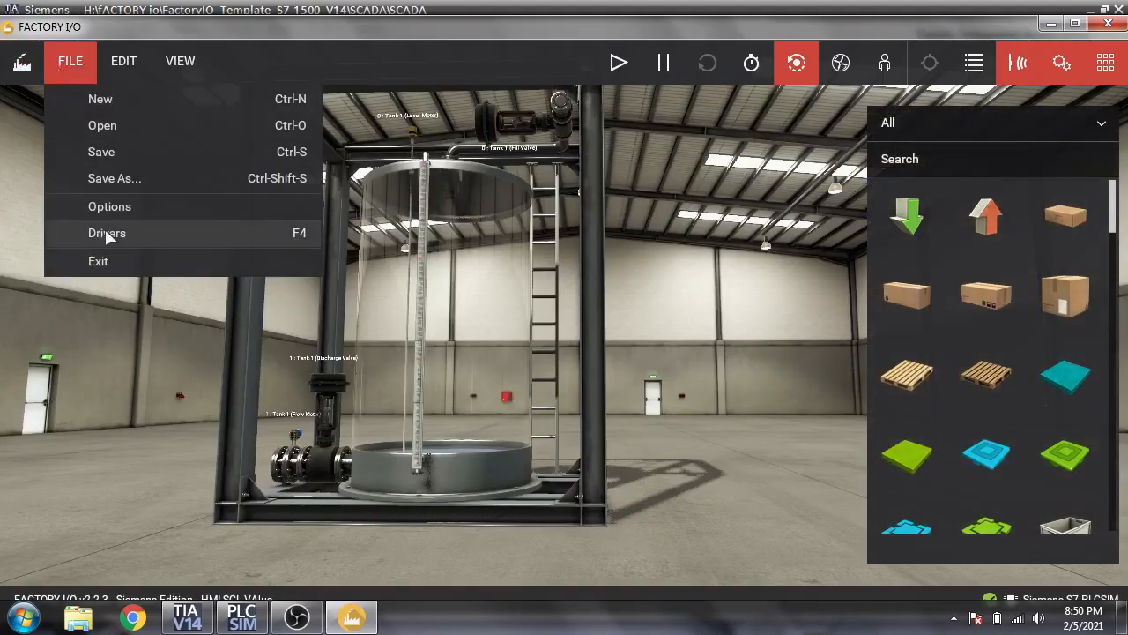
{"action": "left_click", "coordinate": [106, 233]}
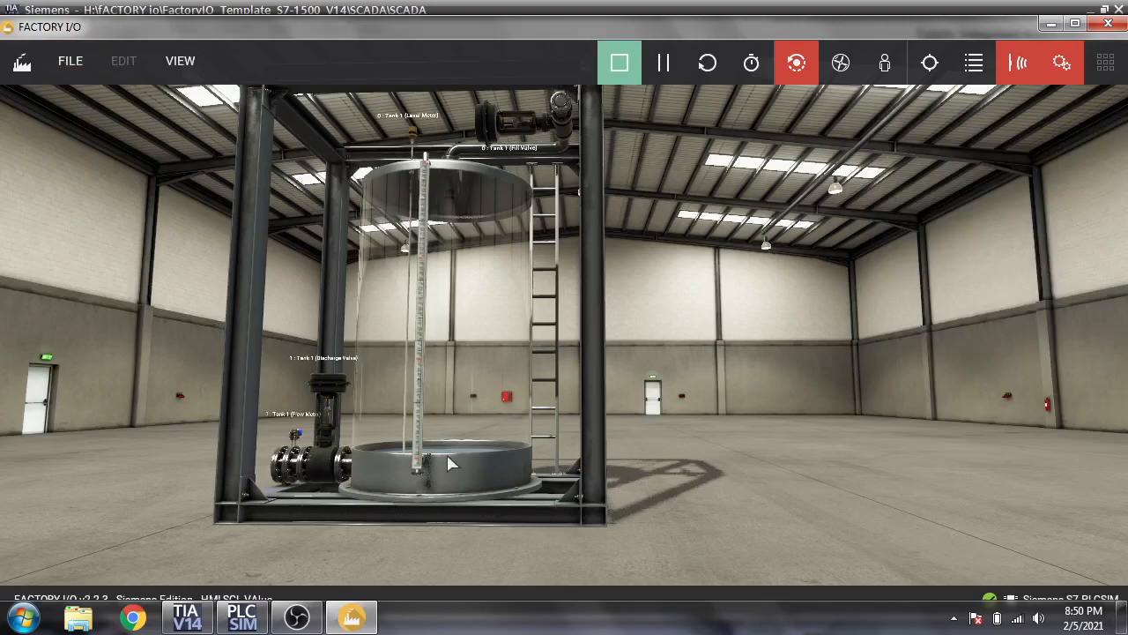
Compile HMI_RT_1 and start the MAIN screen runtime simulation.
{"action": "left_click", "coordinate": [186, 616]}
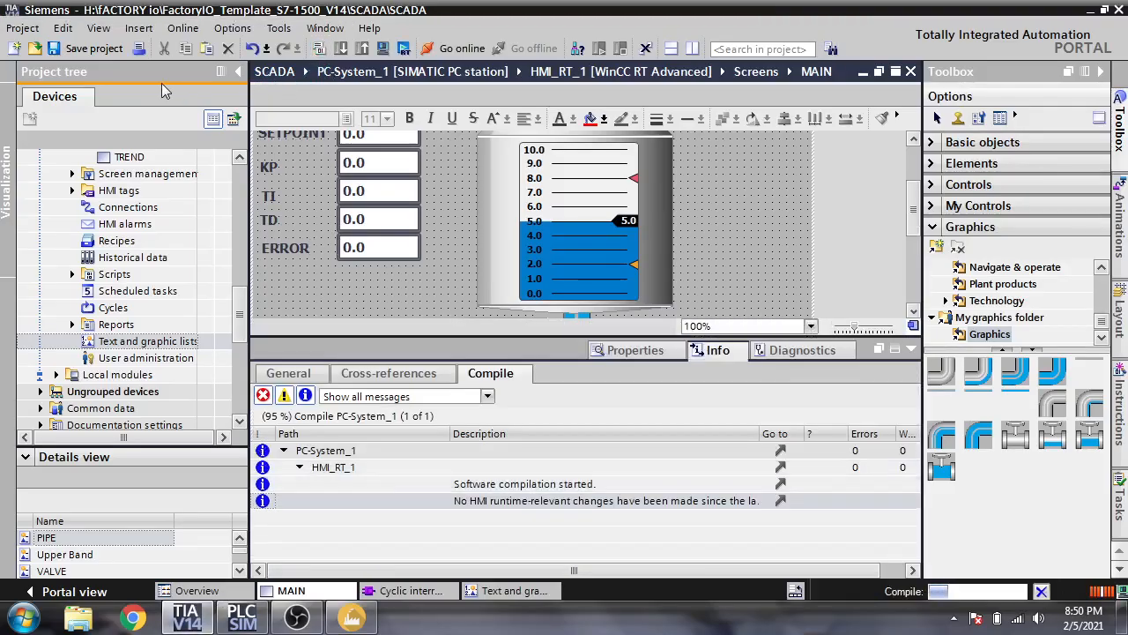
{"action": "left_click", "coordinate": [403, 49]}
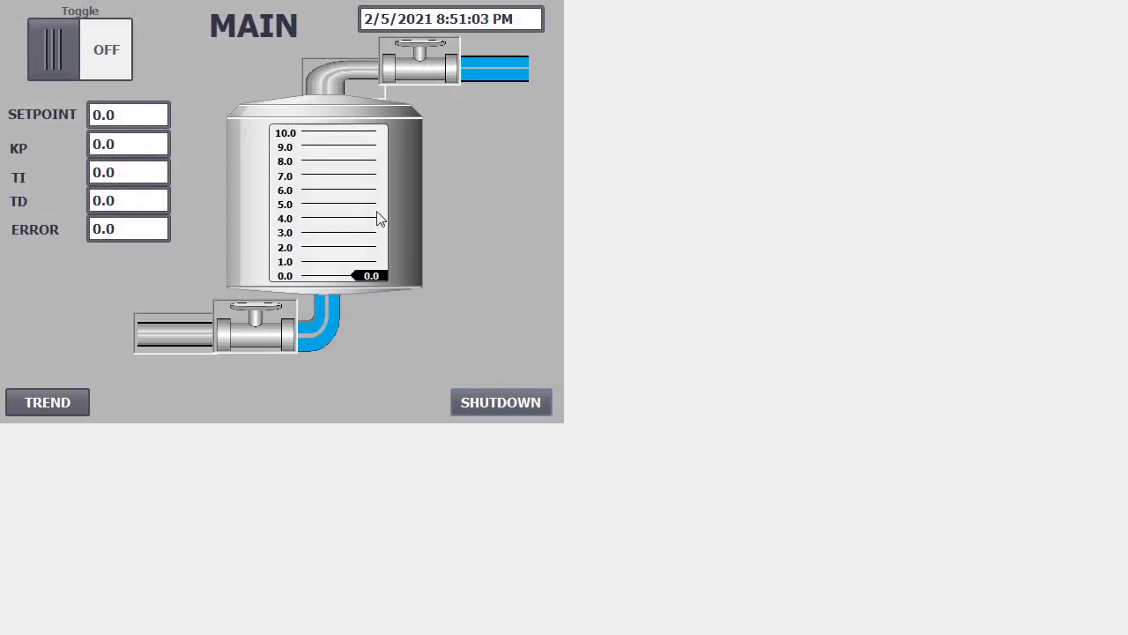
Enter KP 2.0 and TI 1.0 in the MAIN screen fields, with setpoint 5.
{"action": "left_click", "coordinate": [127, 143]}
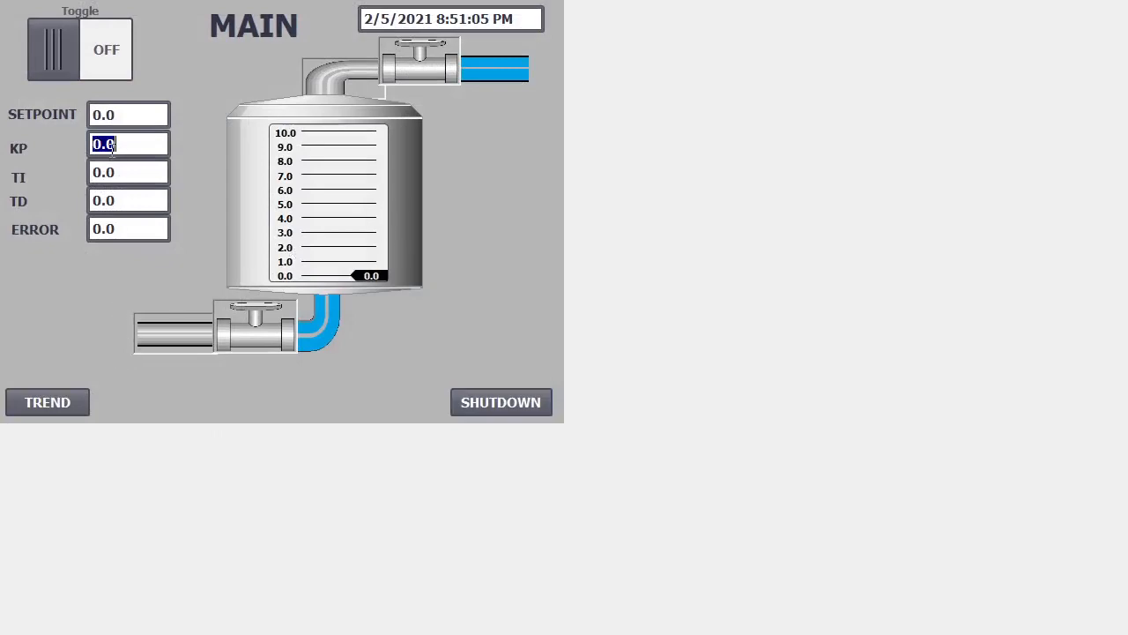
{"action": "type", "text": "2."}
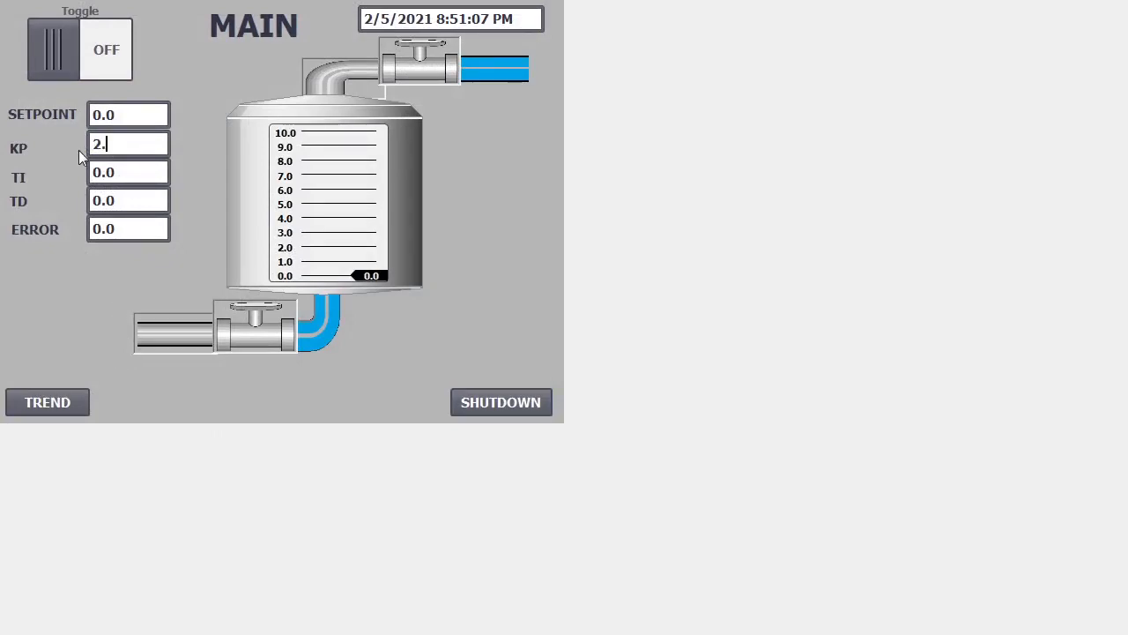
{"action": "left_click", "coordinate": [128, 172]}
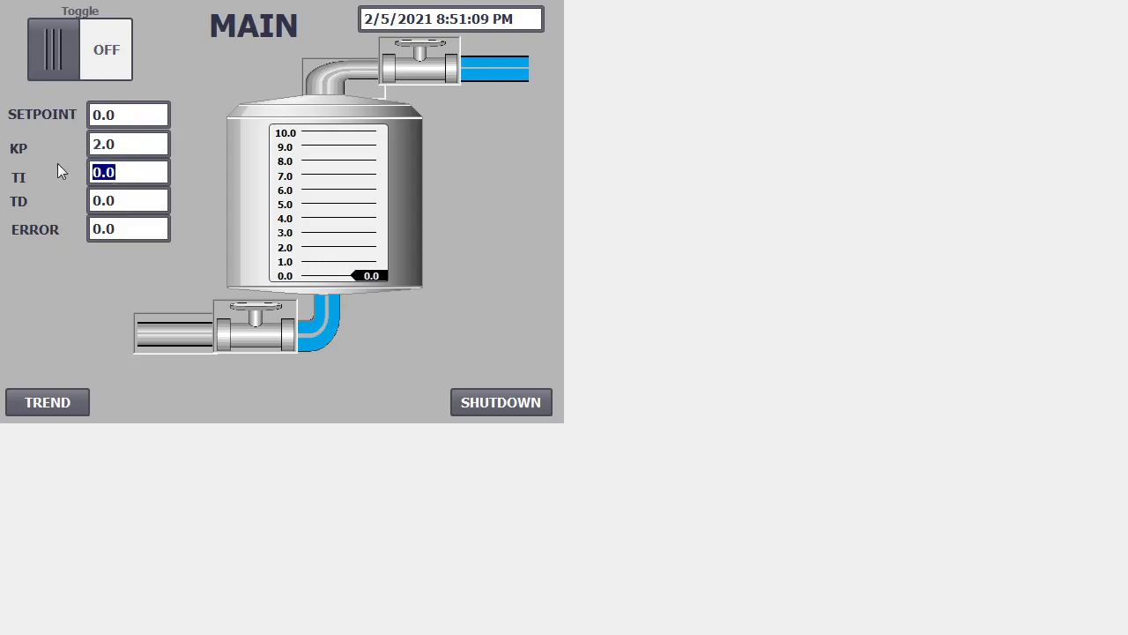
{"action": "type", "text": "1.0"}
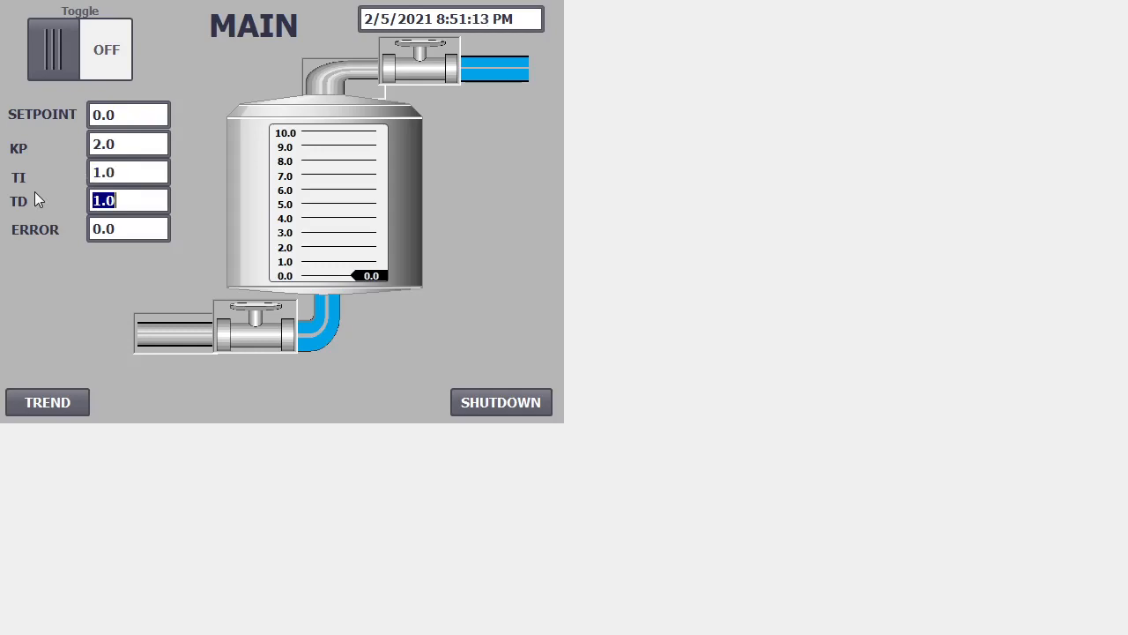
{"action": "type", "text": "5"}
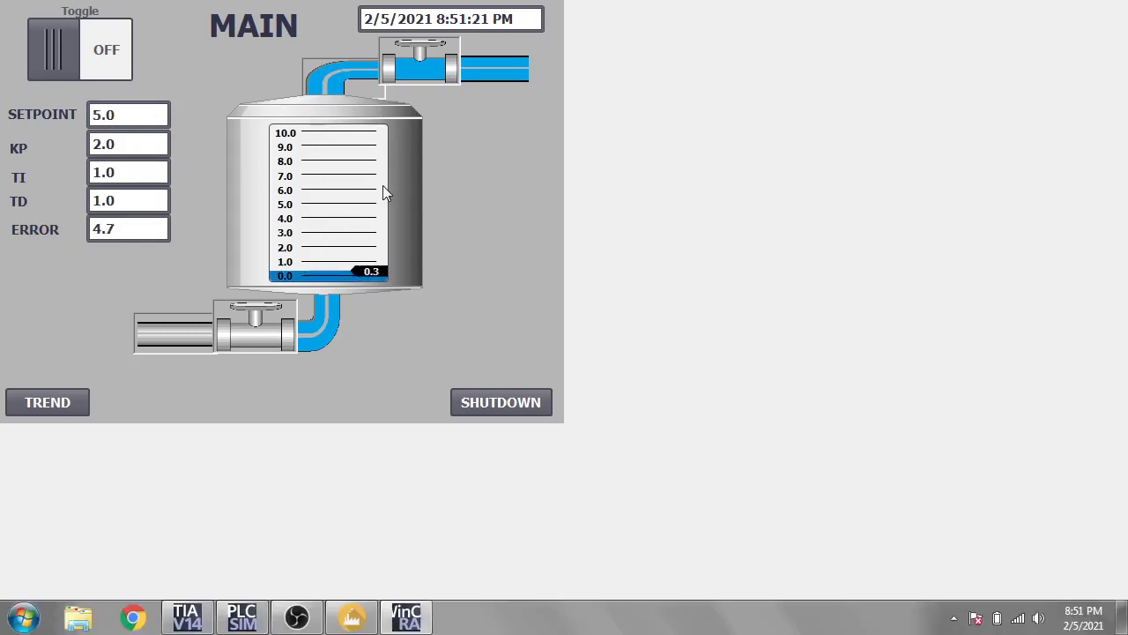
Change the setpoint to 3.0, 3.5 and 2.0 watching the level, then shut down runtime.
{"action": "left_click", "coordinate": [351, 615]}
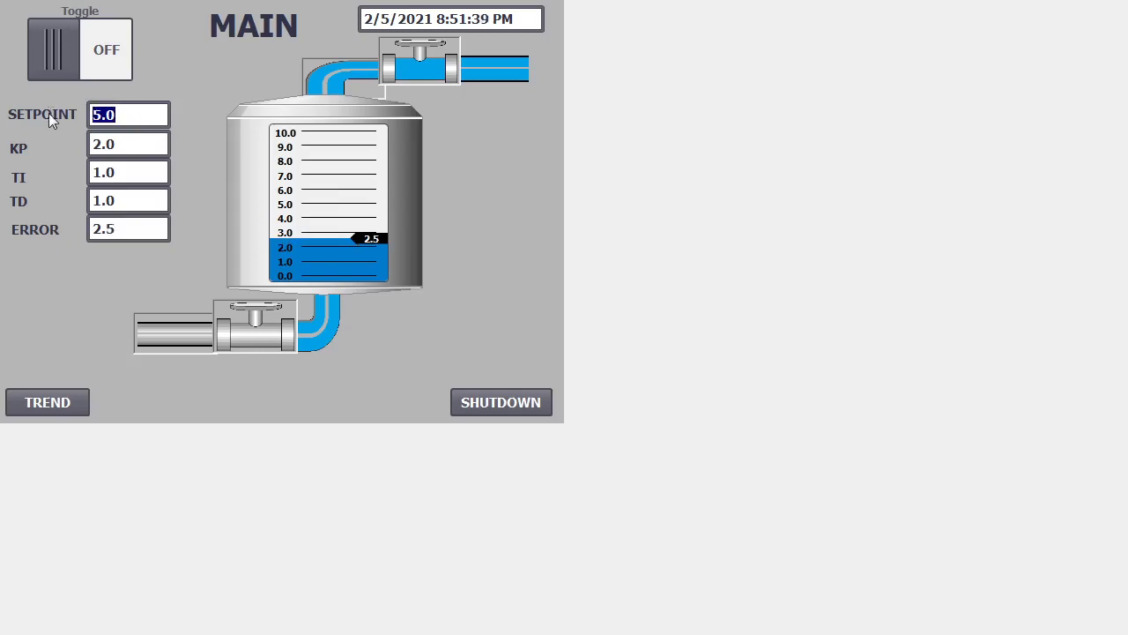
{"action": "type", "text": "3.0"}
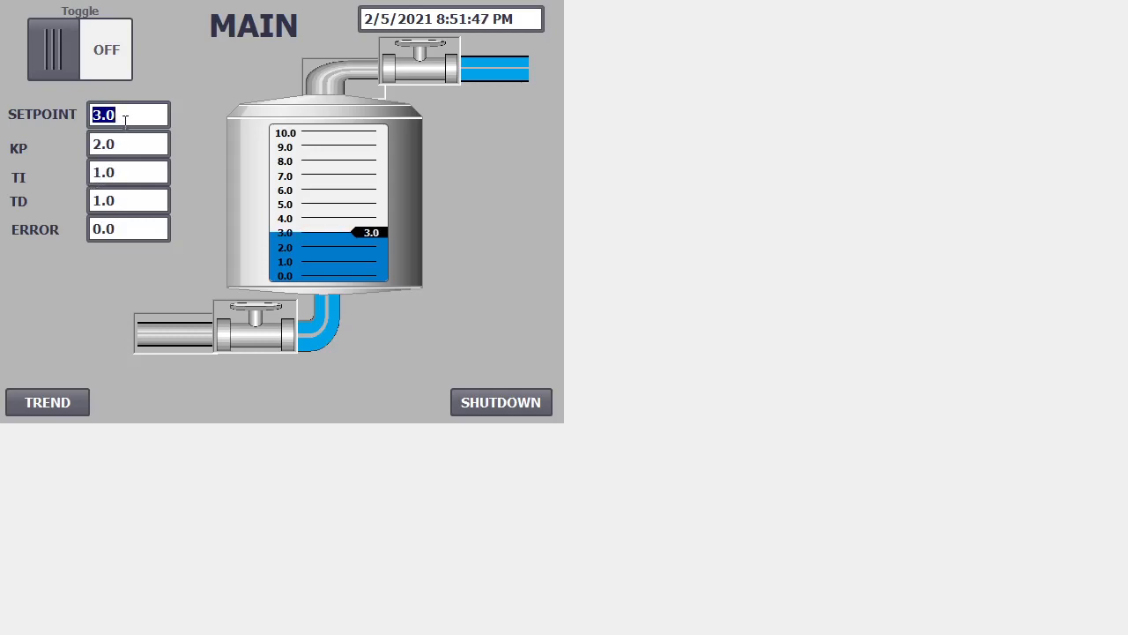
{"action": "type", "text": "3.5"}
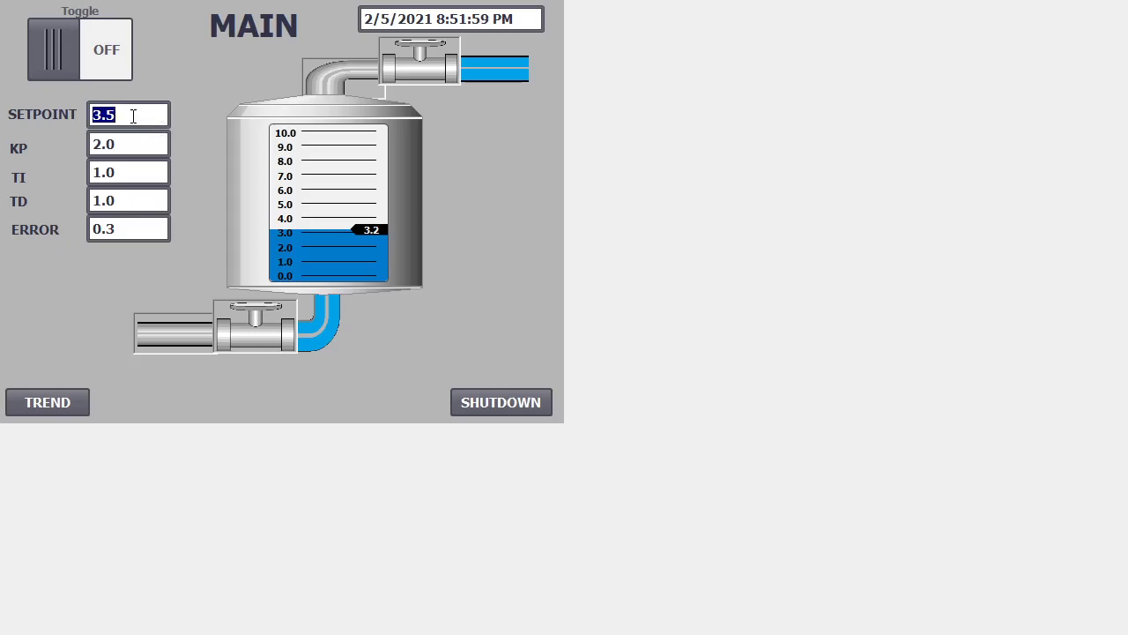
{"action": "type", "text": "2.0"}
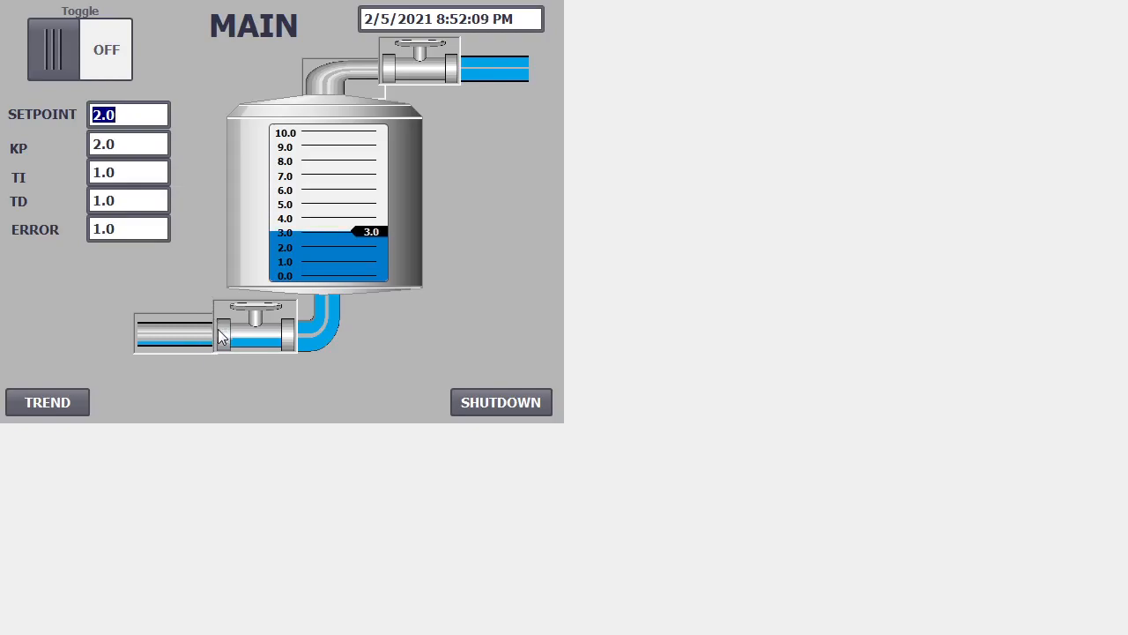
{"action": "mouse_move", "coordinate": [421, 380]}
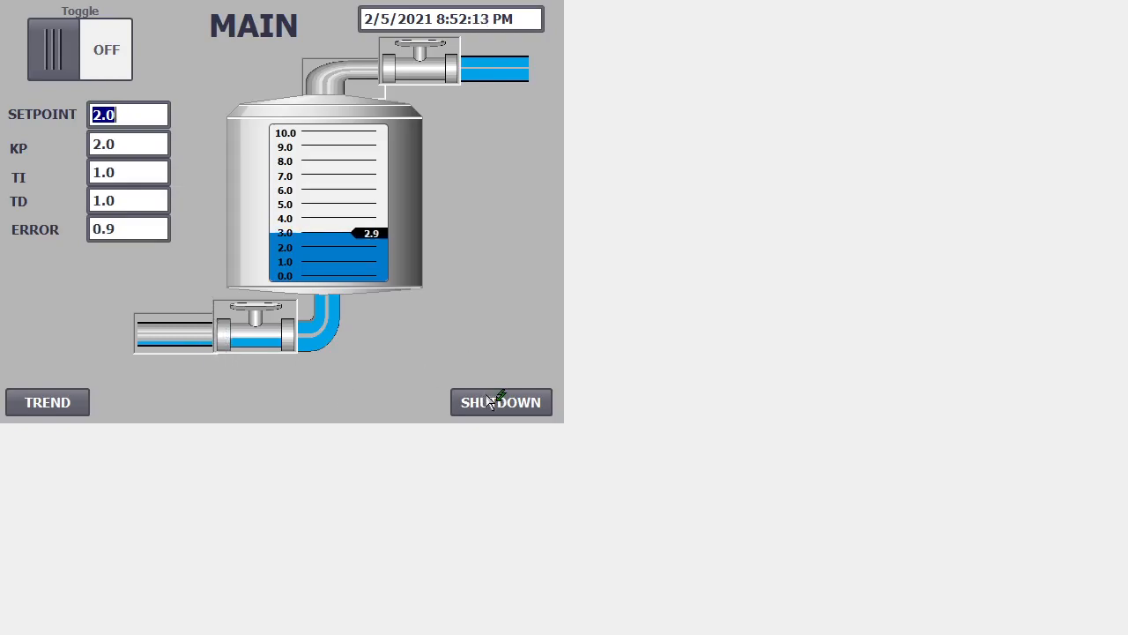
{"action": "left_click", "coordinate": [501, 402]}
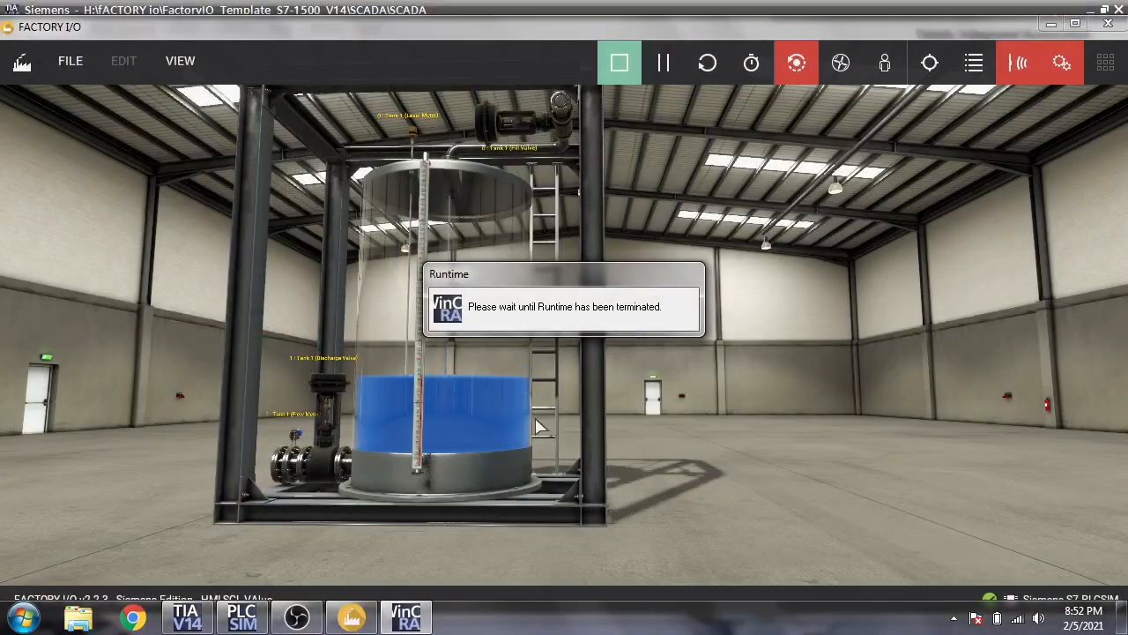